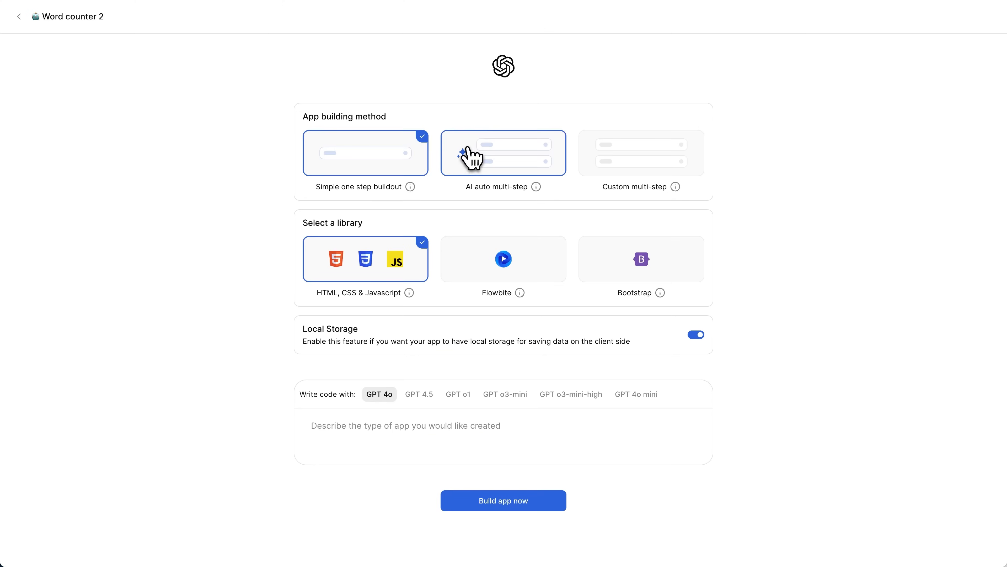
Choose the Custom multi-step build method so the step editor with Add a step appears
left_click(641, 152)
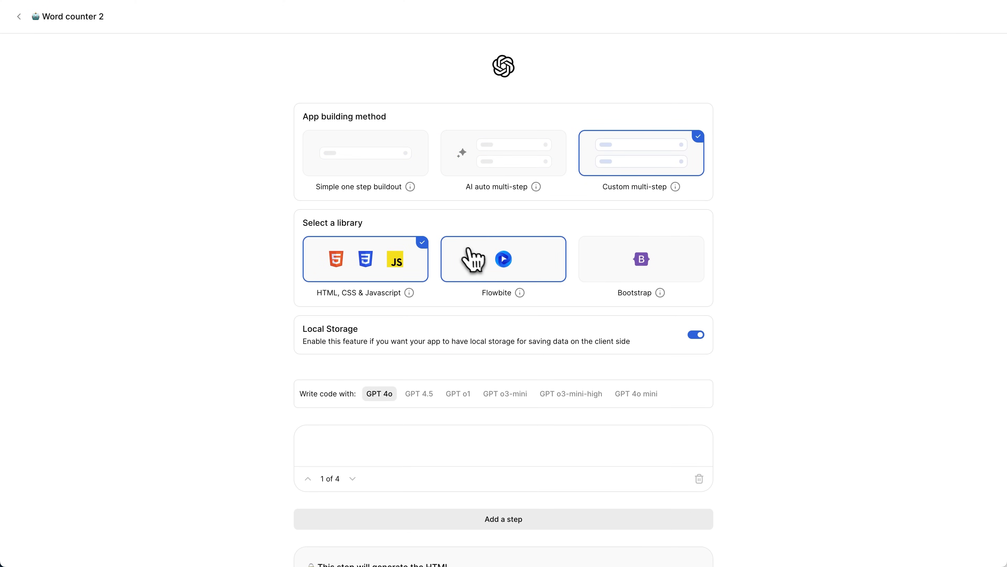
left_click(640, 258)
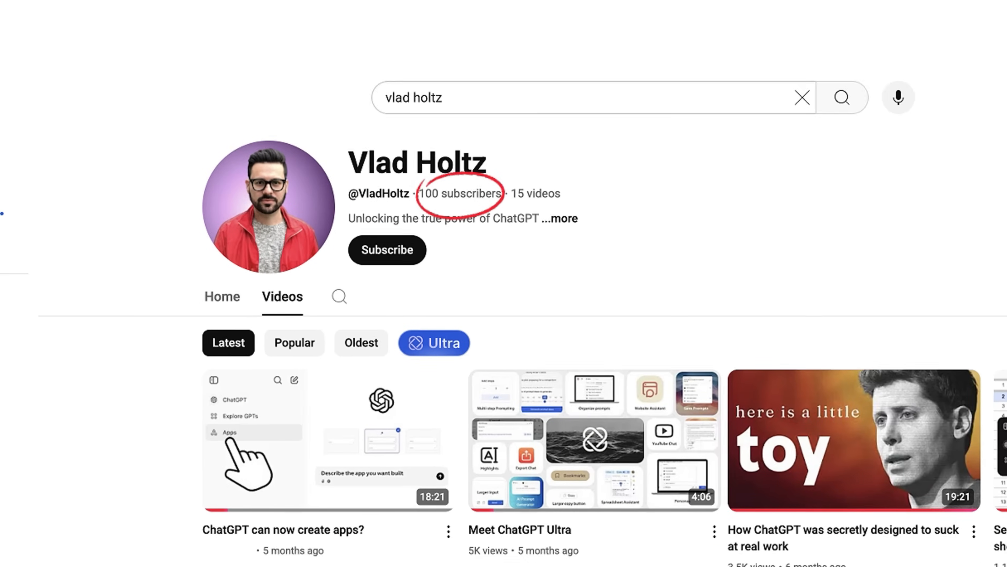
scroll("down", 3)
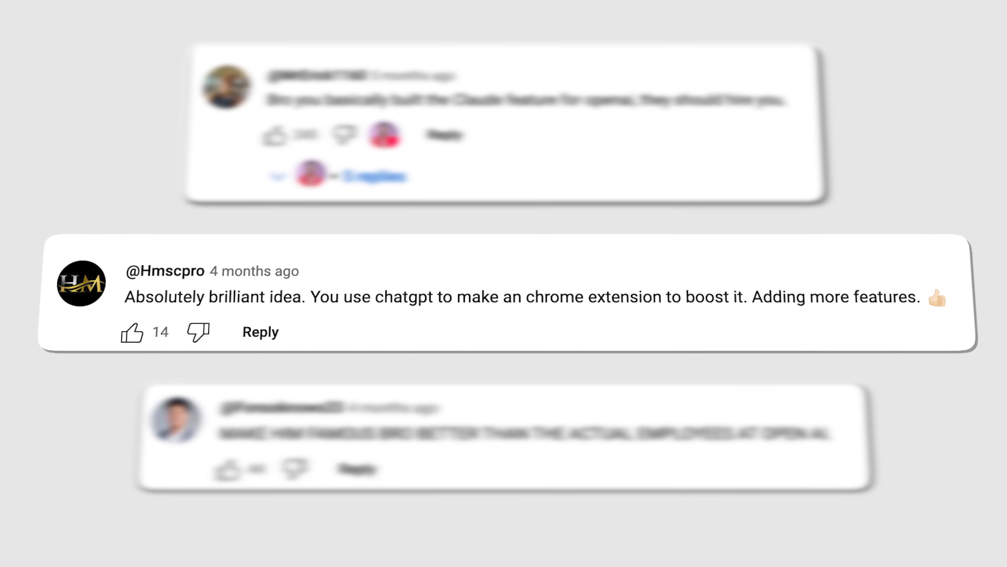
scroll("down", 3)
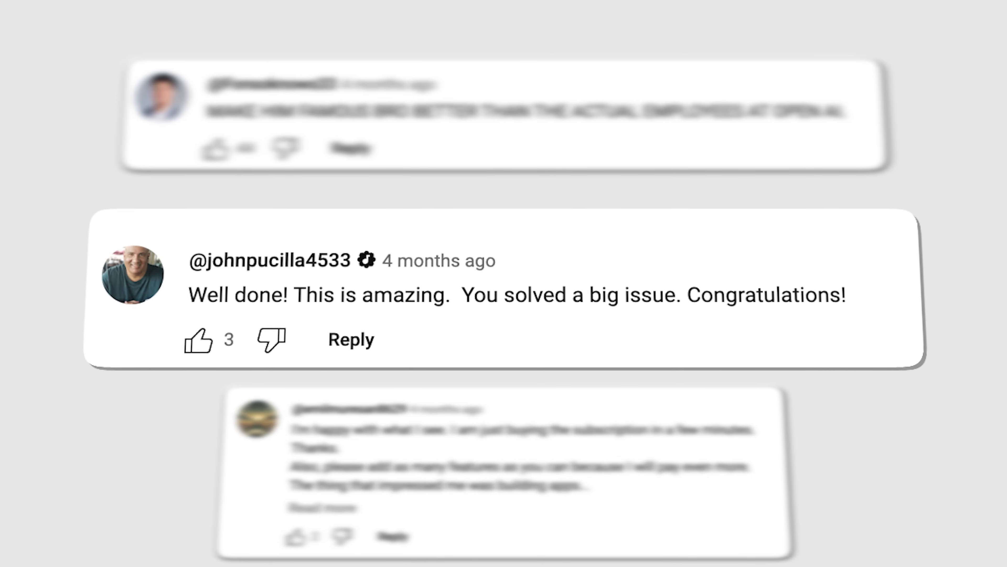
scroll("up", 3)
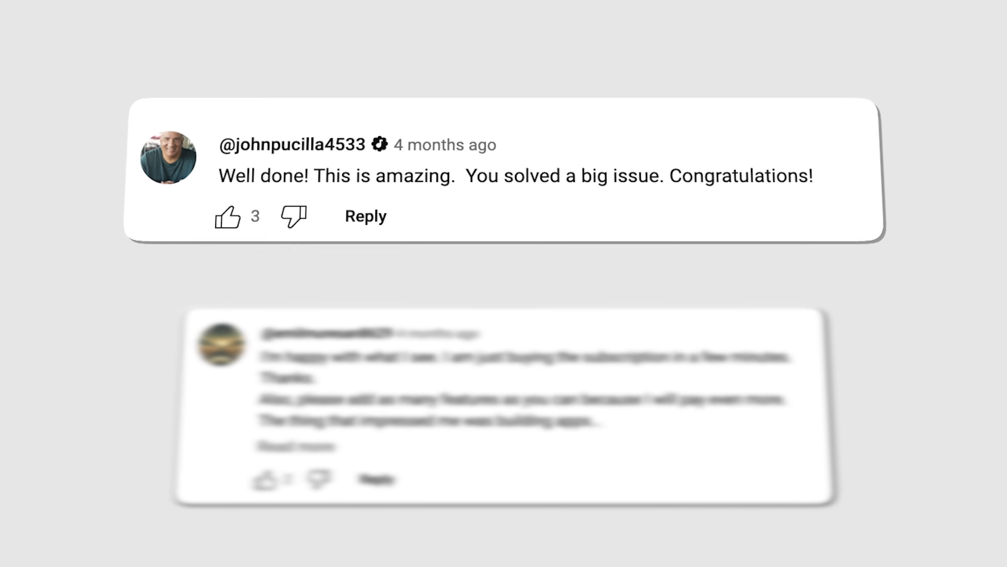
scroll("down", 3)
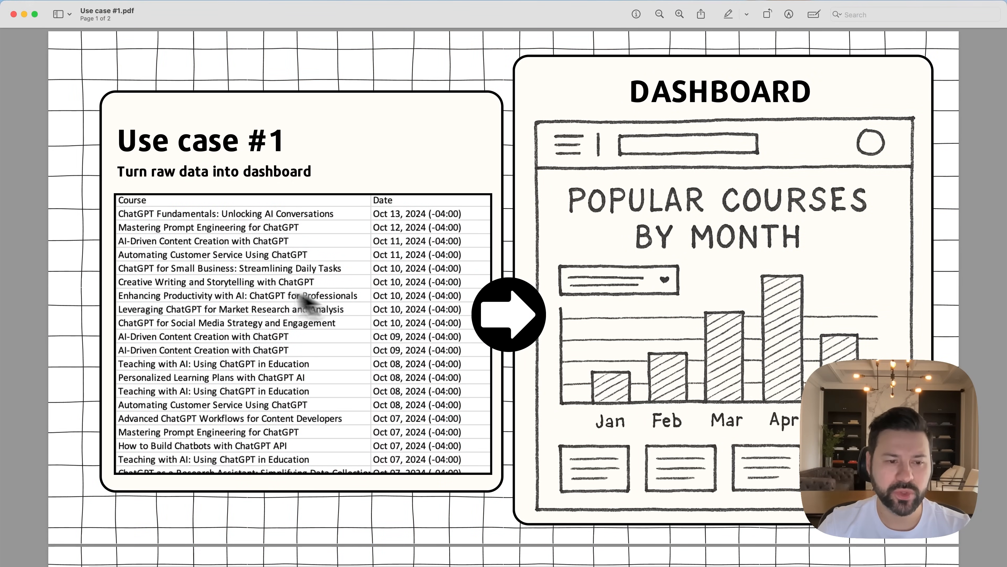
mouse_move(254, 314)
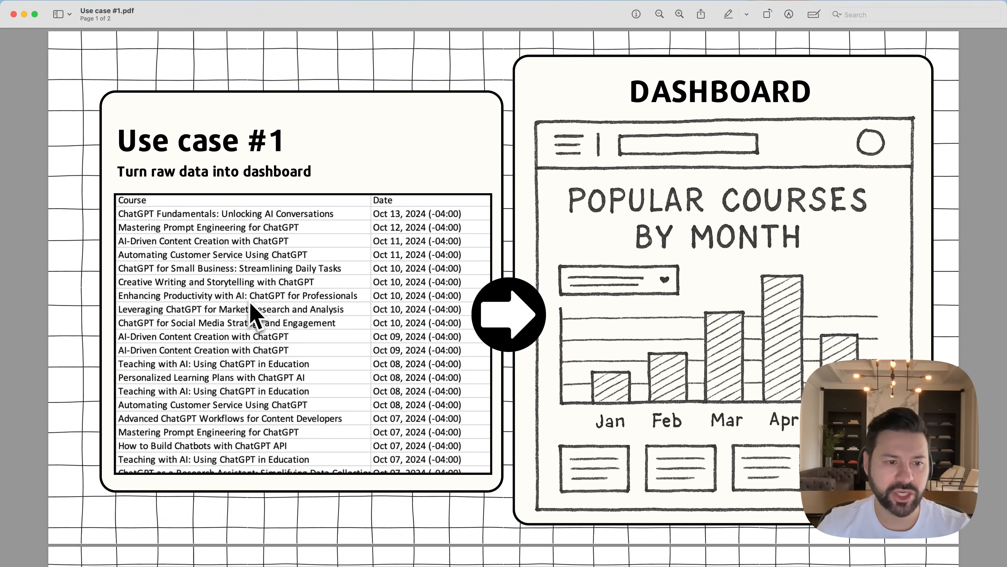
mouse_move(339, 413)
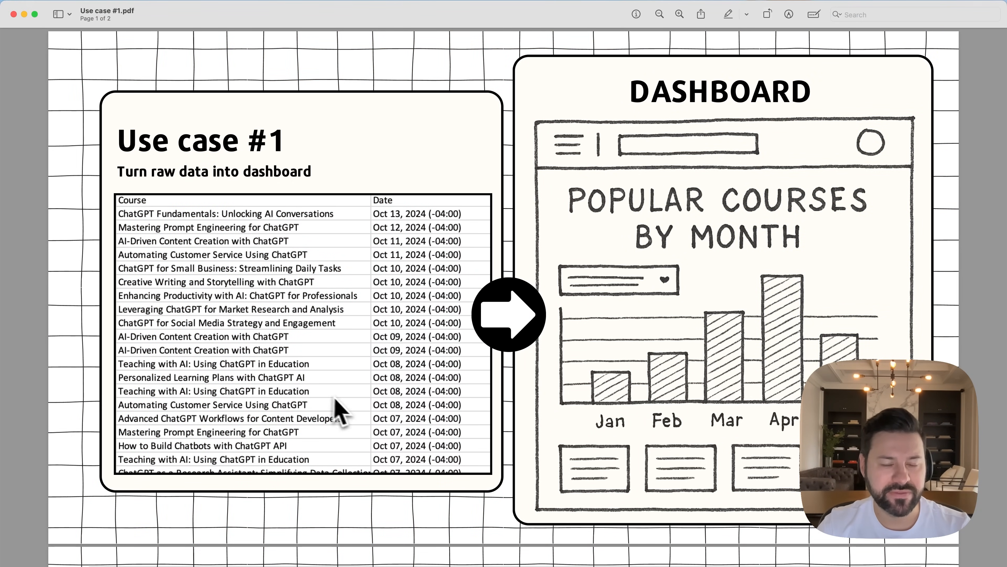
mouse_move(360, 417)
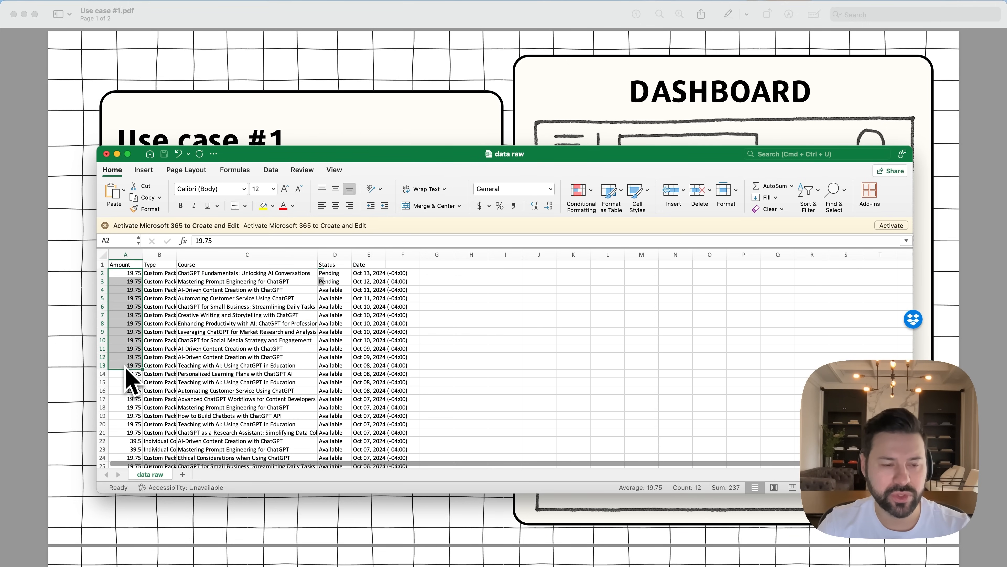
Scroll the Use case #1 PDF down to the Prompt heading below the dashboard sketch
scroll("down", 3)
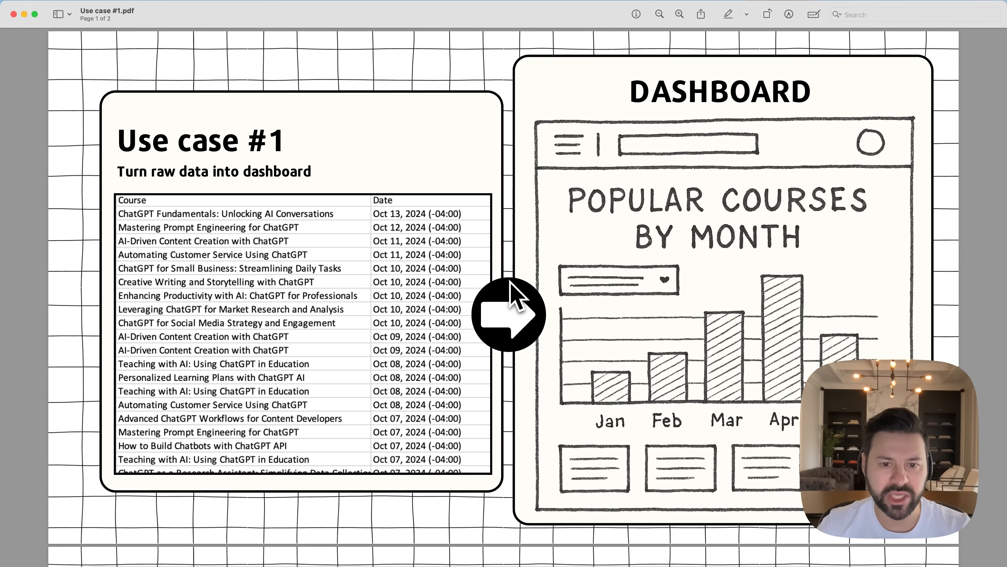
mouse_move(479, 299)
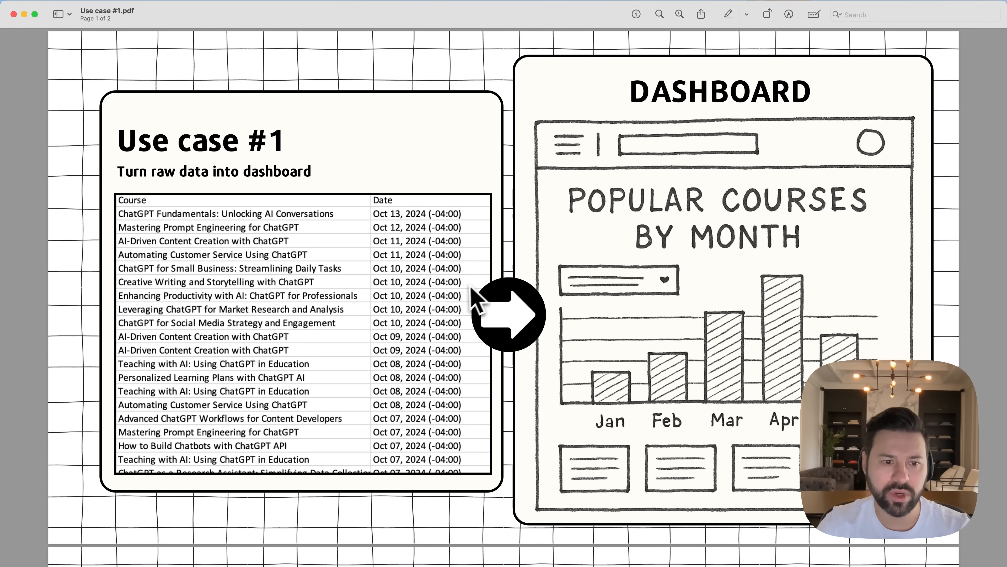
mouse_move(700, 266)
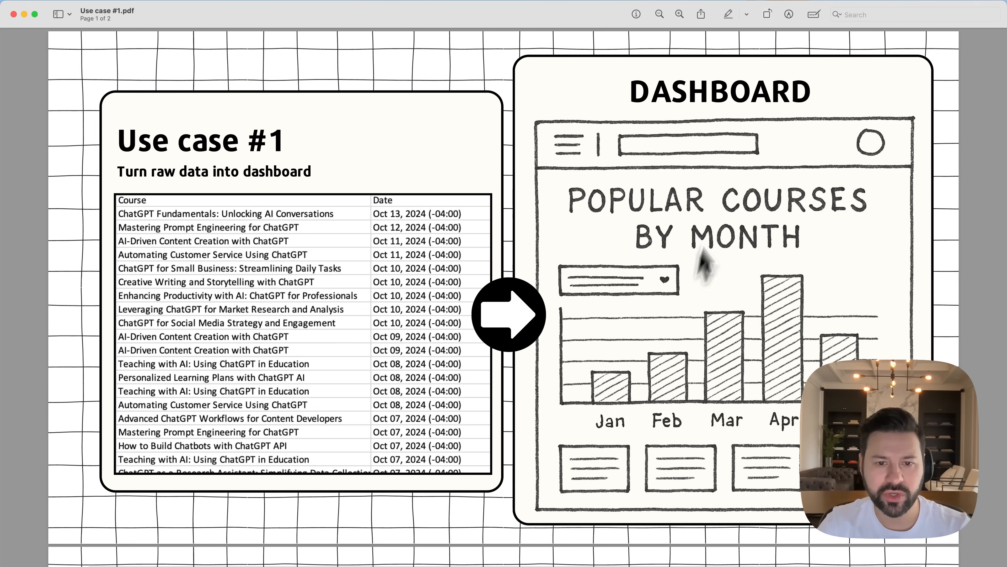
mouse_move(726, 360)
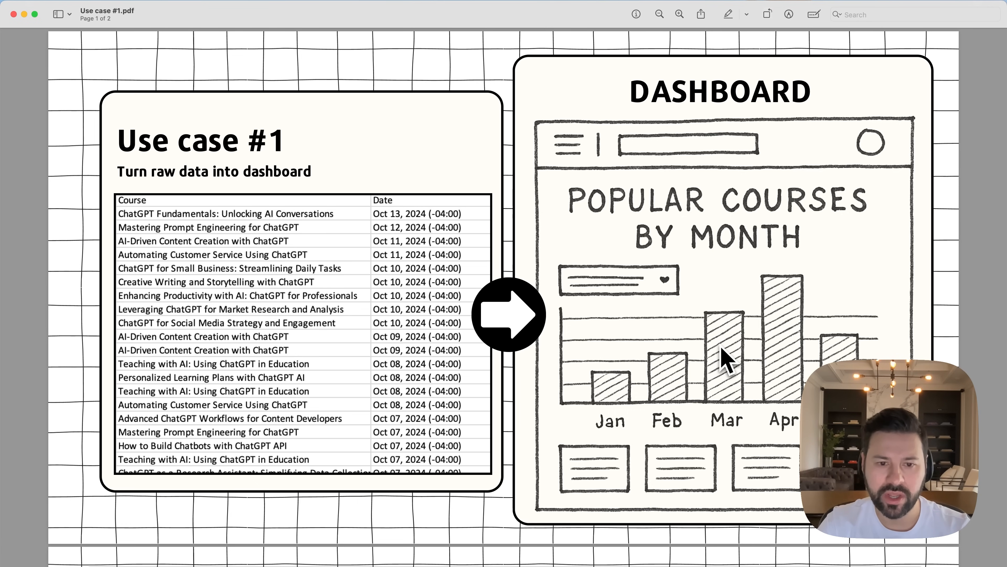
mouse_move(615, 357)
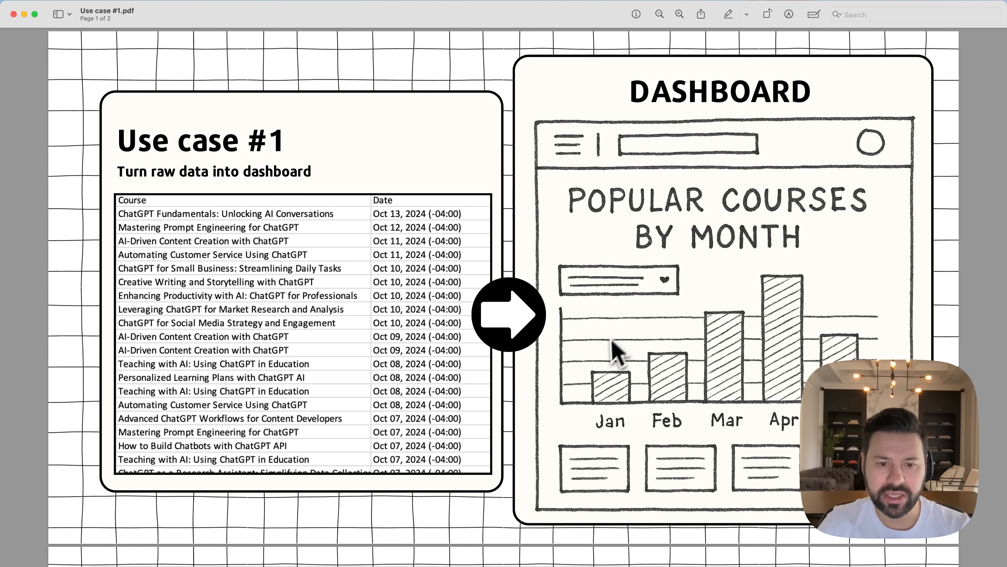
scroll("down", 3)
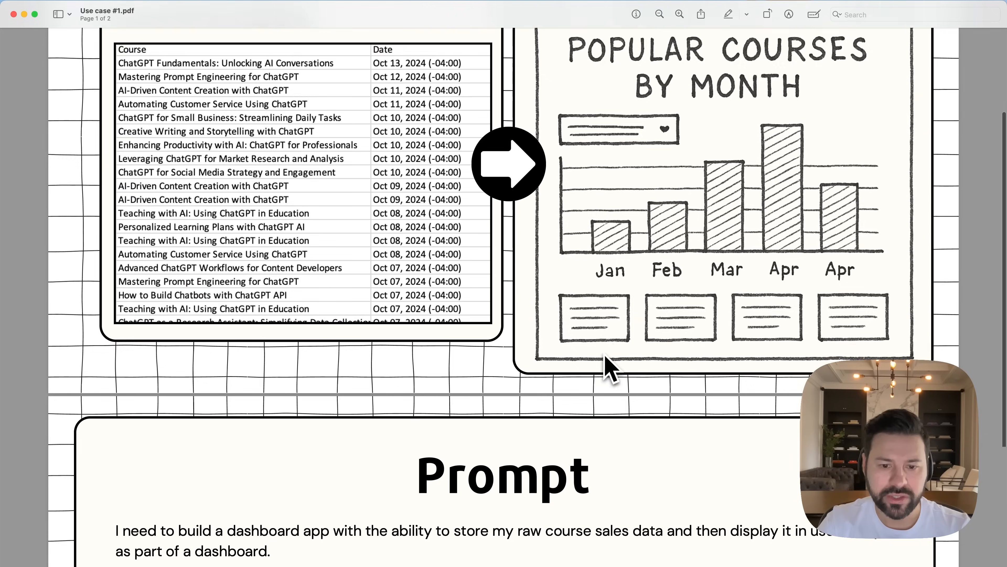
Scroll to reveal the full course sales dashboard prompt text in Preview
scroll("down", 3)
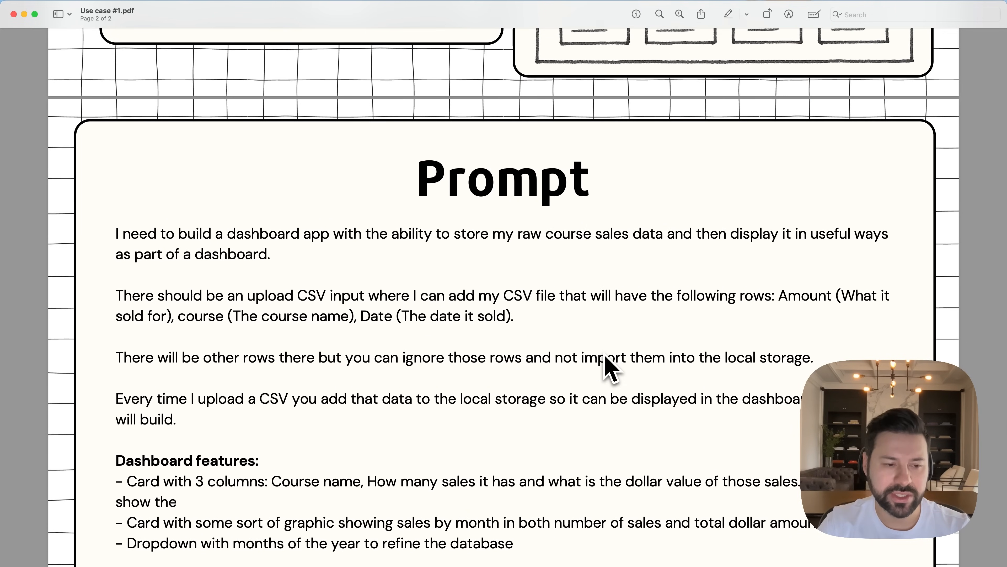
mouse_move(226, 261)
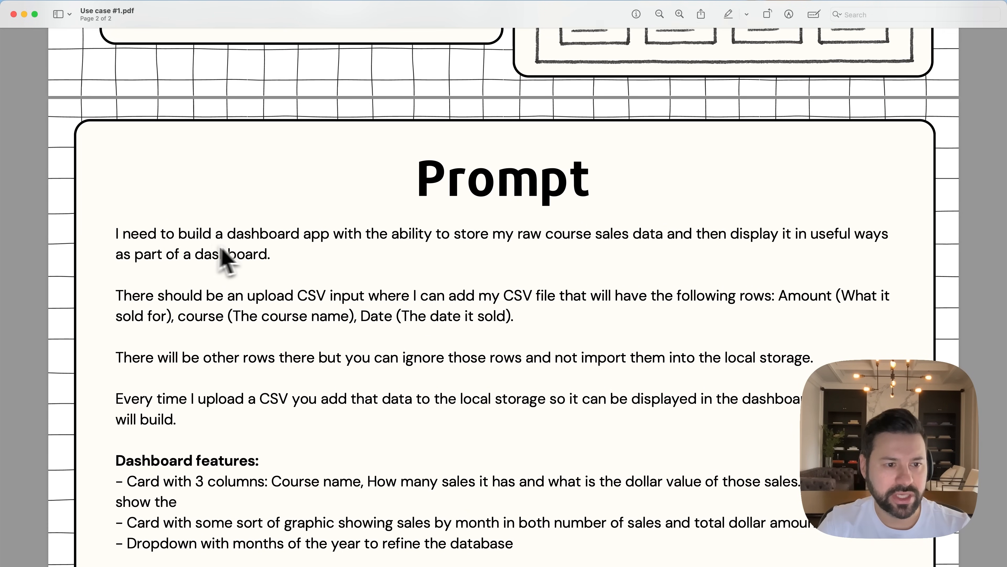
mouse_move(565, 264)
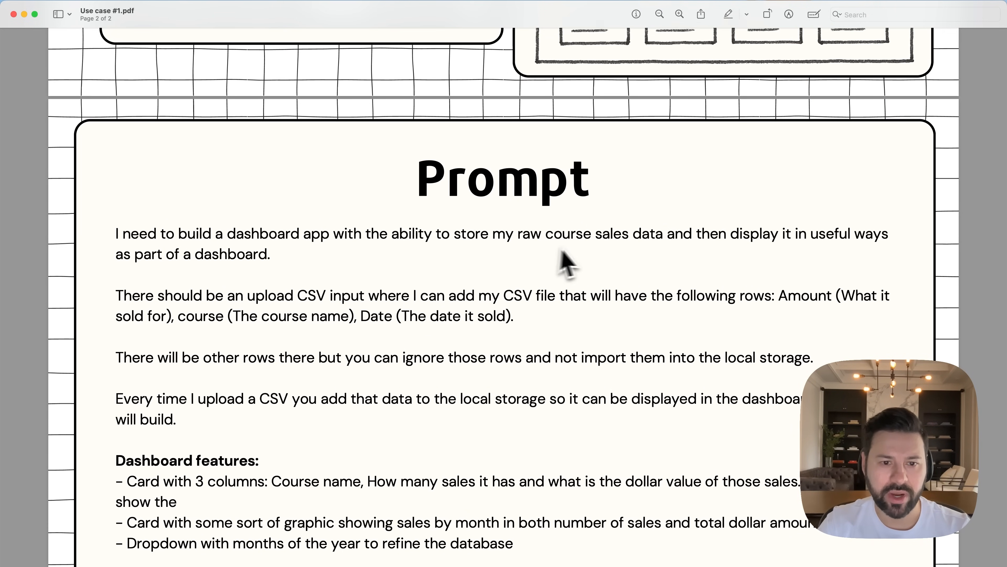
mouse_move(707, 260)
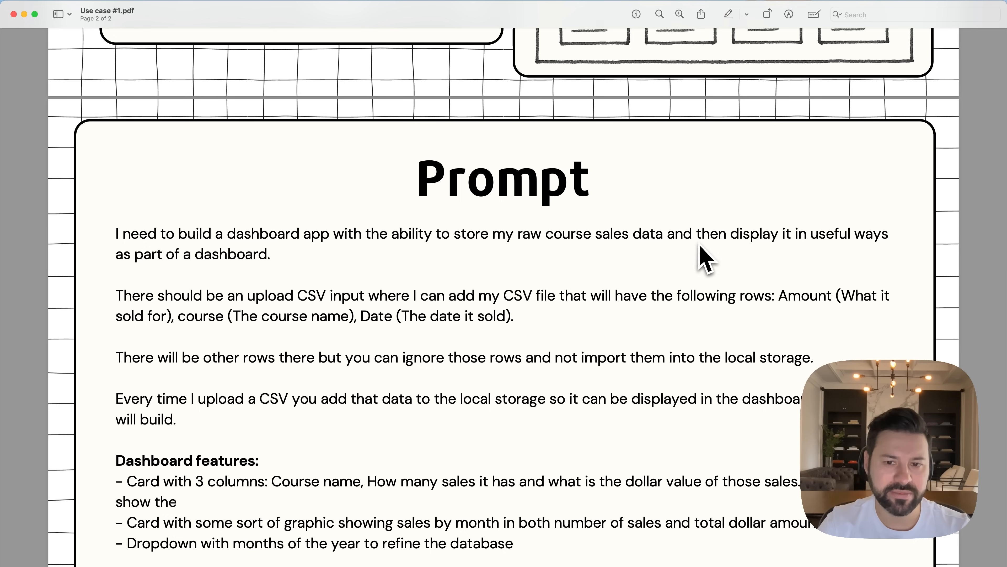
mouse_move(490, 273)
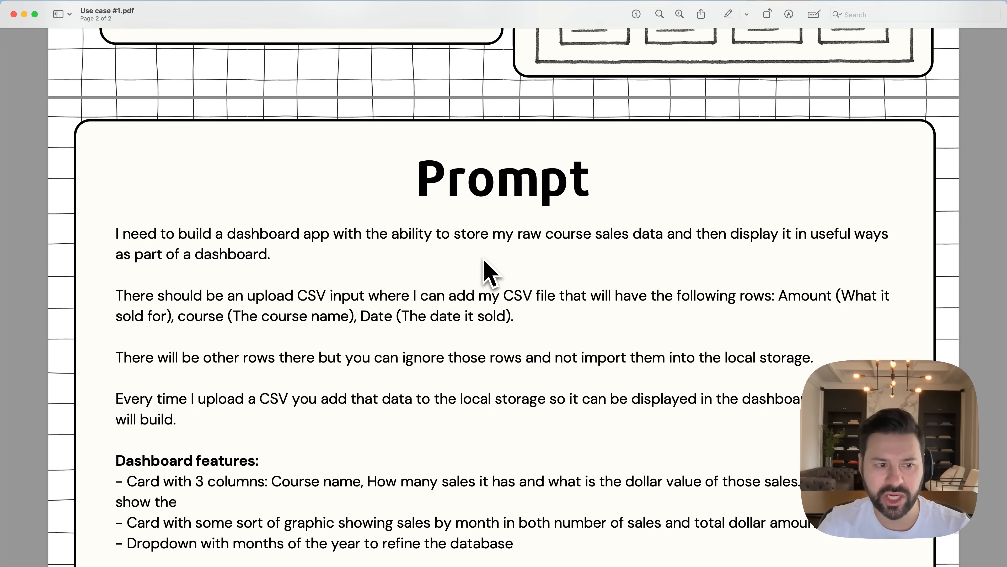
mouse_move(362, 321)
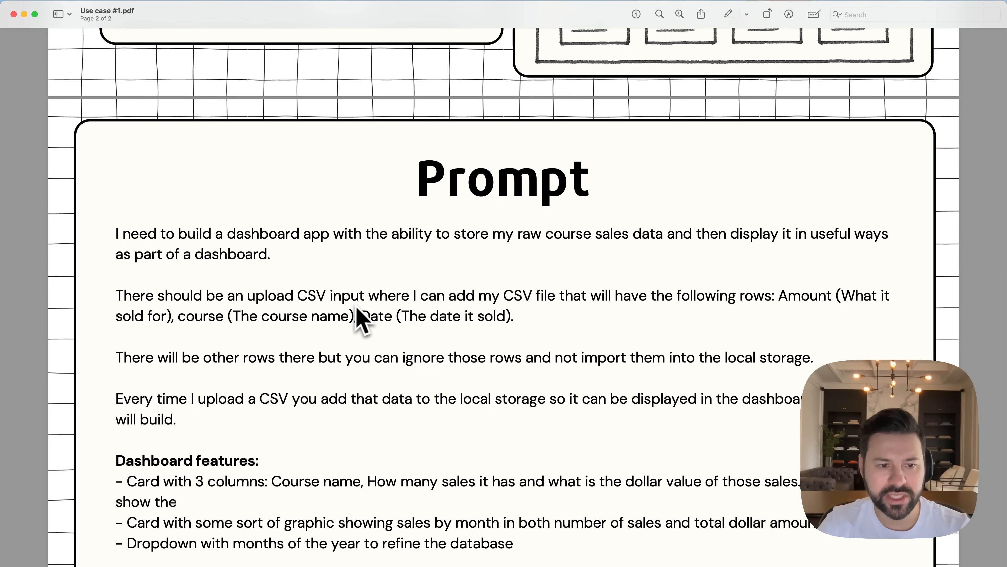
mouse_move(594, 324)
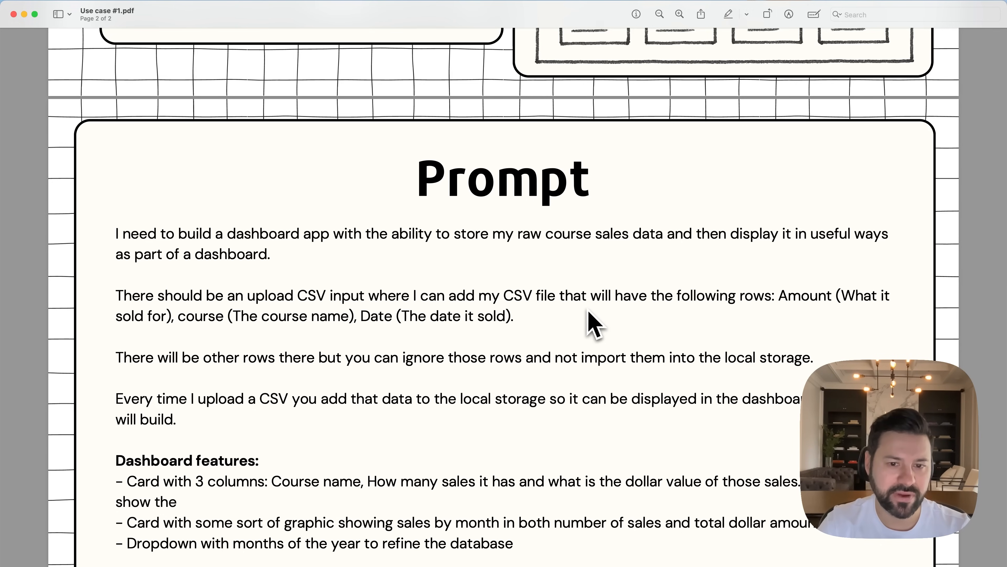
mouse_move(609, 324)
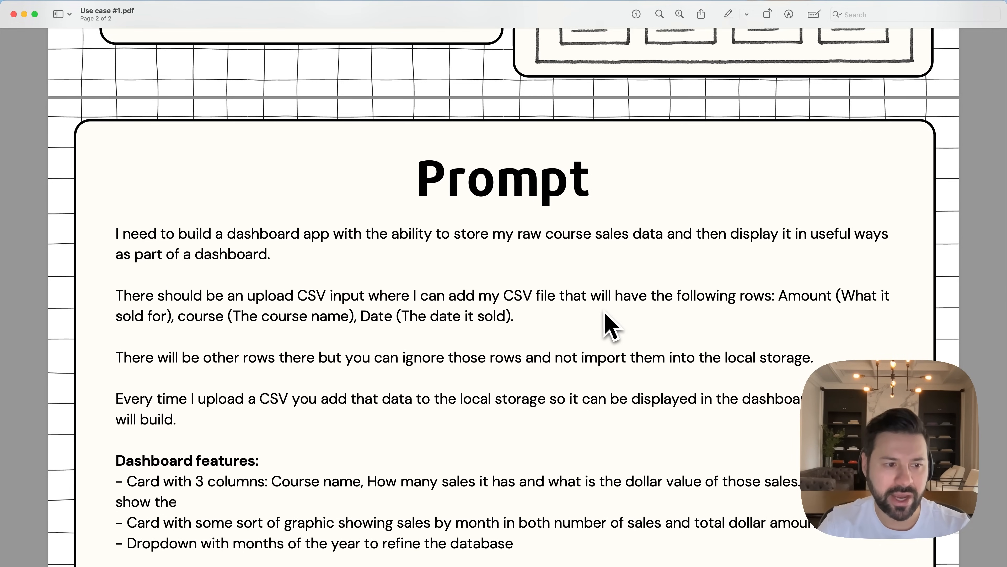
mouse_move(256, 404)
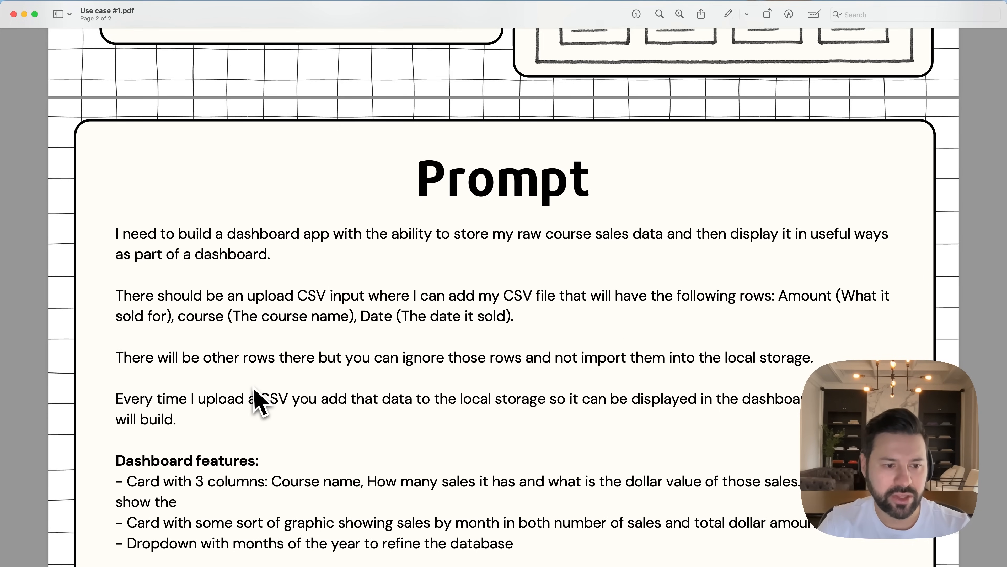
mouse_move(429, 392)
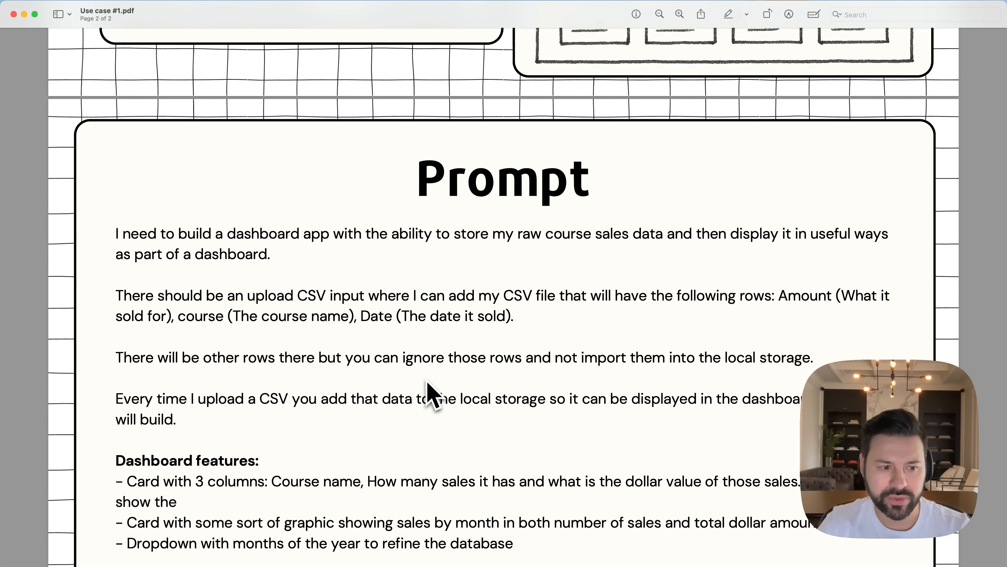
mouse_move(225, 424)
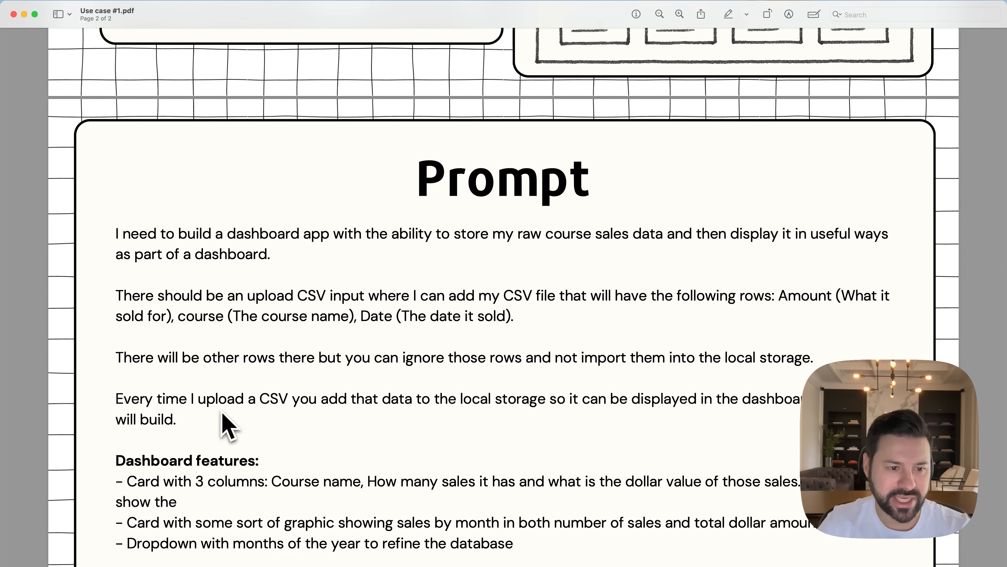
mouse_move(334, 432)
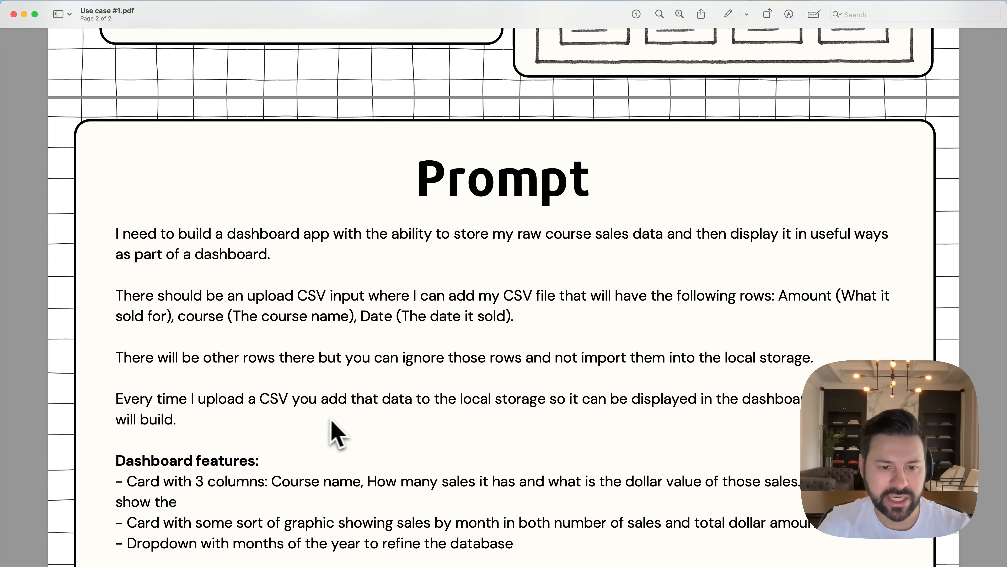
mouse_move(678, 424)
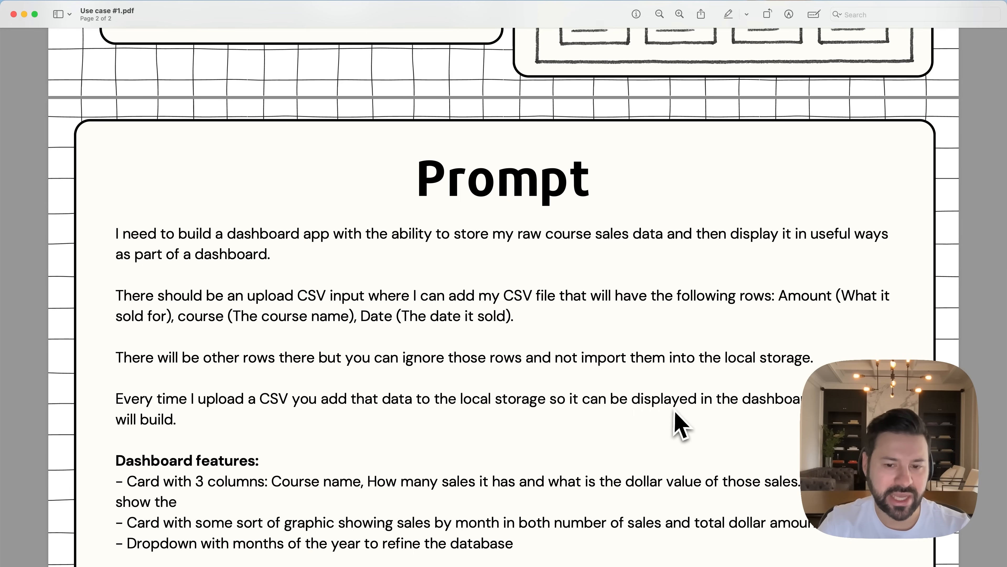
mouse_move(320, 449)
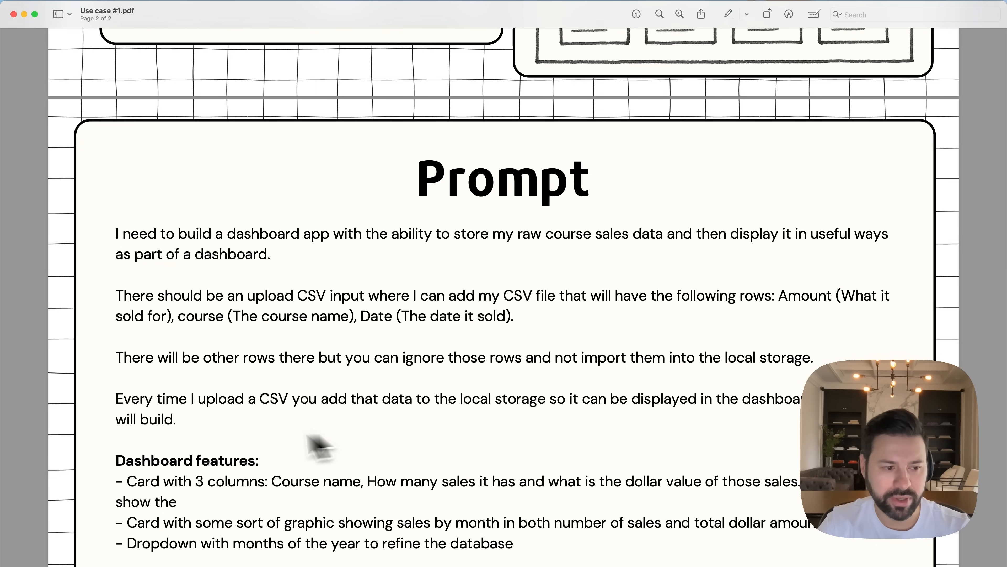
mouse_move(151, 501)
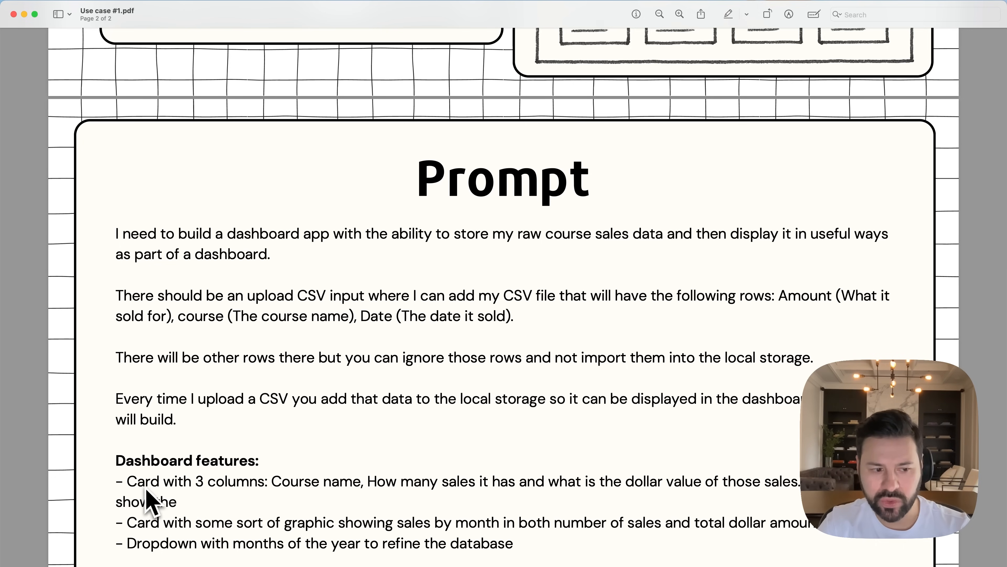
mouse_move(314, 511)
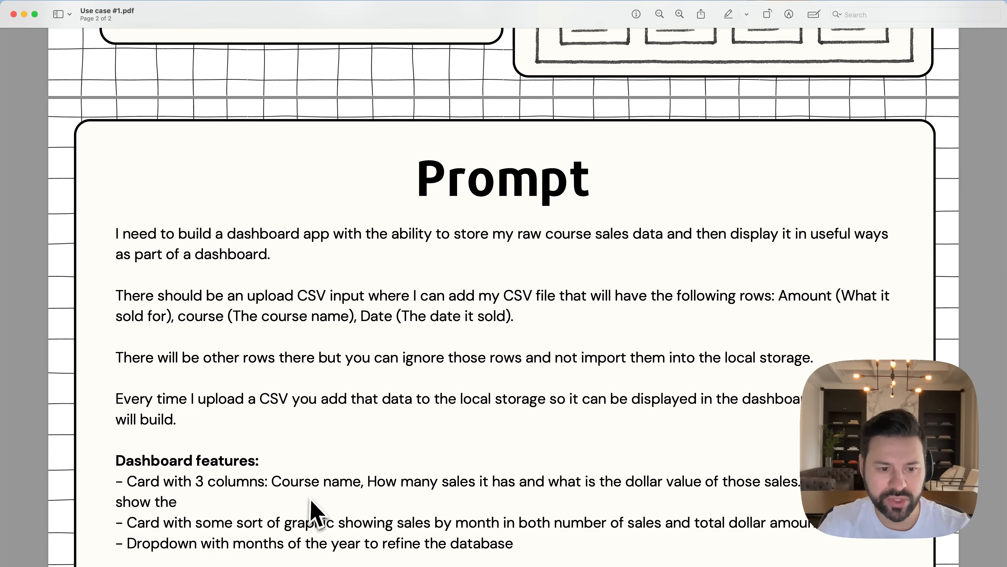
mouse_move(440, 511)
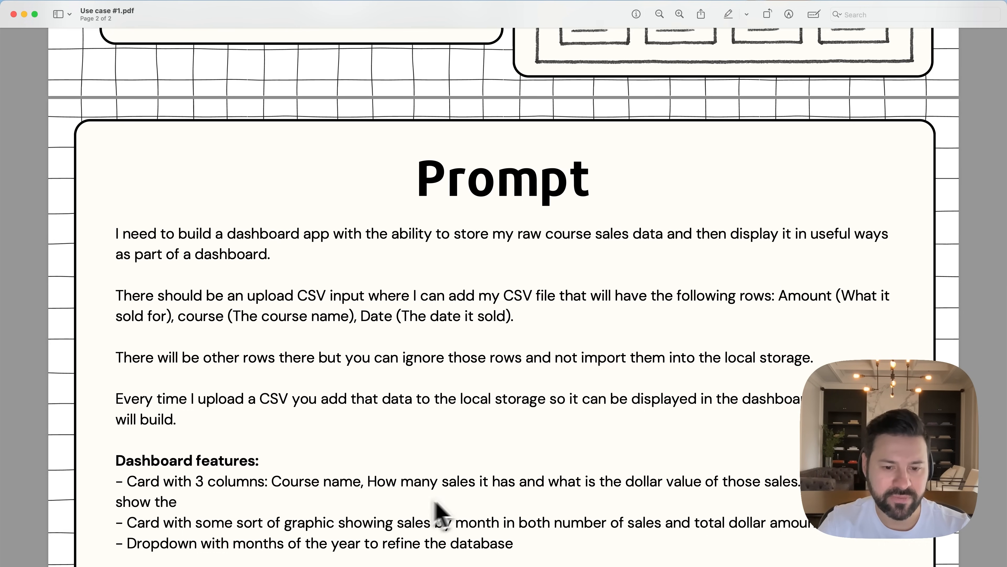
mouse_move(633, 511)
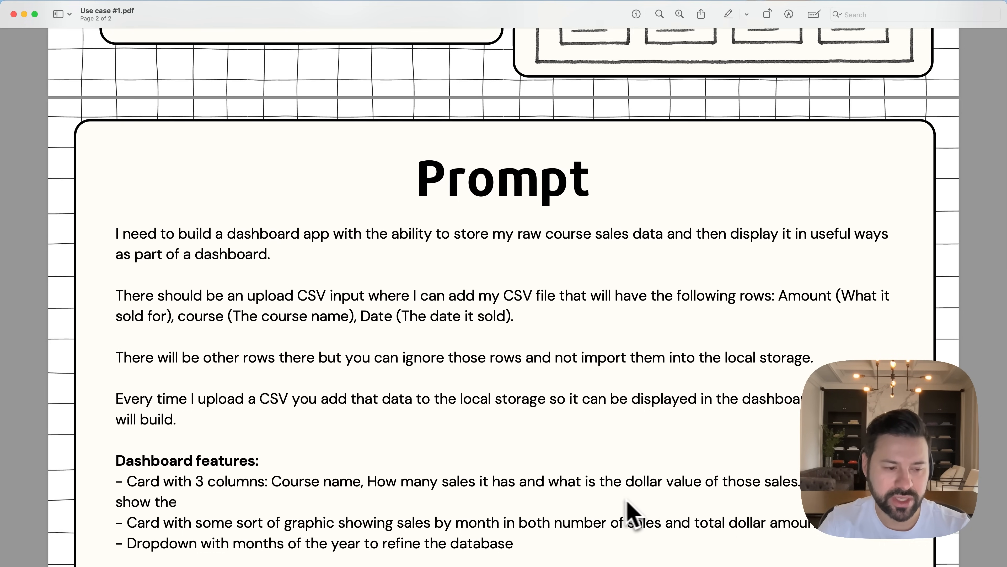
mouse_move(318, 546)
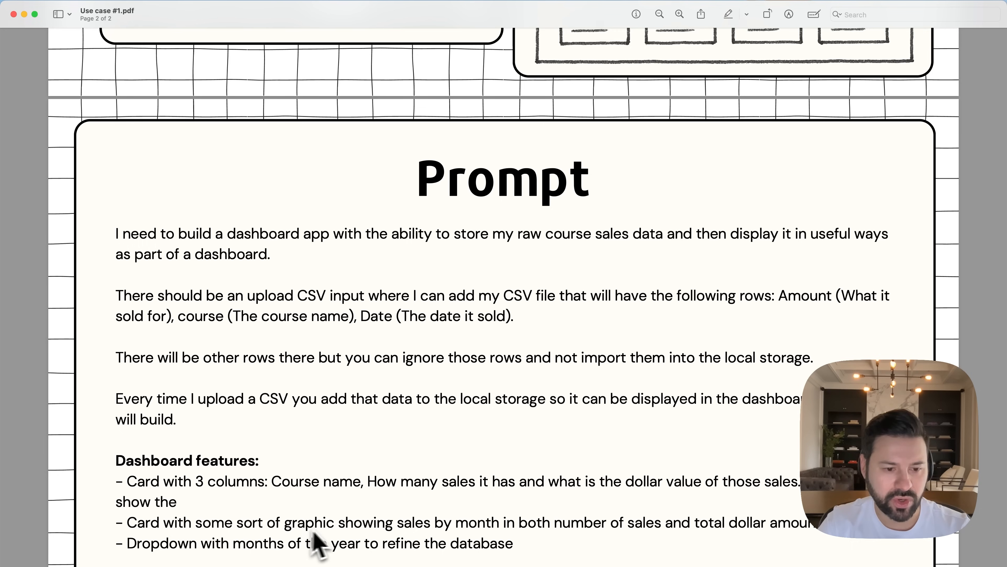
mouse_move(564, 532)
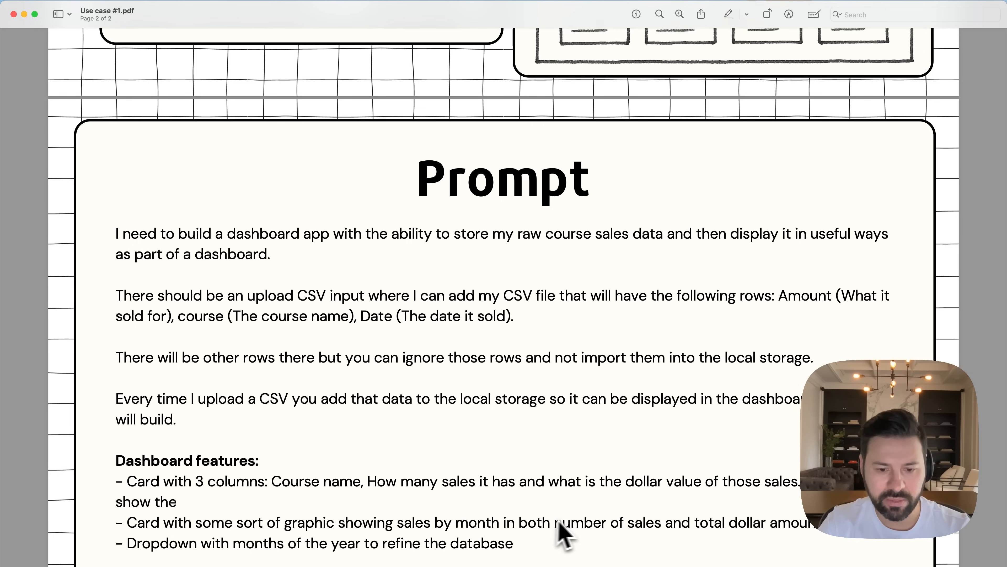
mouse_move(671, 543)
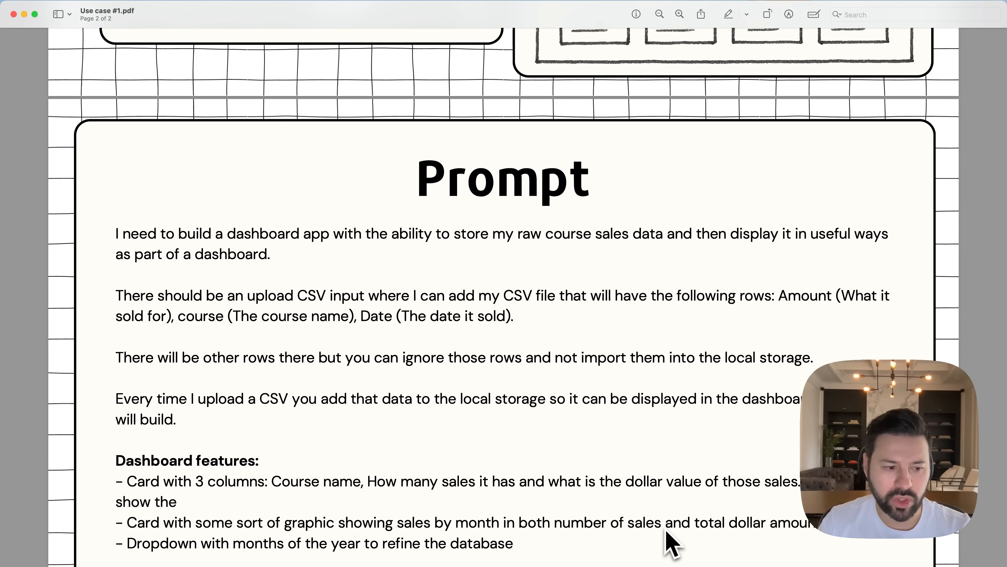
mouse_move(484, 560)
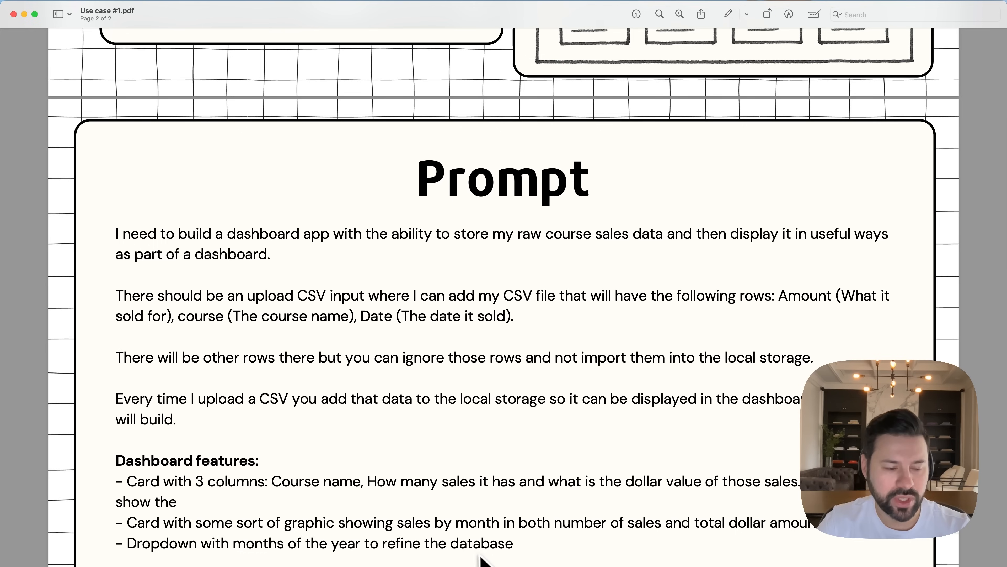
mouse_move(324, 560)
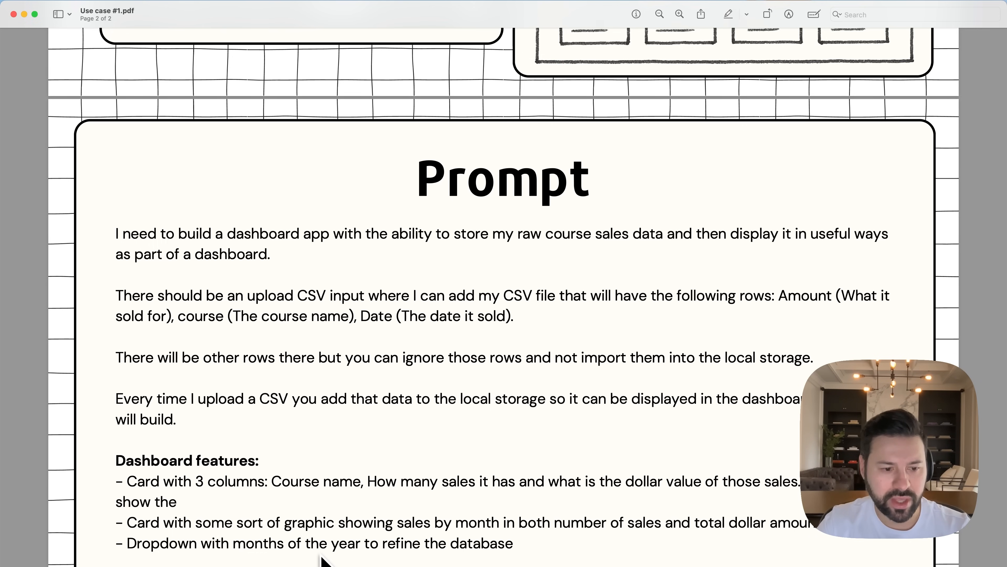
mouse_move(479, 558)
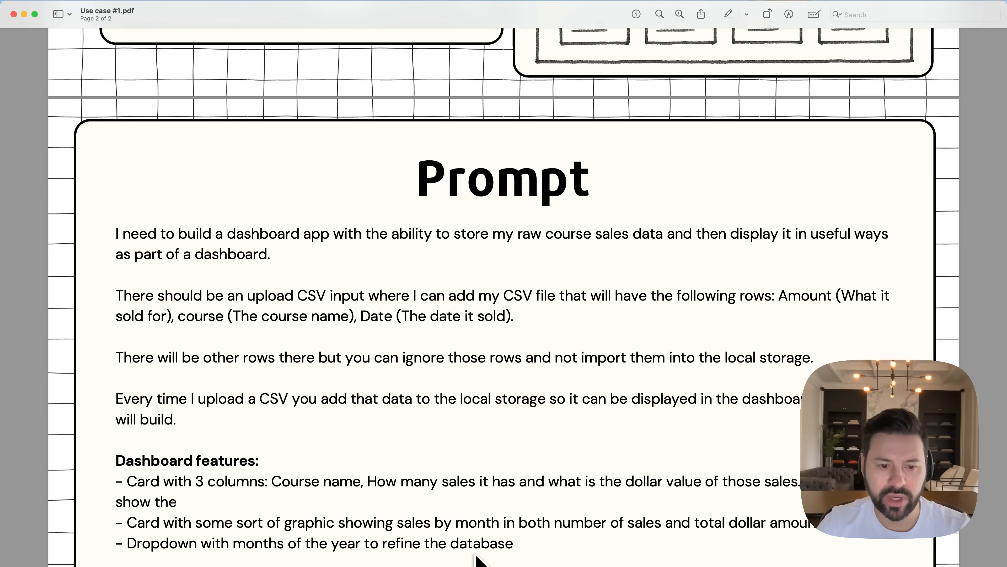
mouse_move(508, 559)
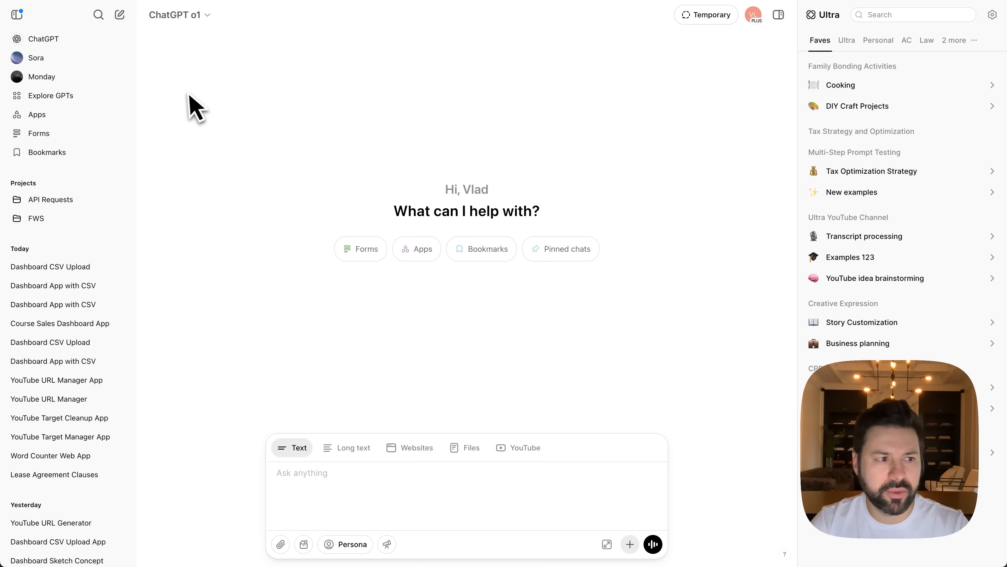
From the Apps collection, create a new web app named 'Course dashboard'
left_click(37, 114)
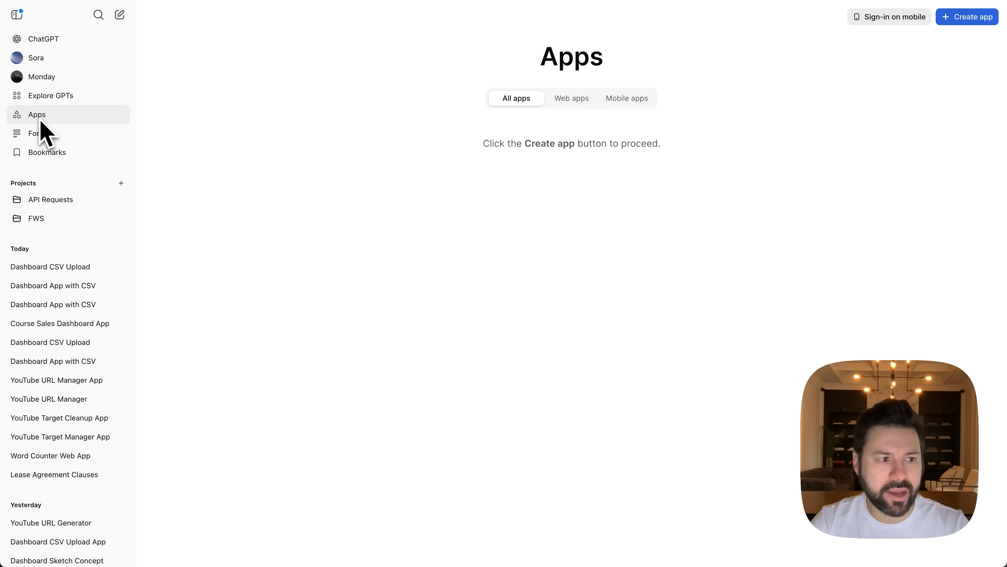
left_click(966, 17)
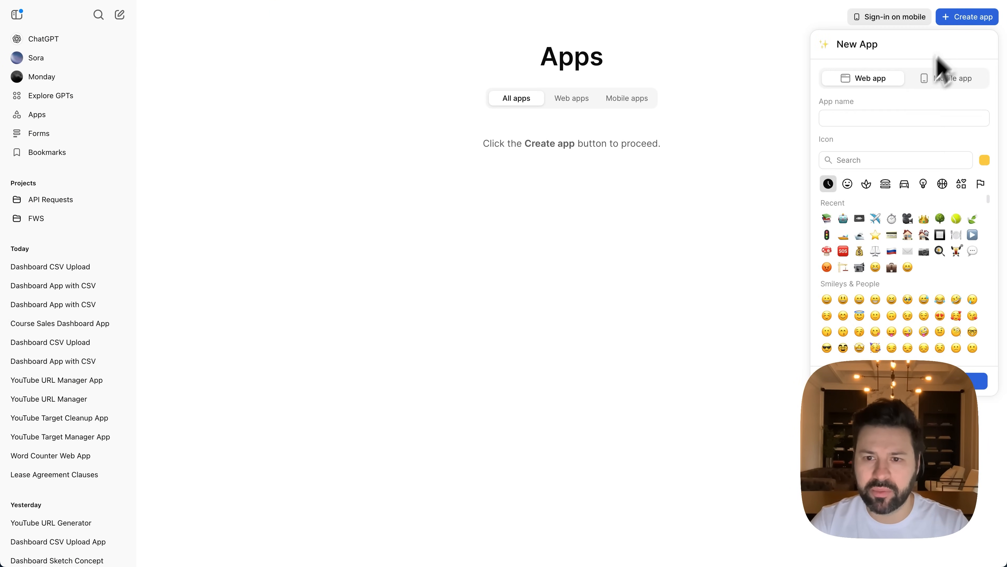
type("Course dash")
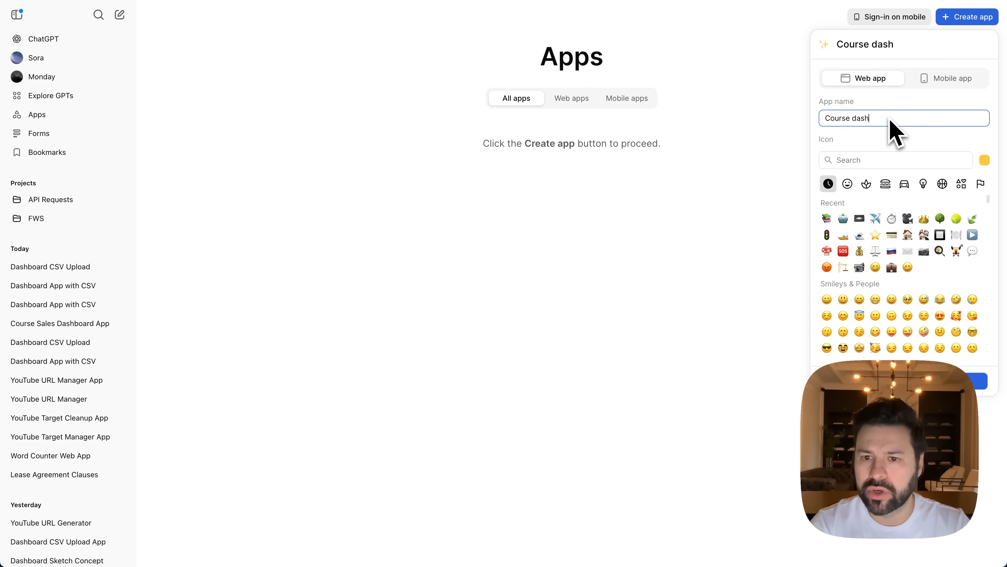
type("board")
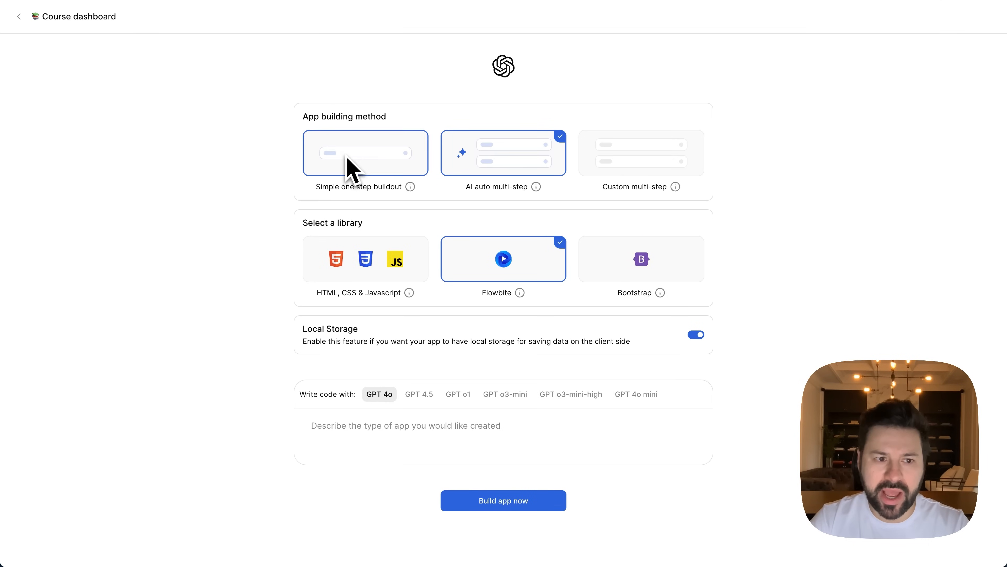
Build the dashboard as a simple one-step HTML, CSS & Javascript app and preview it full-page
left_click(365, 153)
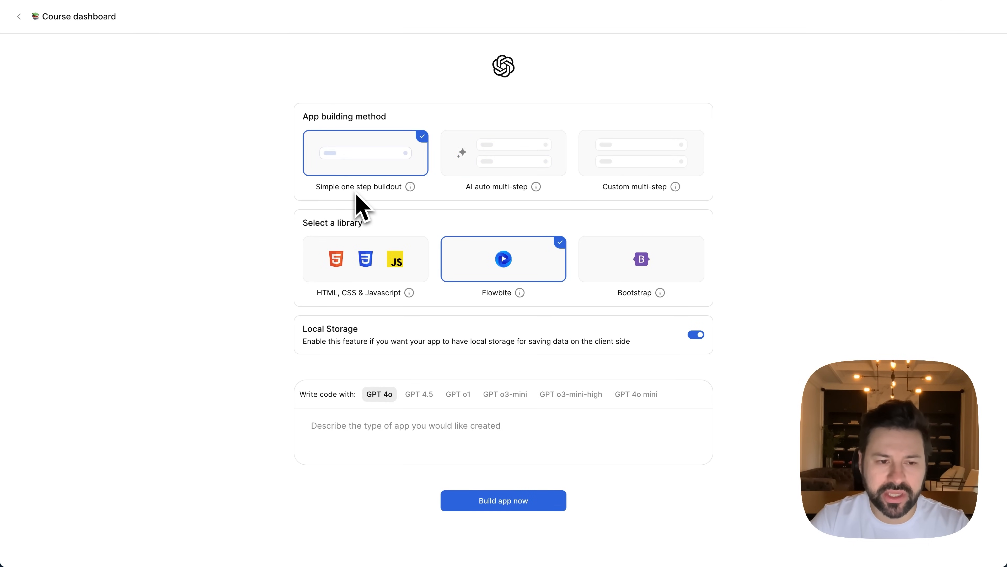
left_click(365, 259)
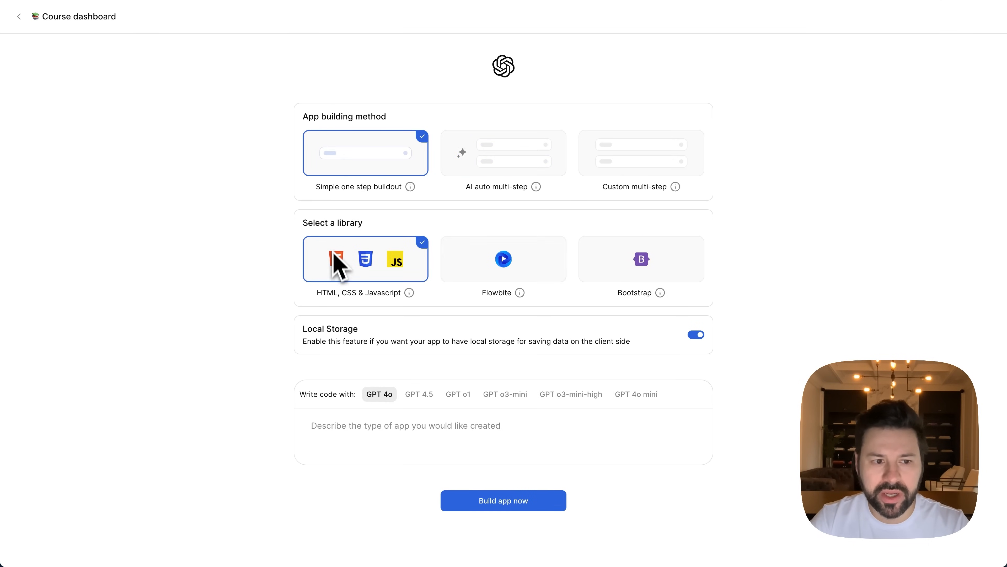
mouse_move(369, 312)
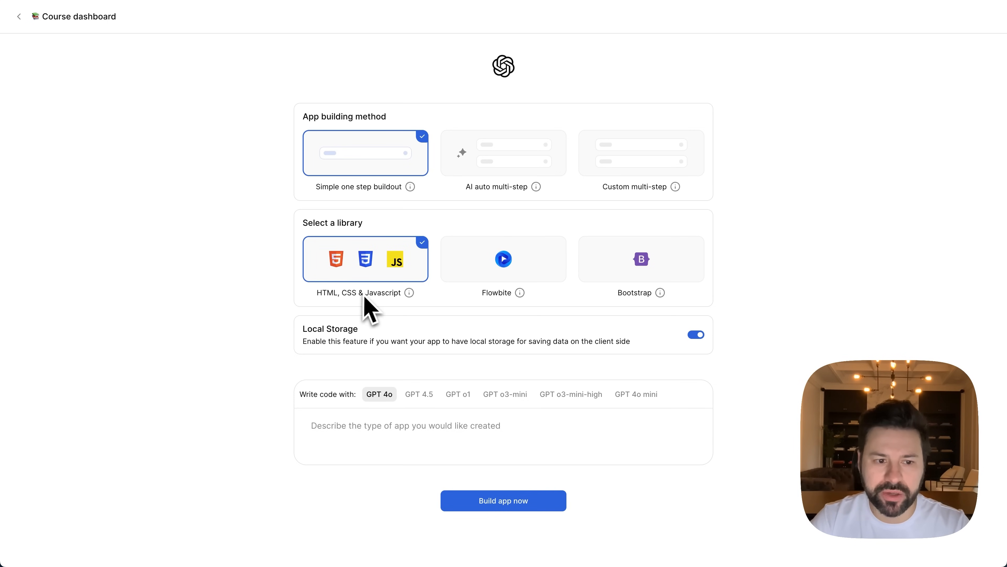
mouse_move(390, 321)
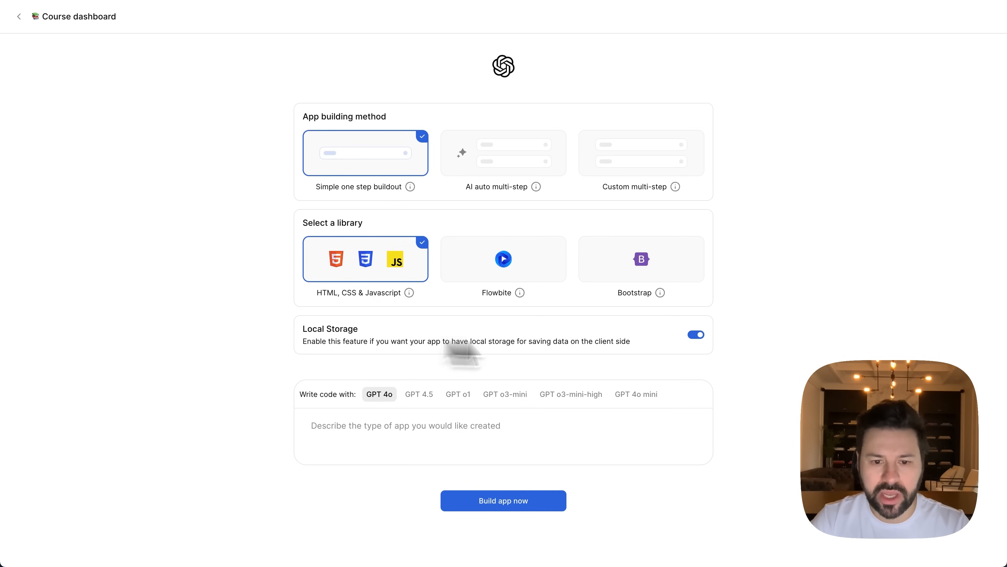
mouse_move(523, 427)
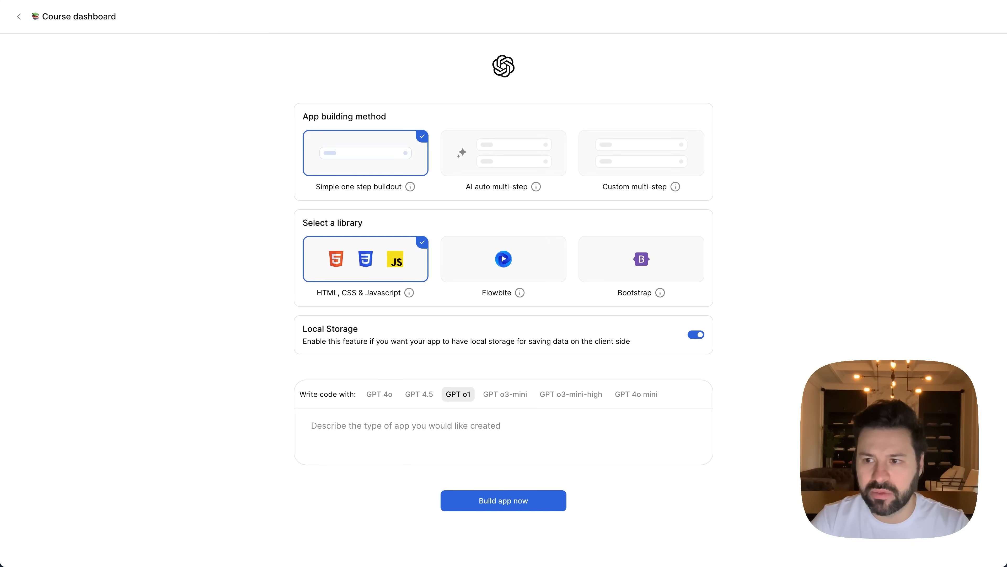
mouse_move(572, 376)
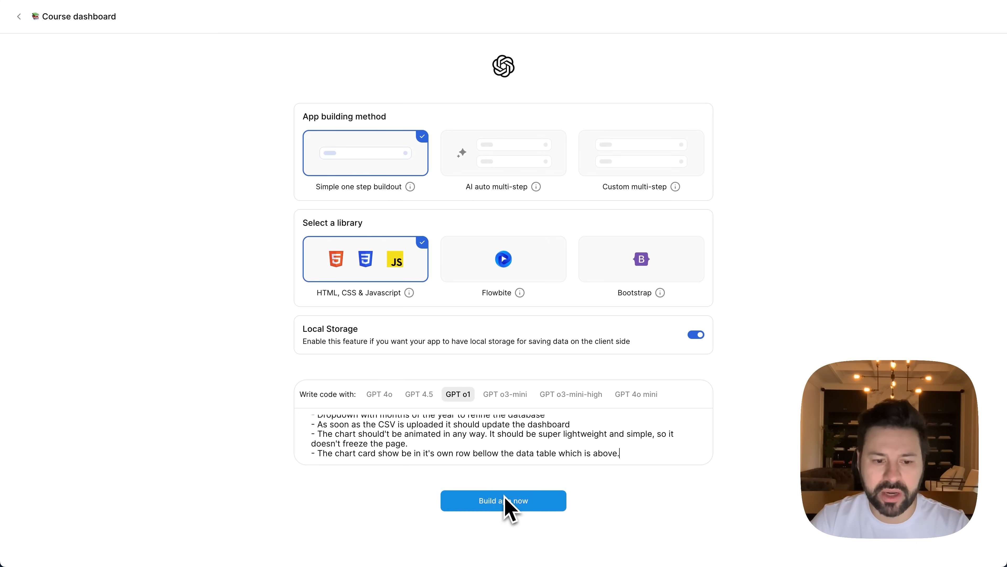
left_click(503, 500)
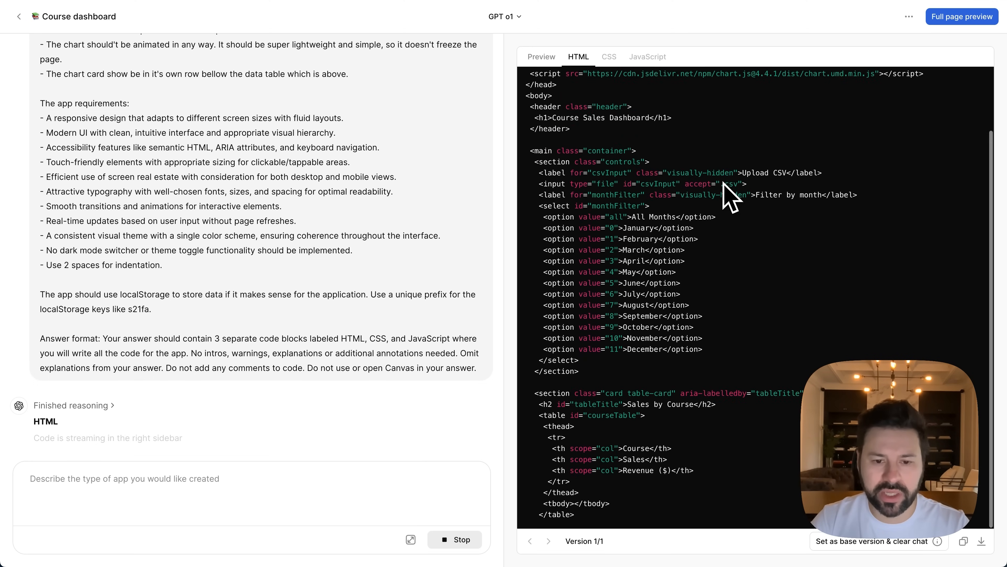
left_click(647, 56)
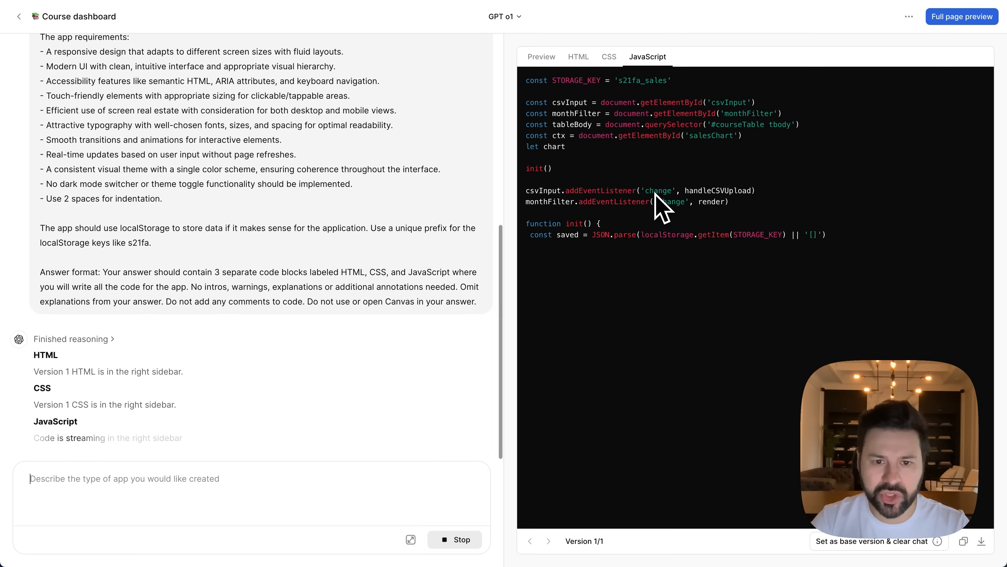
left_click(541, 57)
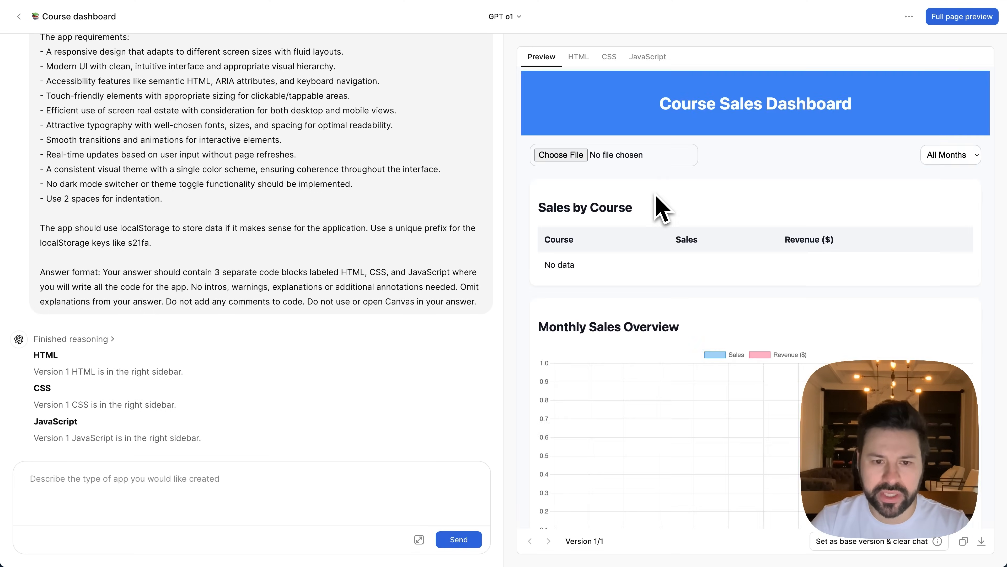
left_click(962, 16)
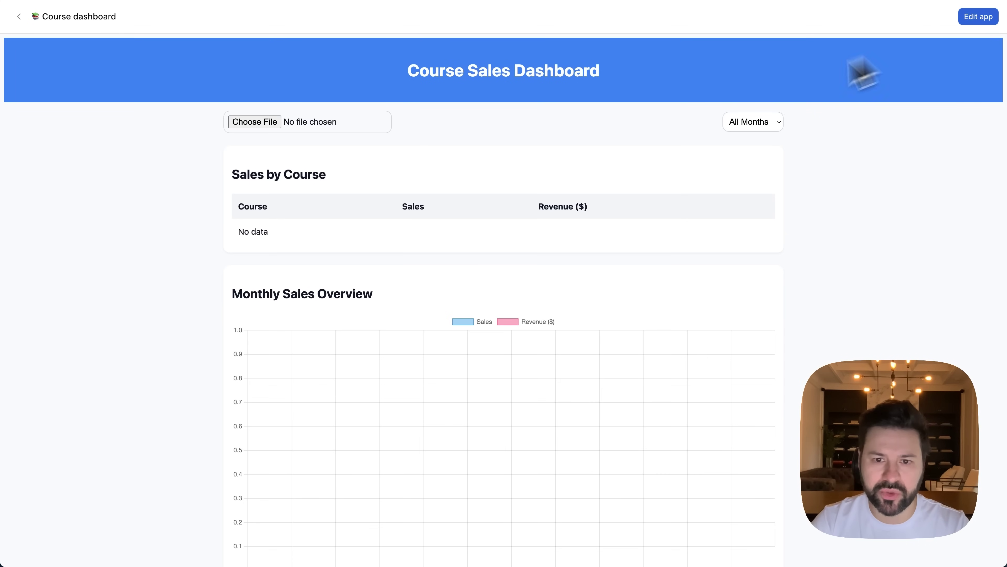
Upload course_sales - oct-sep.csv so the sales-by-course table fills with data
left_click(254, 121)
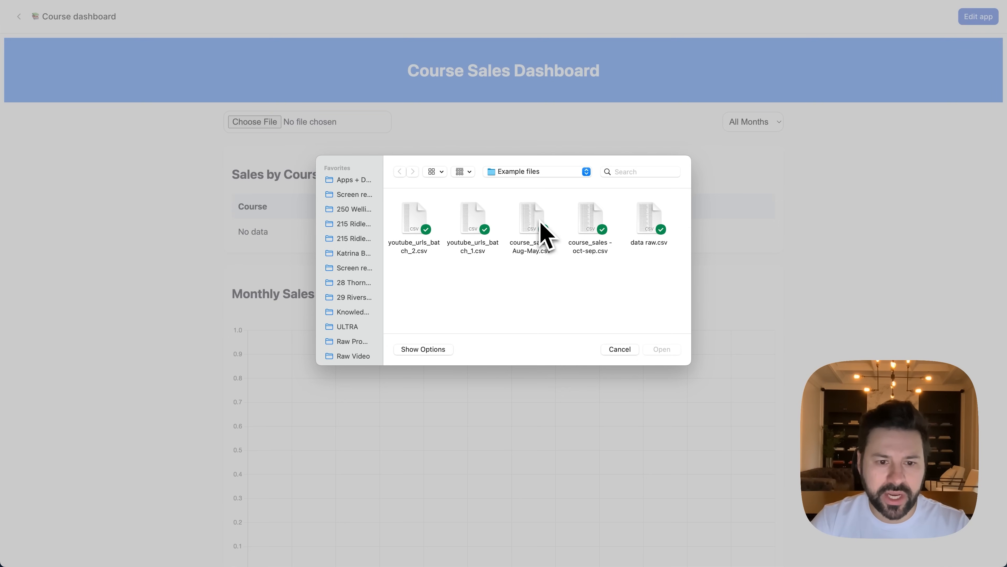
left_click(589, 218)
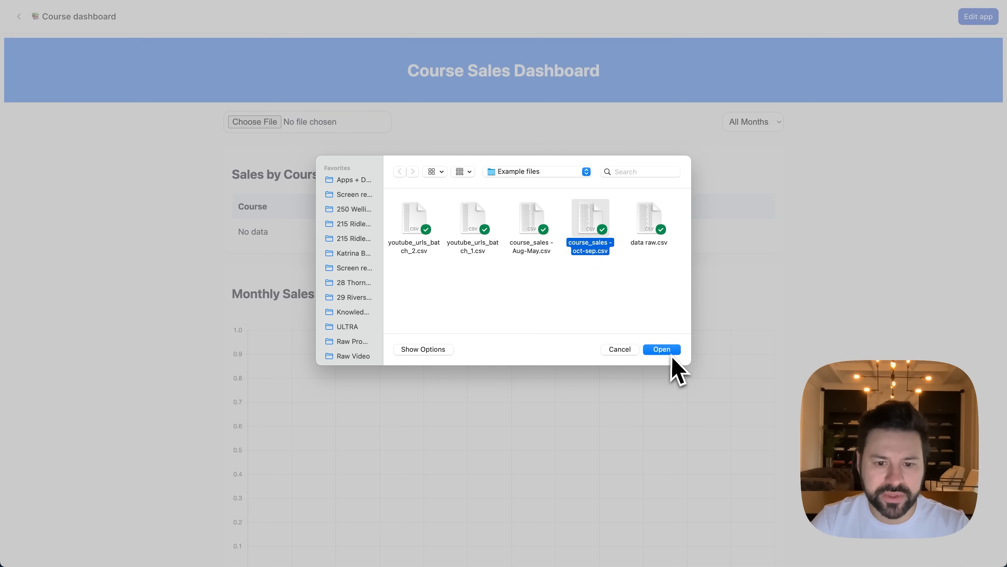
left_click(661, 349)
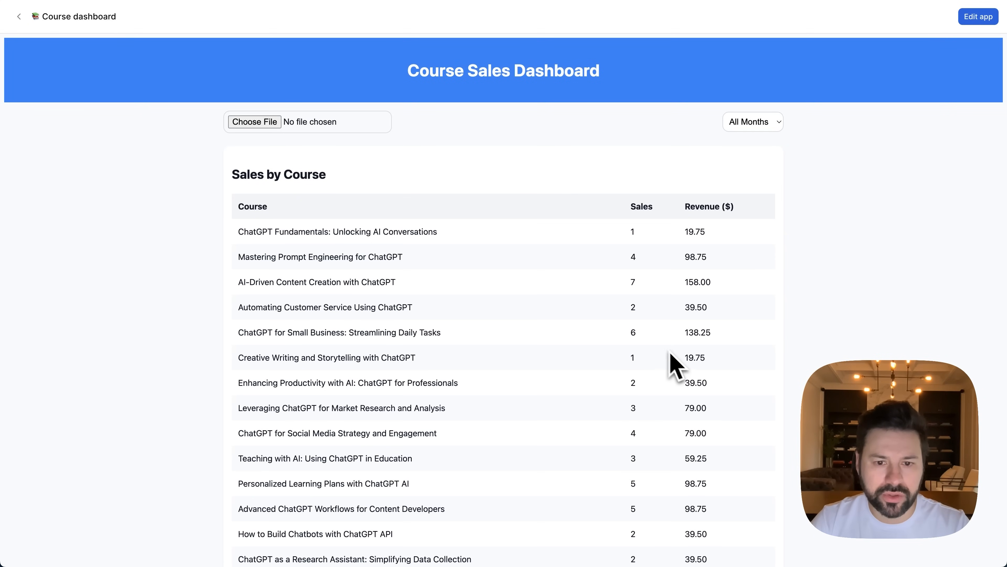
mouse_move(572, 314)
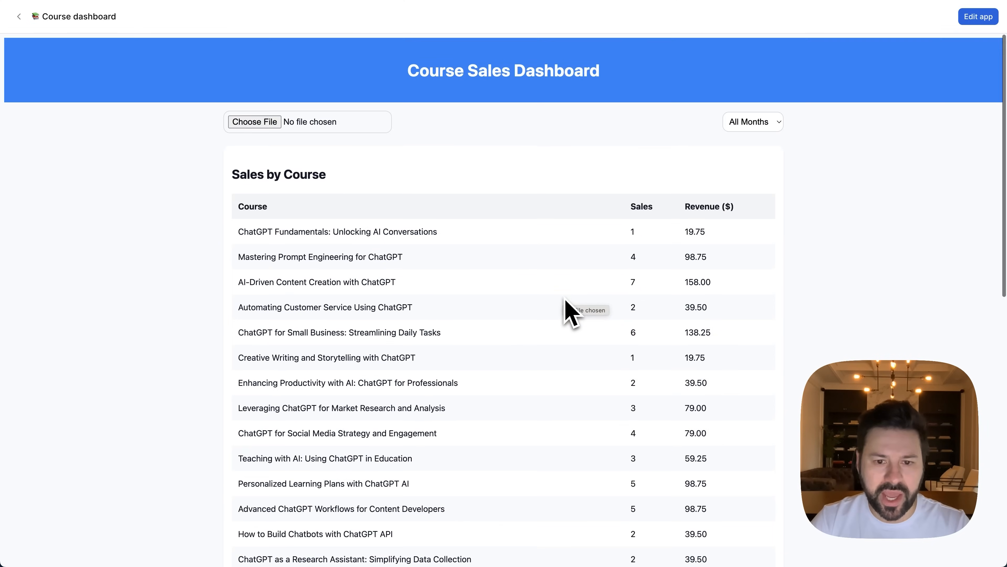
scroll("down", 3)
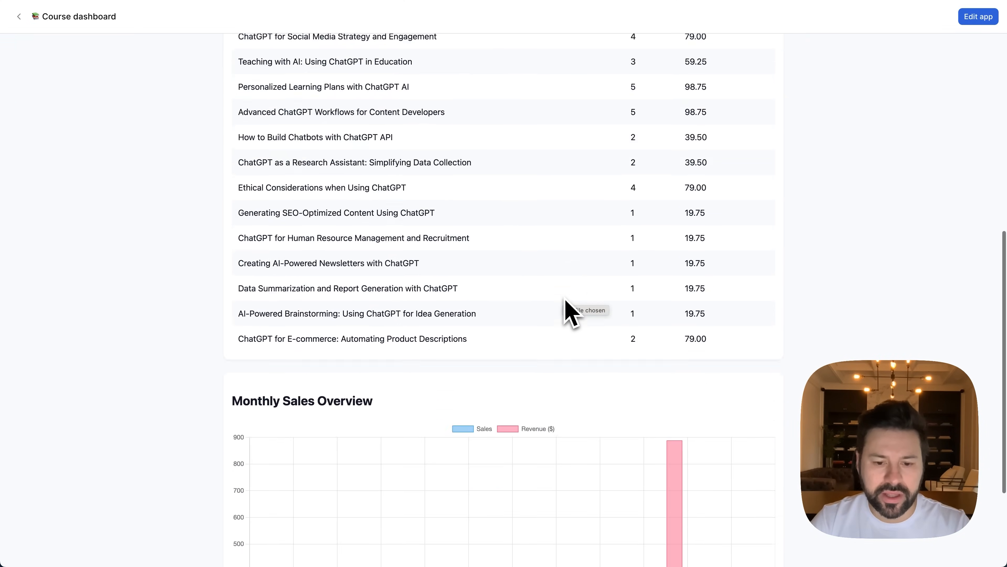
scroll("down", 3)
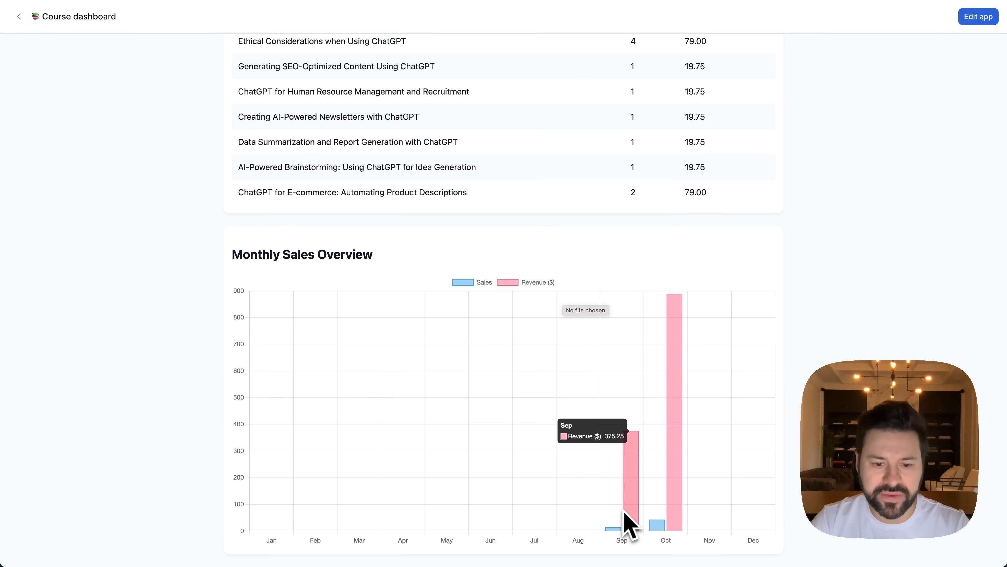
mouse_move(658, 533)
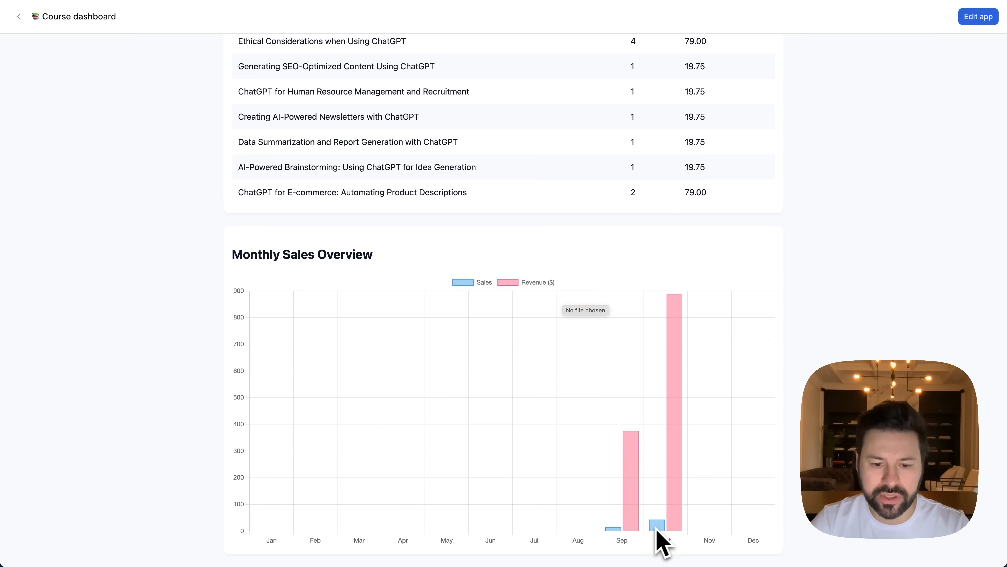
scroll("up", 3)
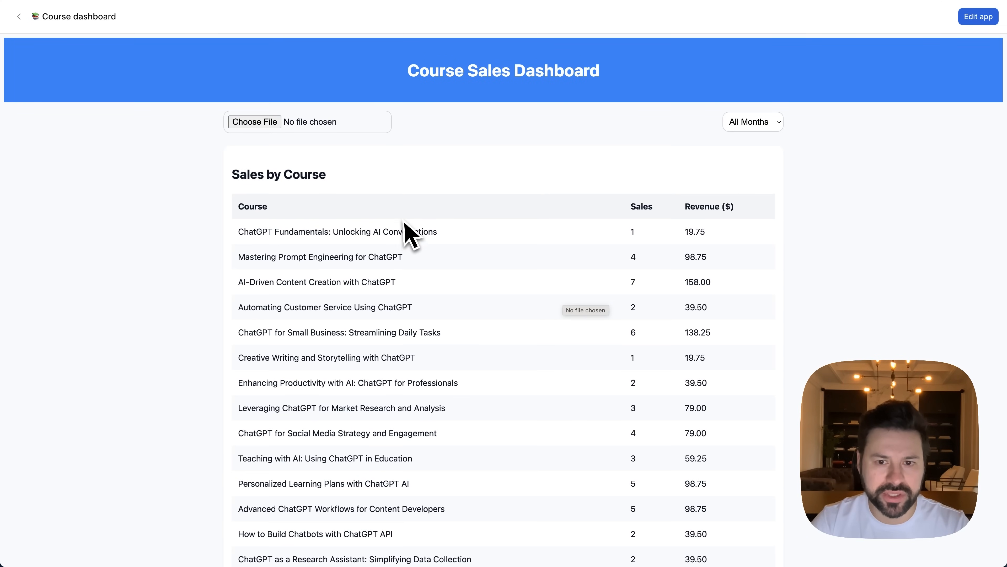
mouse_move(633, 254)
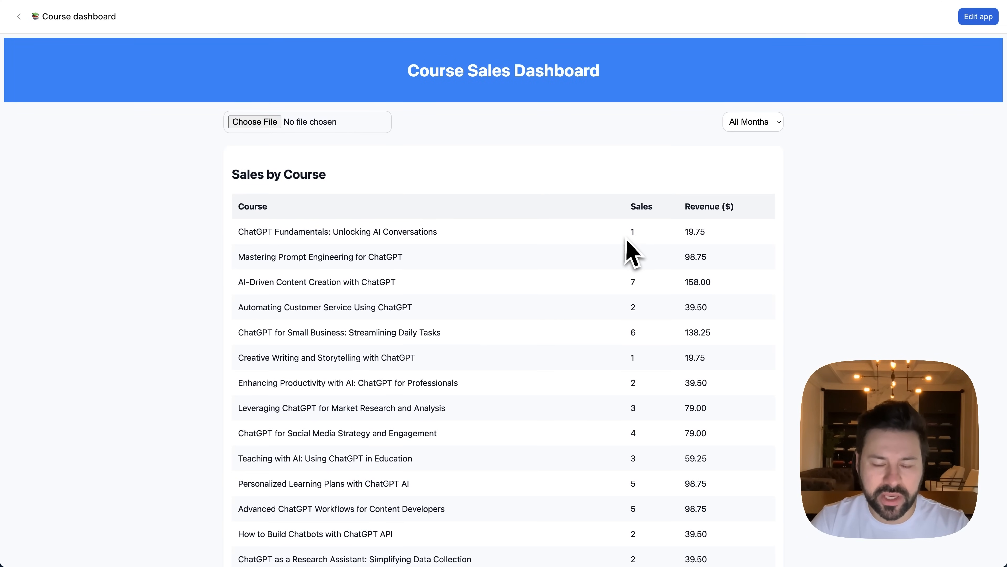
scroll("down", 3)
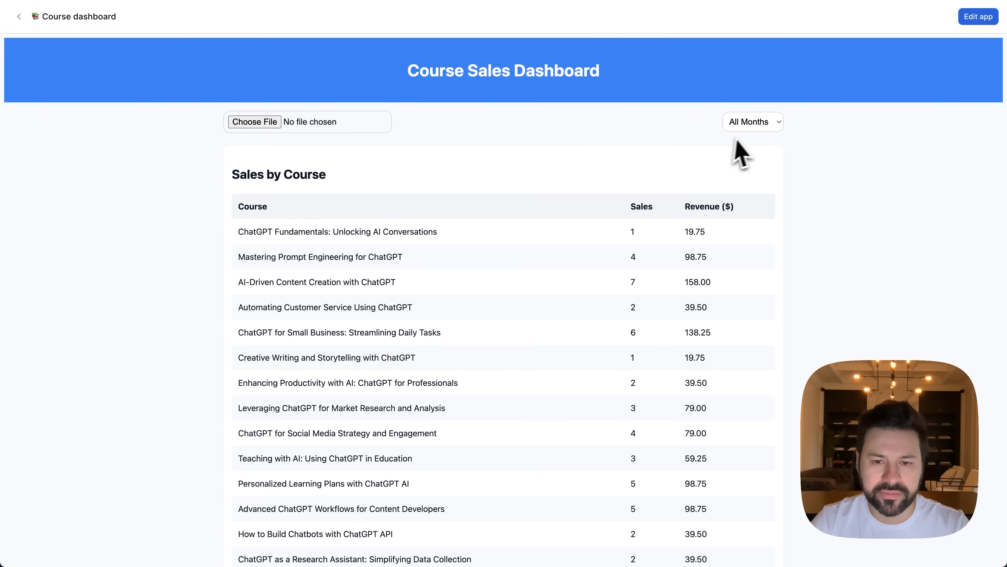
left_click(752, 121)
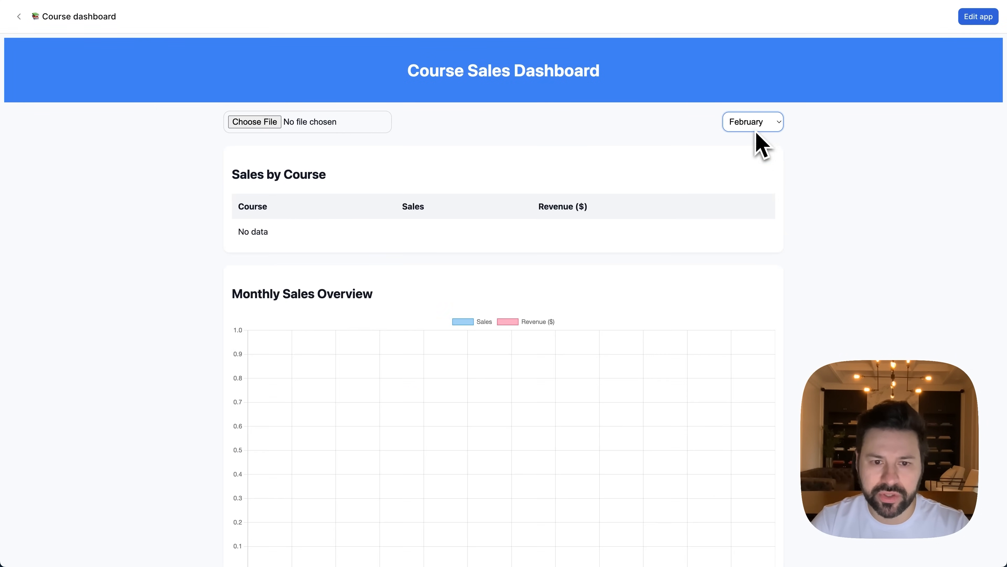
left_click(753, 121)
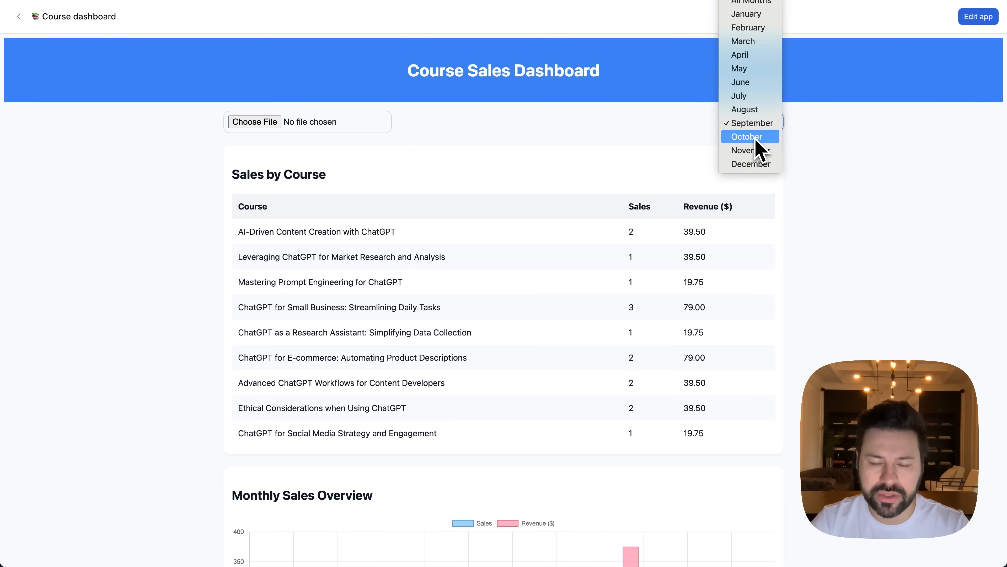
left_click(747, 136)
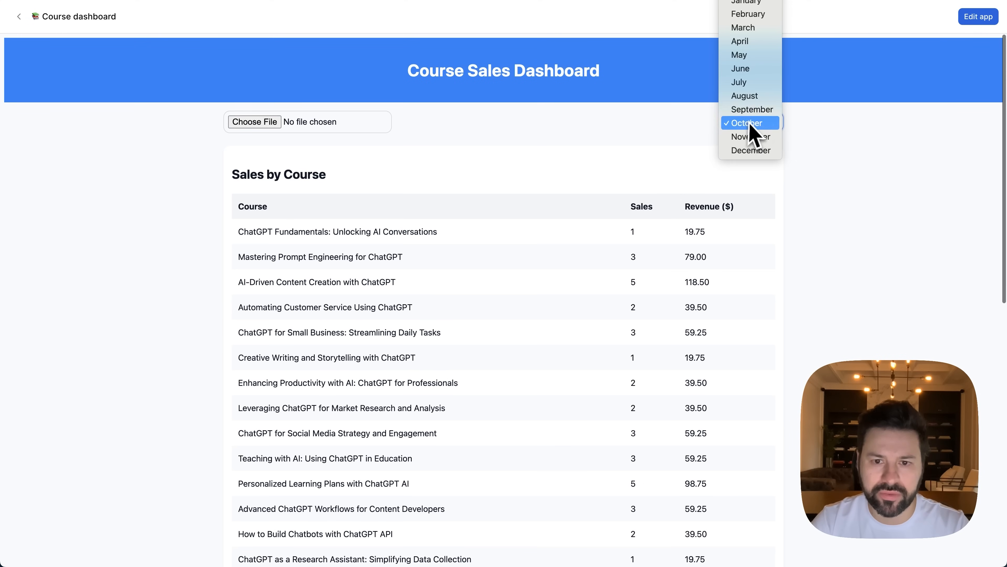
left_click(750, 121)
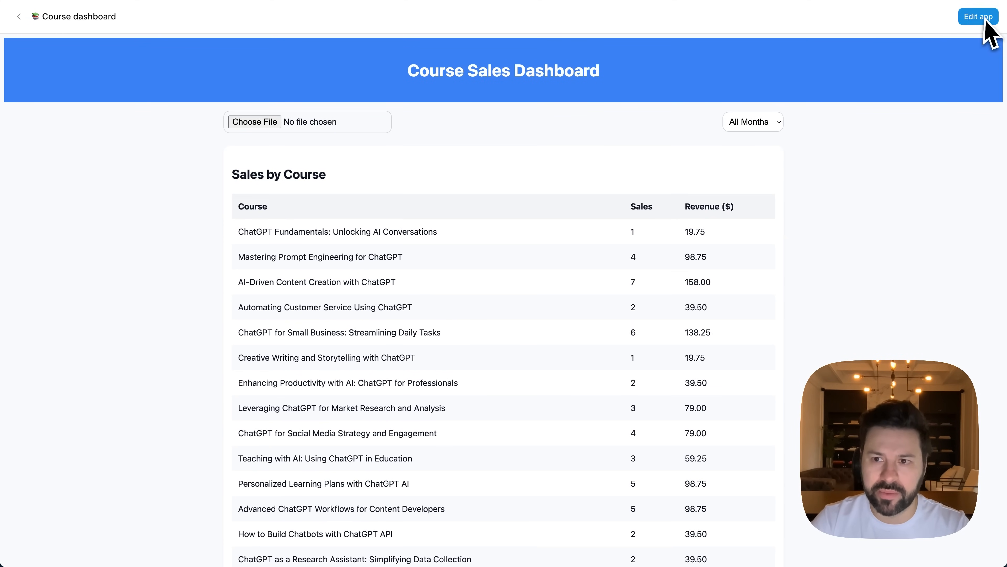
Request via Edit app that the Sales by Course table sorts best-selling courses first, then review version 2 full-page
left_click(977, 16)
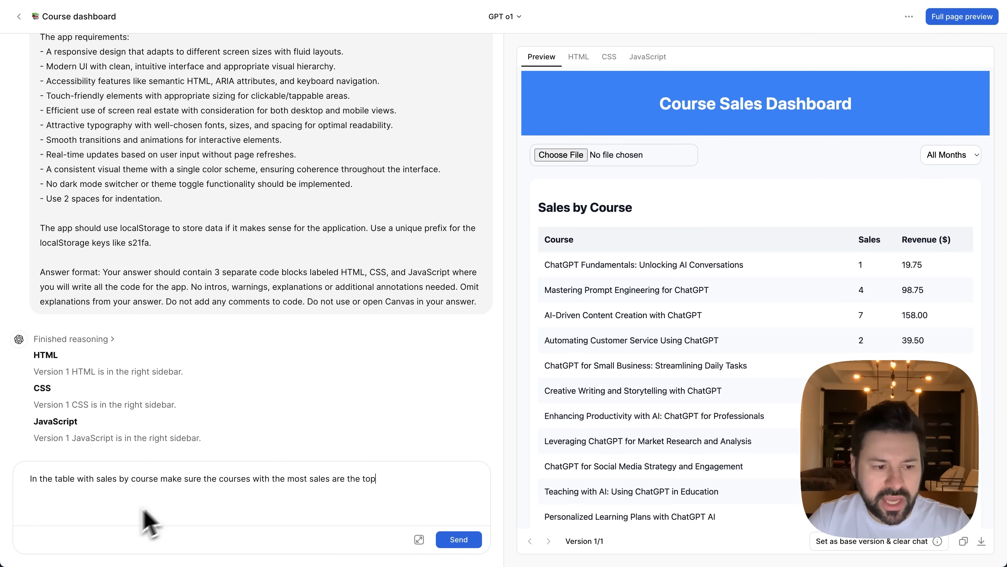
mouse_move(635, 385)
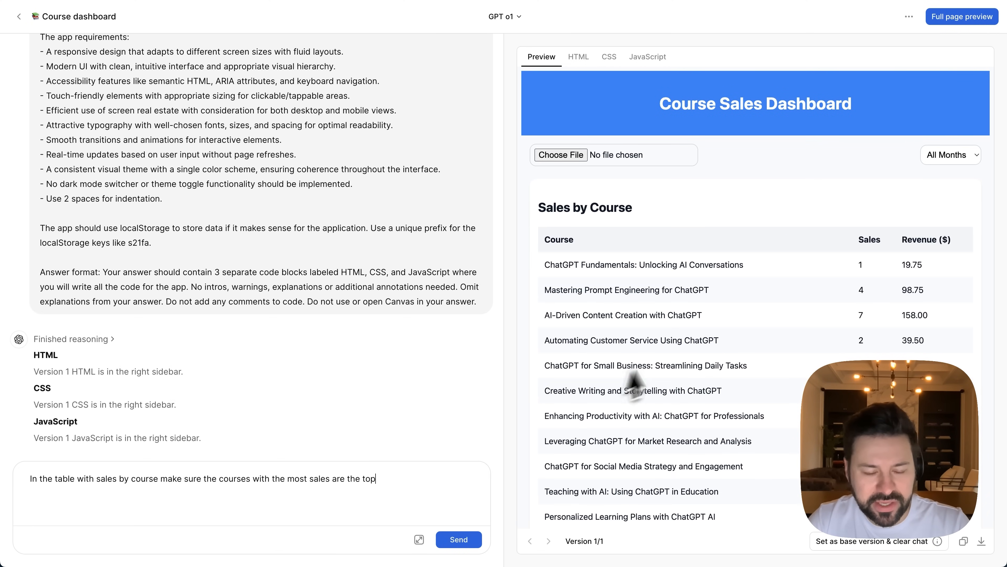
left_click(458, 539)
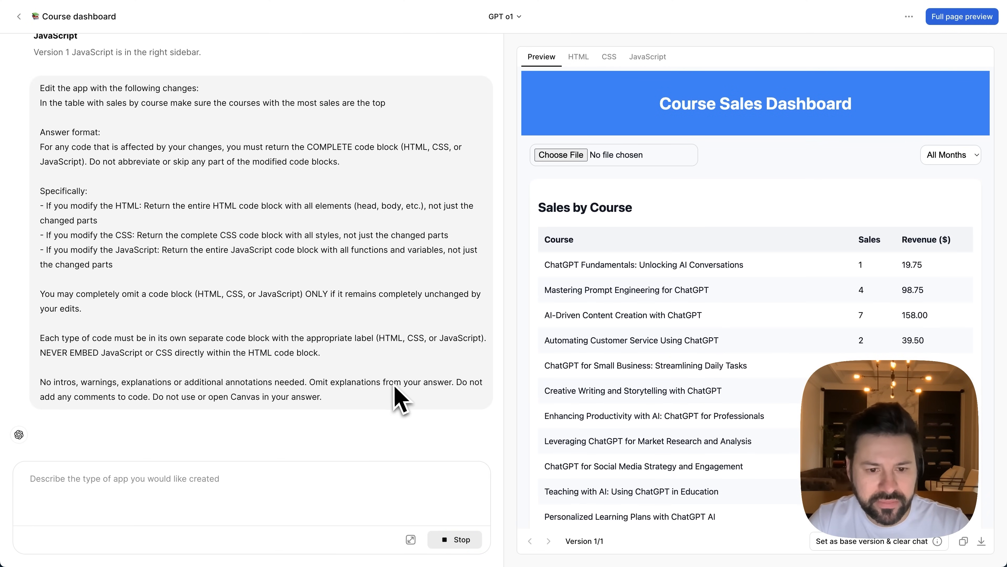
mouse_move(678, 331)
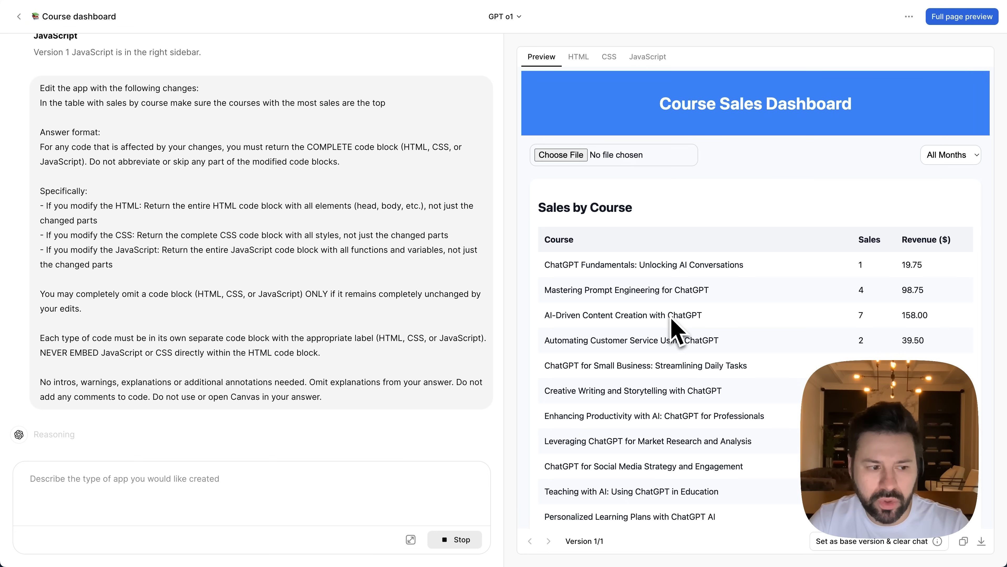
left_click(647, 57)
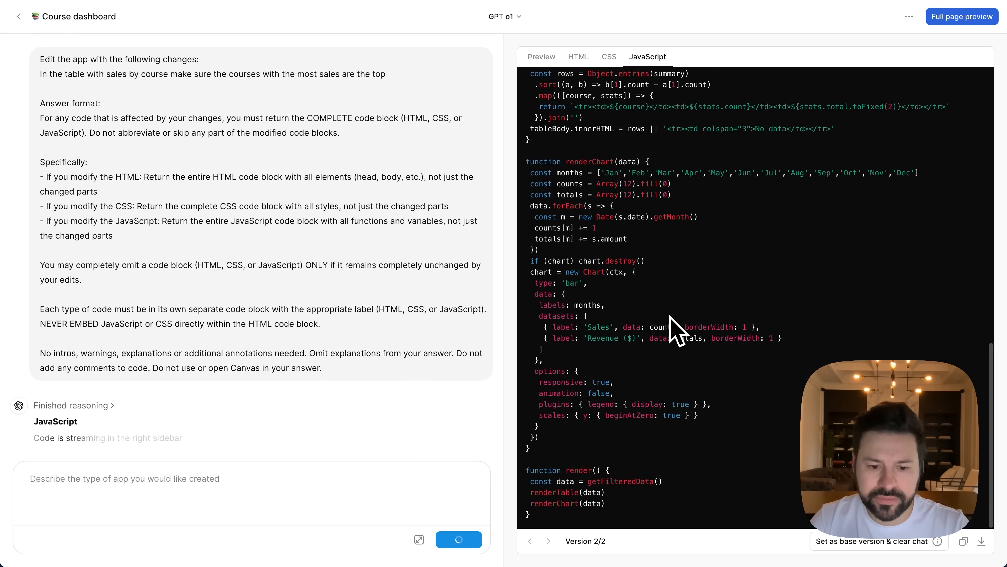
left_click(541, 57)
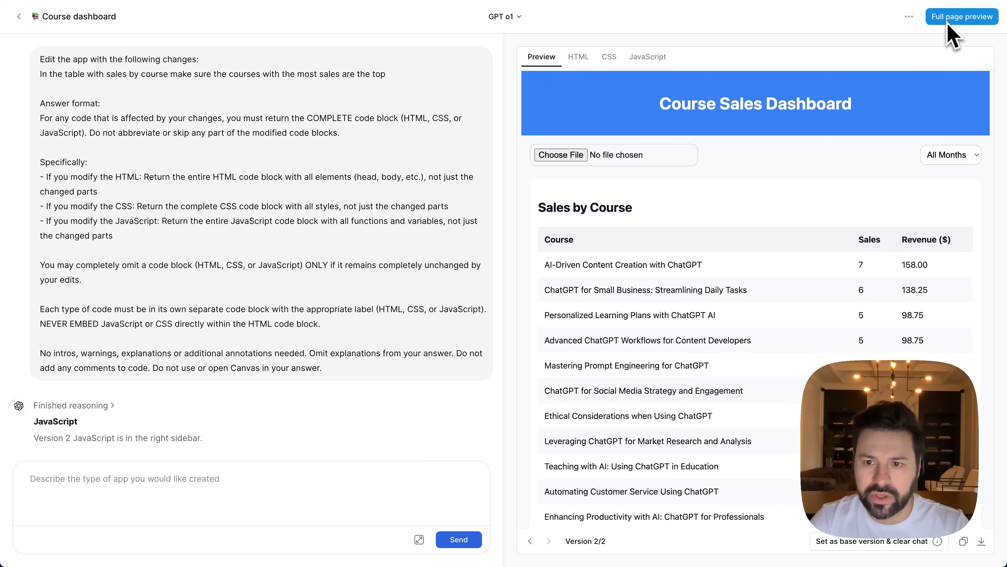
left_click(962, 17)
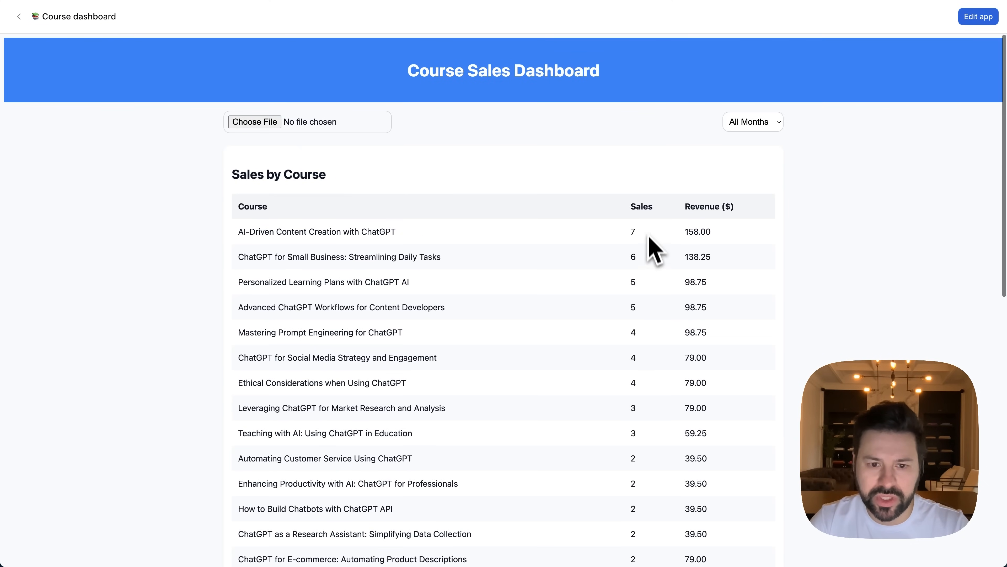
scroll("down", 3)
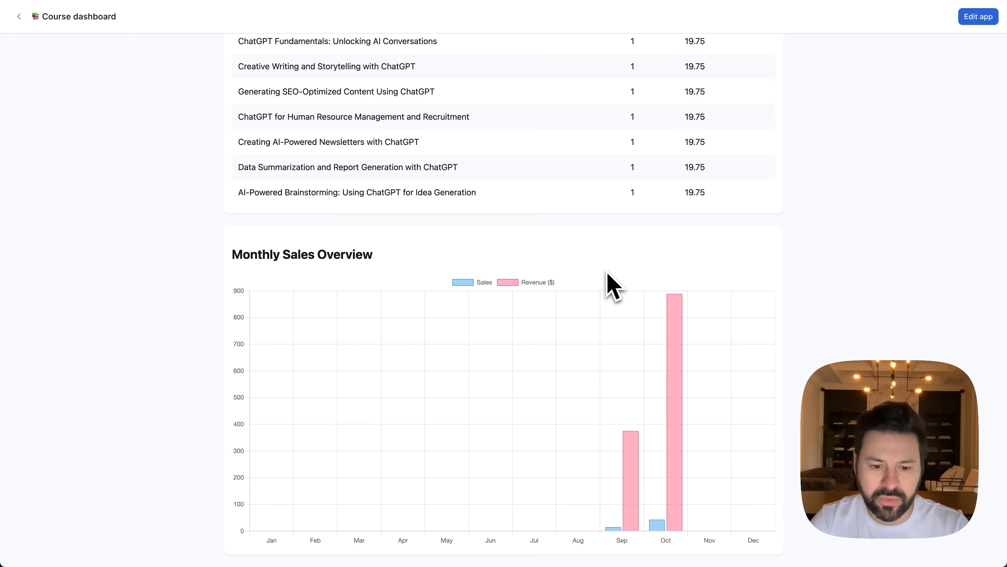
scroll("up", 3)
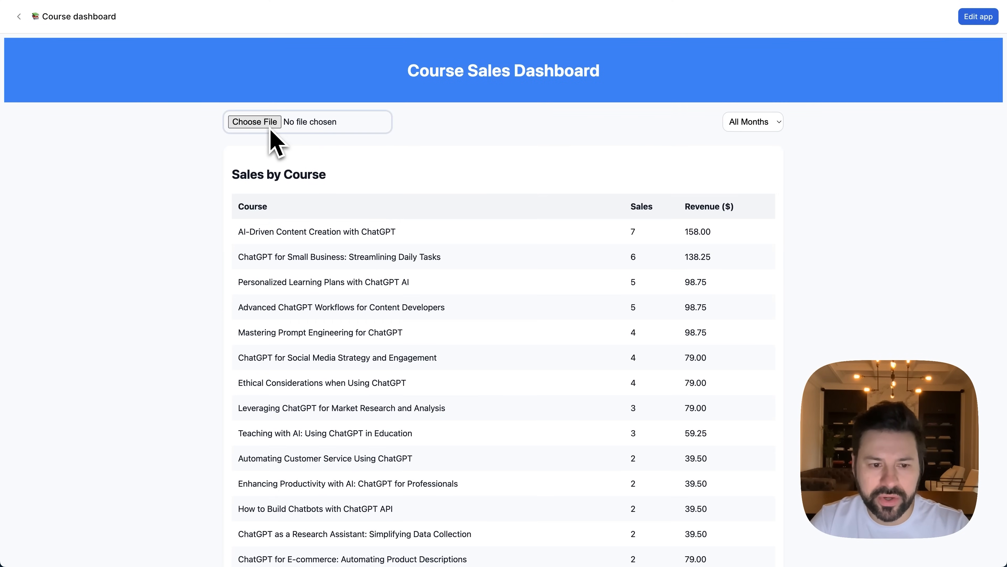
Upload course_sales - Aug-May.csv and review the larger totals and May–October monthly chart
left_click(254, 122)
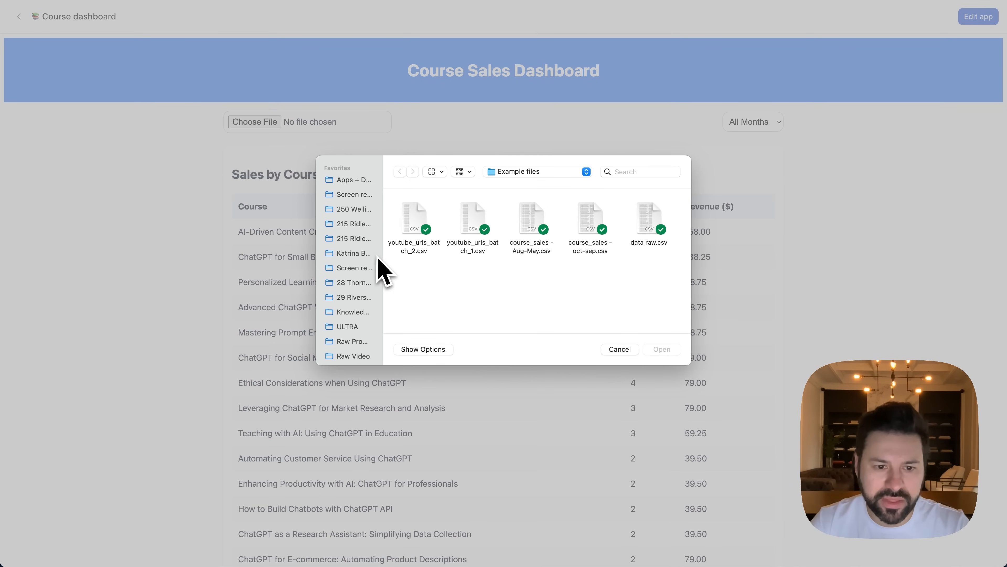
mouse_move(543, 234)
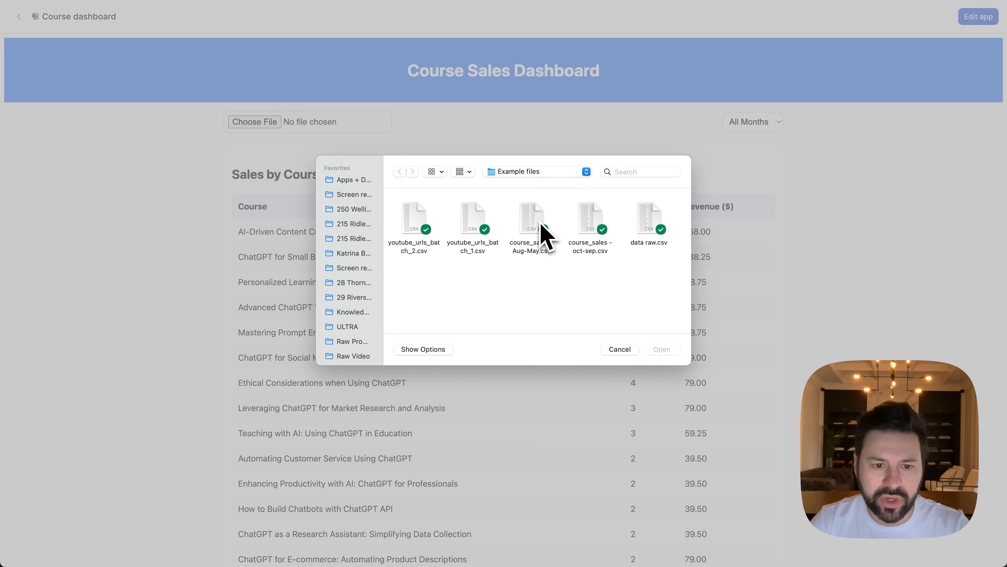
left_click(531, 218)
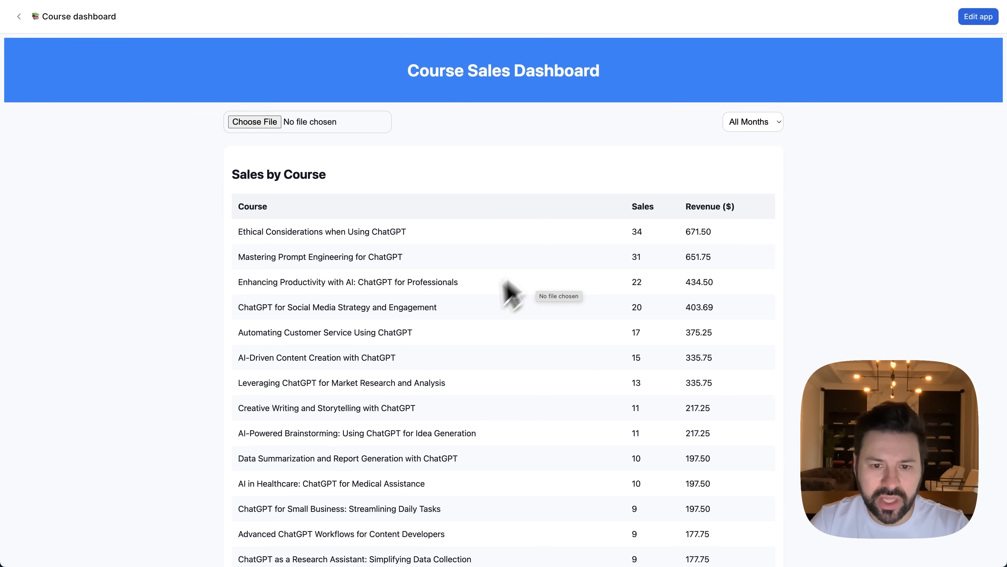
scroll("down", 3)
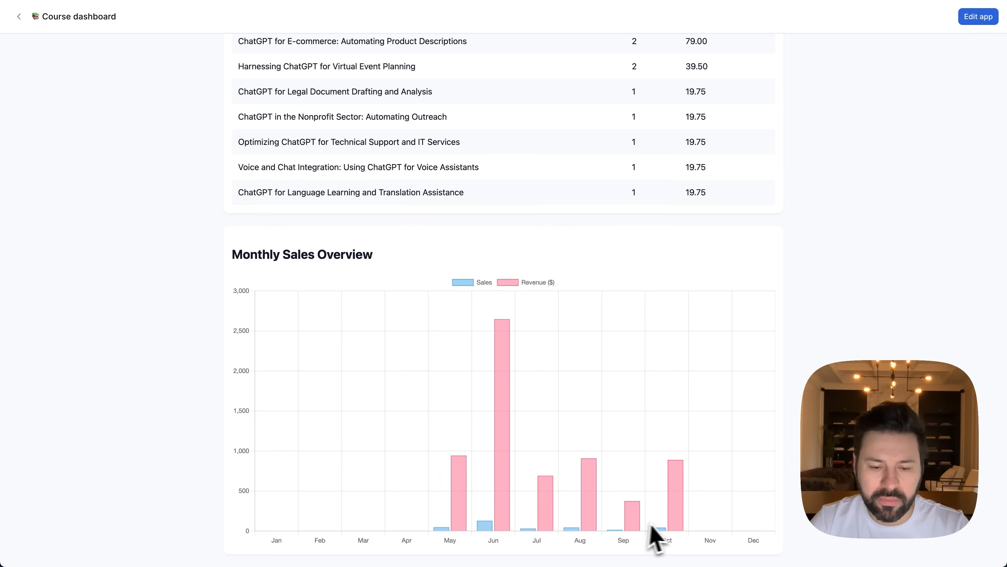
scroll("up", 3)
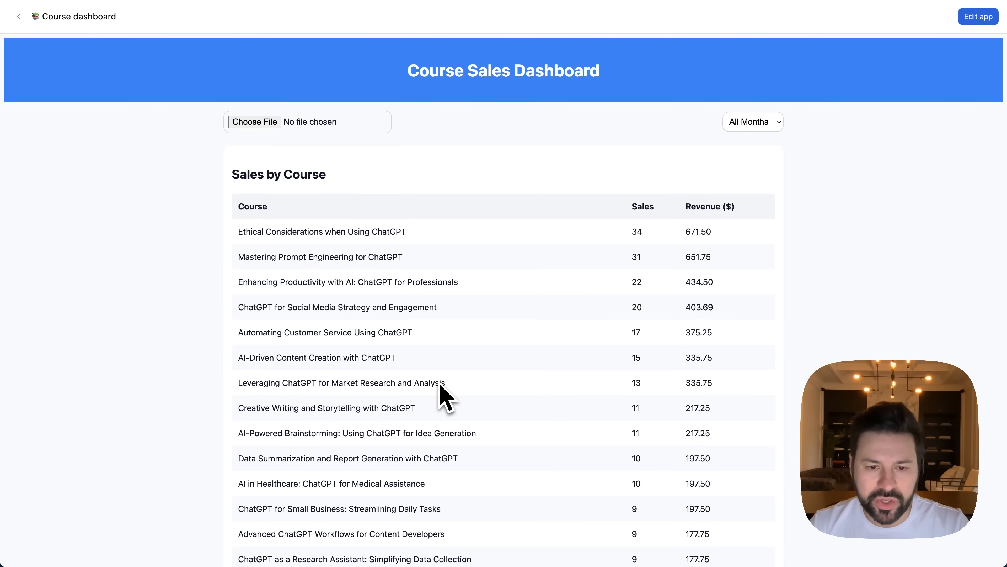
scroll("down", 3)
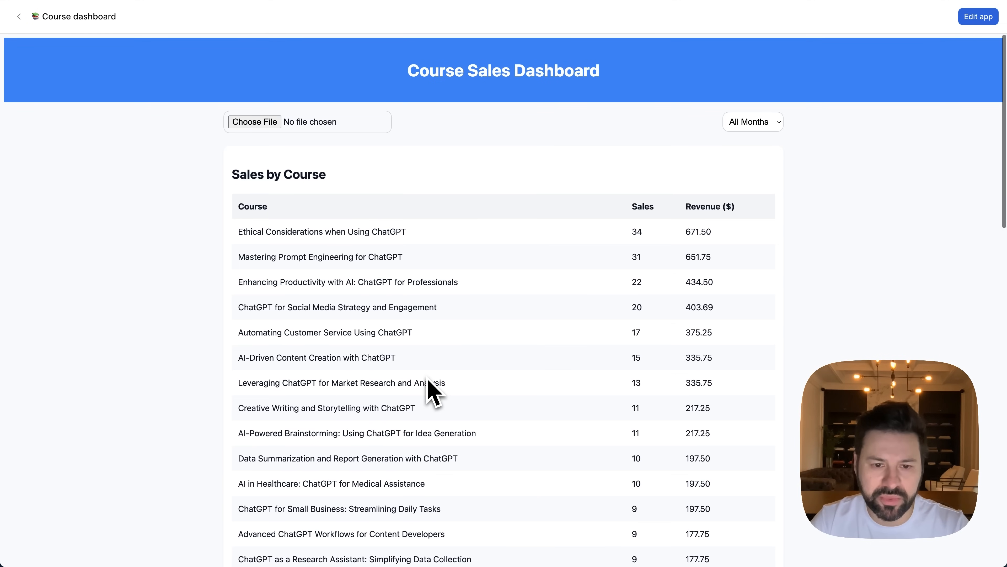
scroll("down", 3)
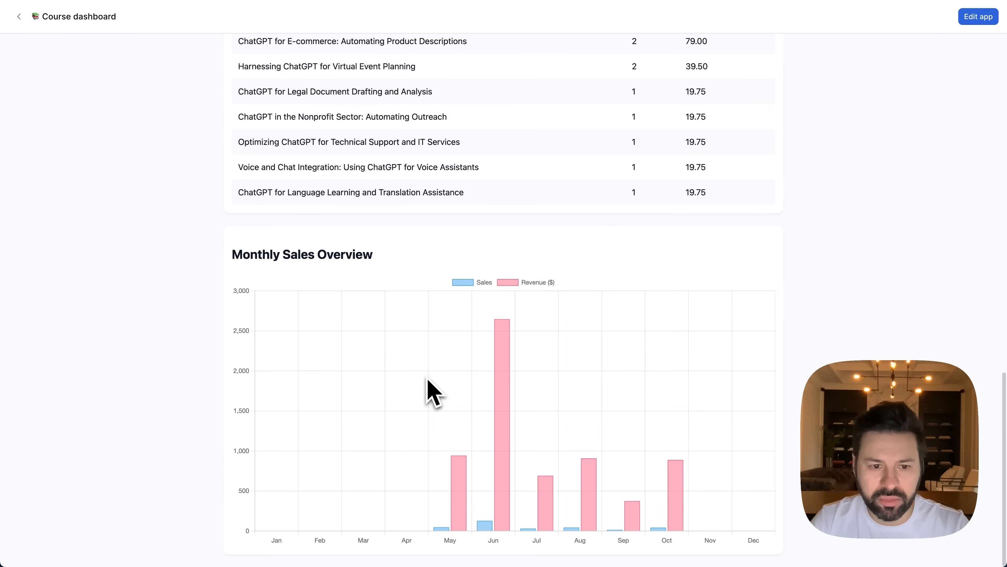
scroll("up", 3)
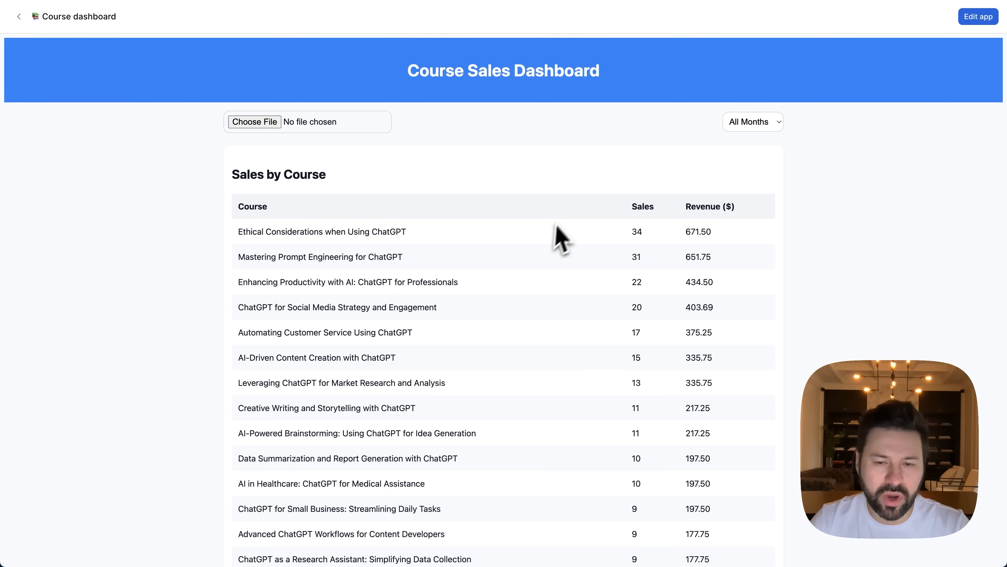
mouse_move(758, 157)
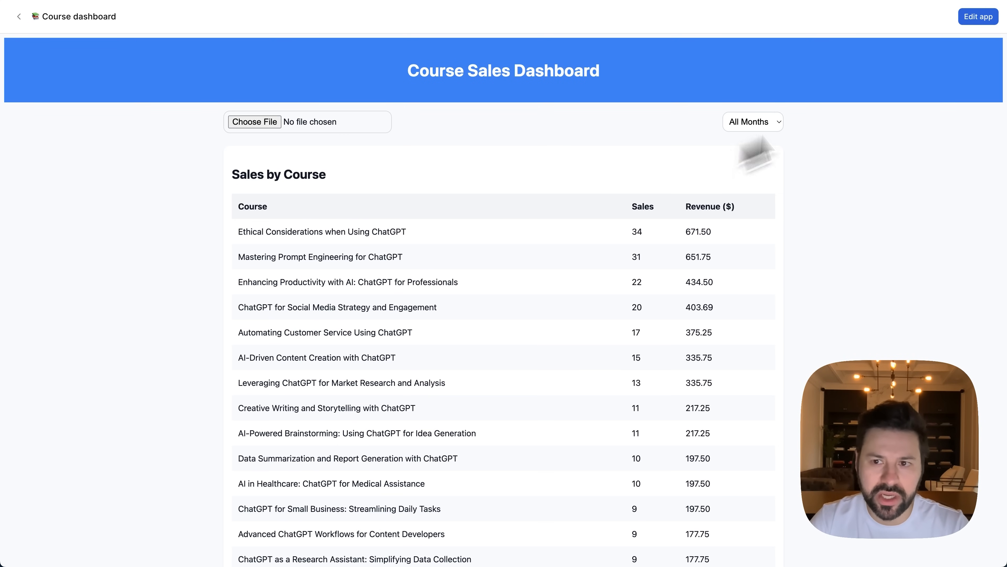
left_click(977, 17)
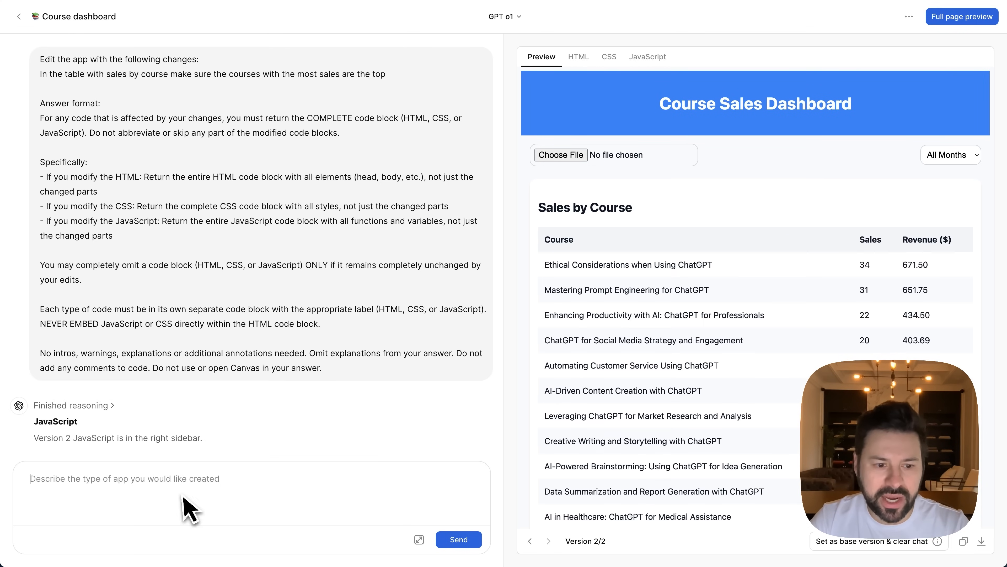
mouse_move(684, 441)
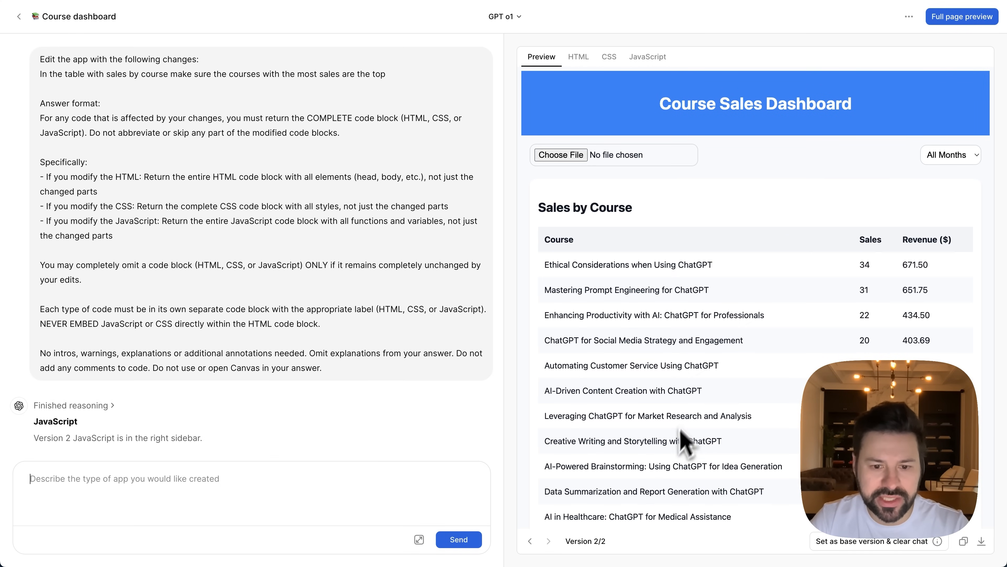
mouse_move(592, 96)
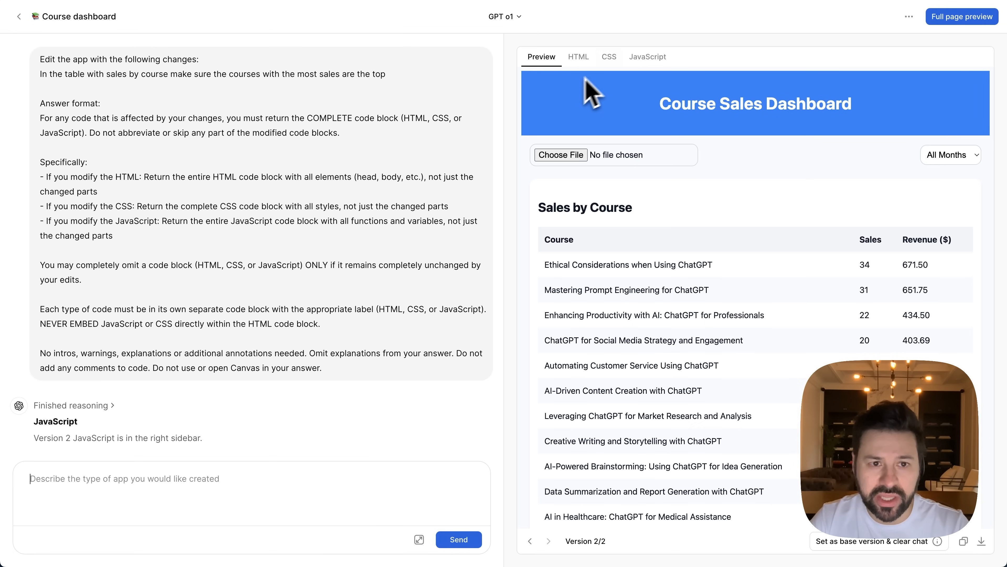
left_click(19, 16)
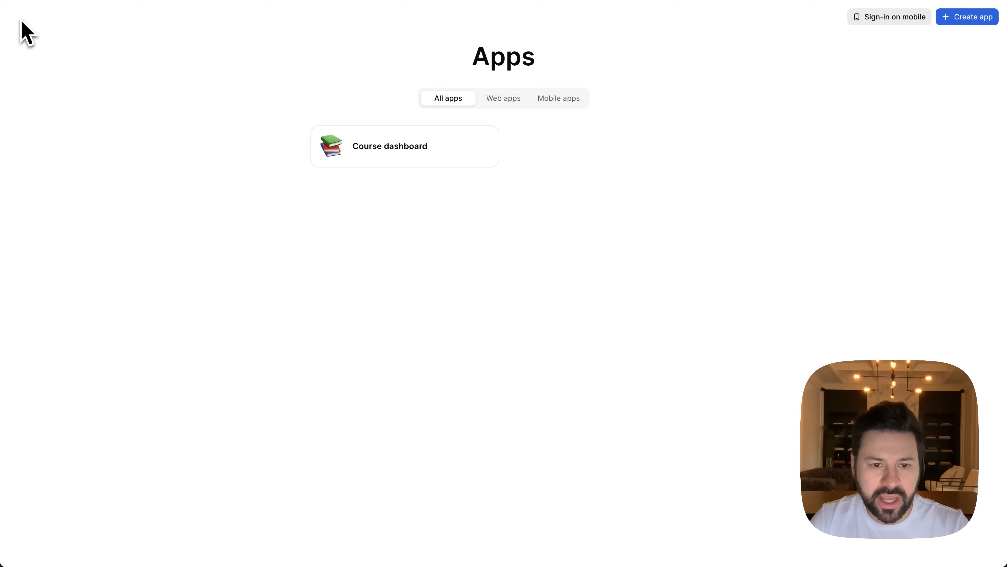
left_click(17, 14)
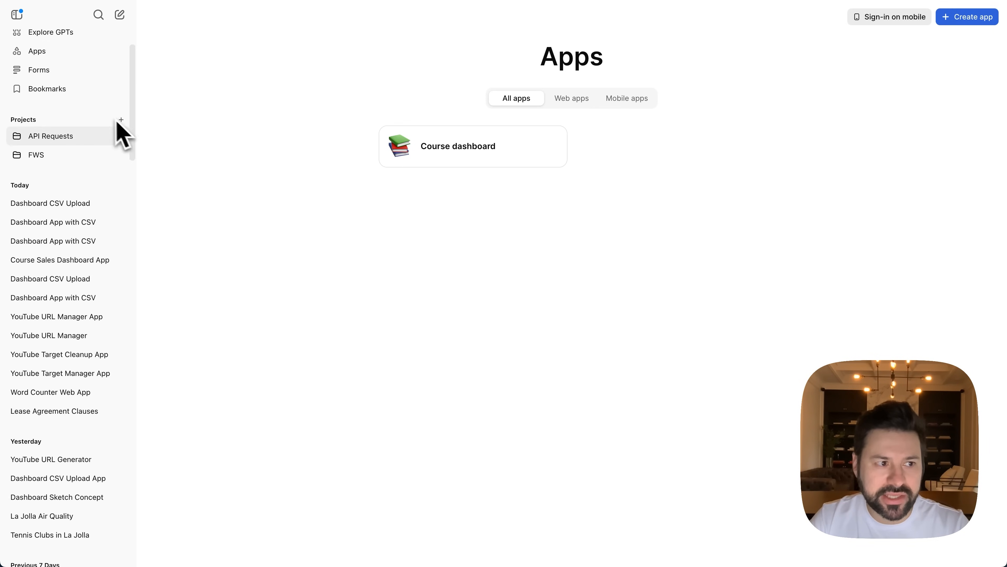
scroll("up", 3)
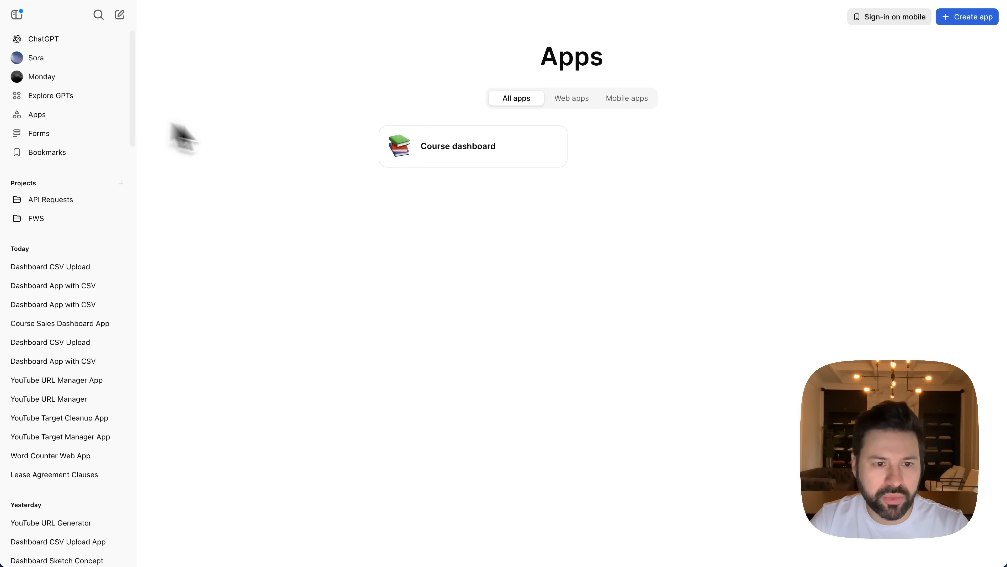
left_click(458, 146)
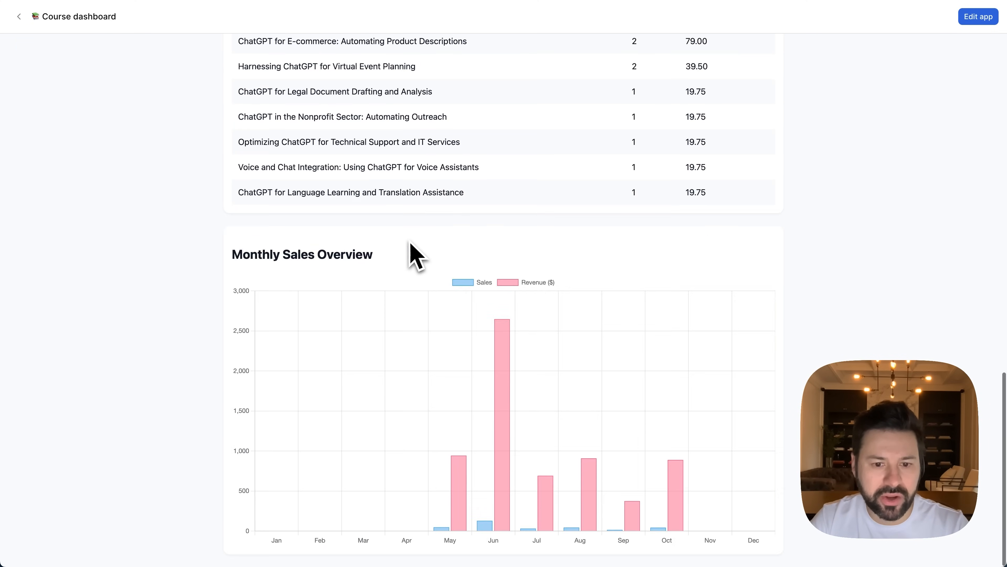
scroll("up", 3)
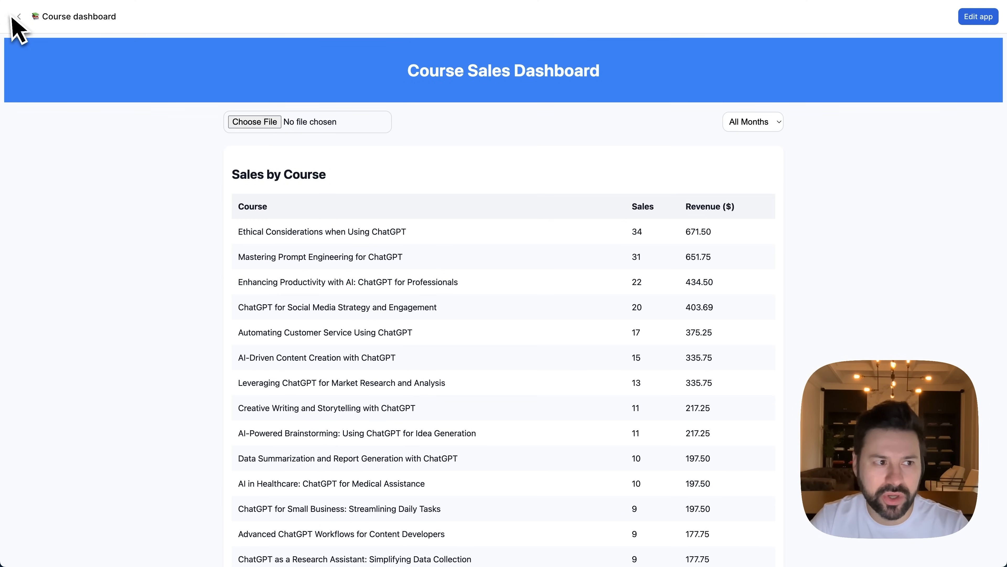
mouse_move(430, 168)
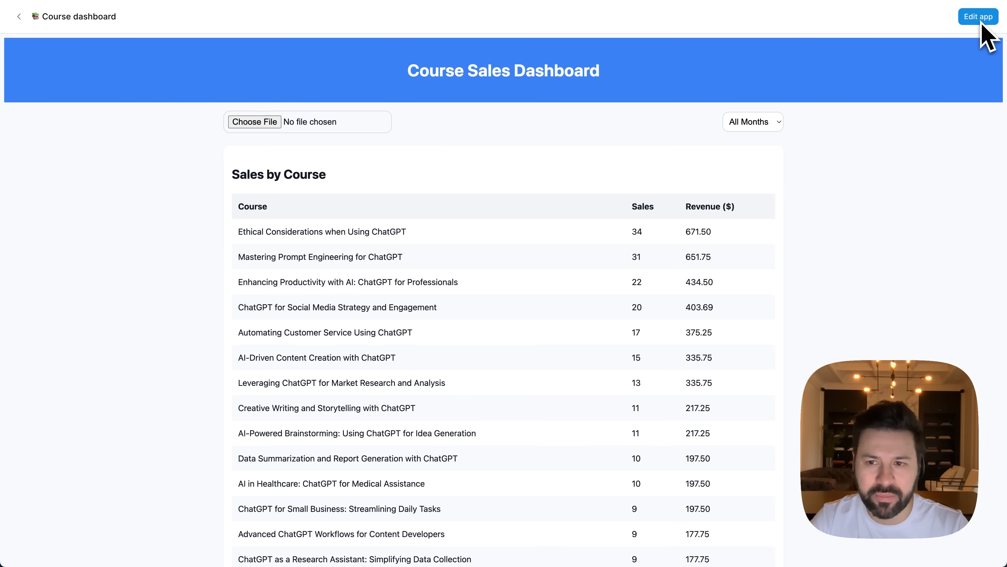
left_click(19, 16)
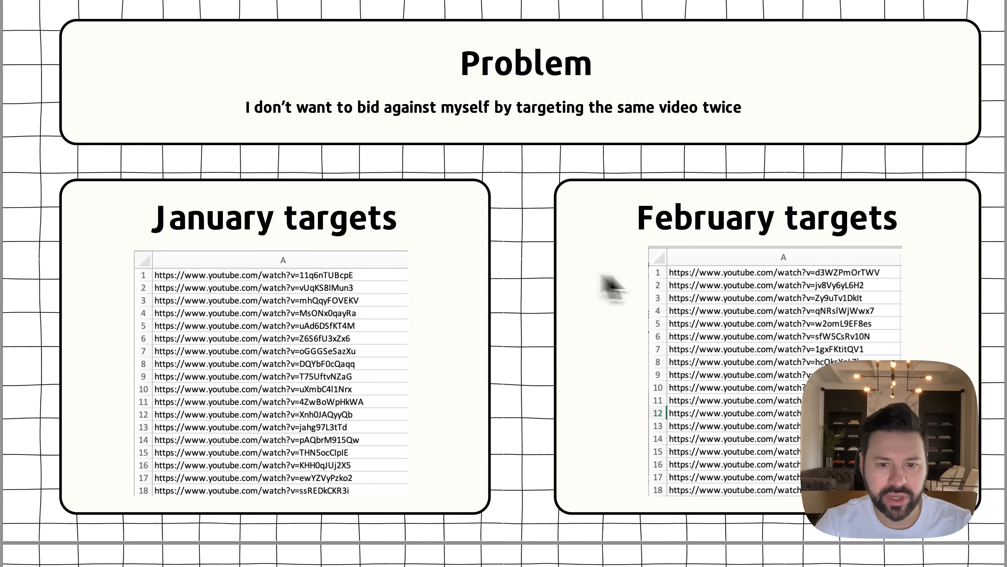
mouse_move(778, 357)
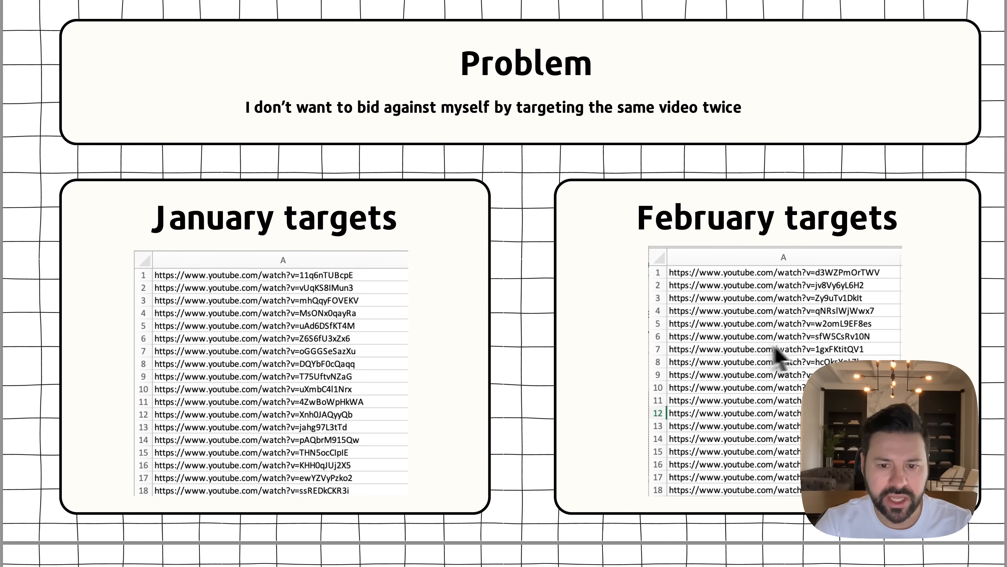
mouse_move(764, 360)
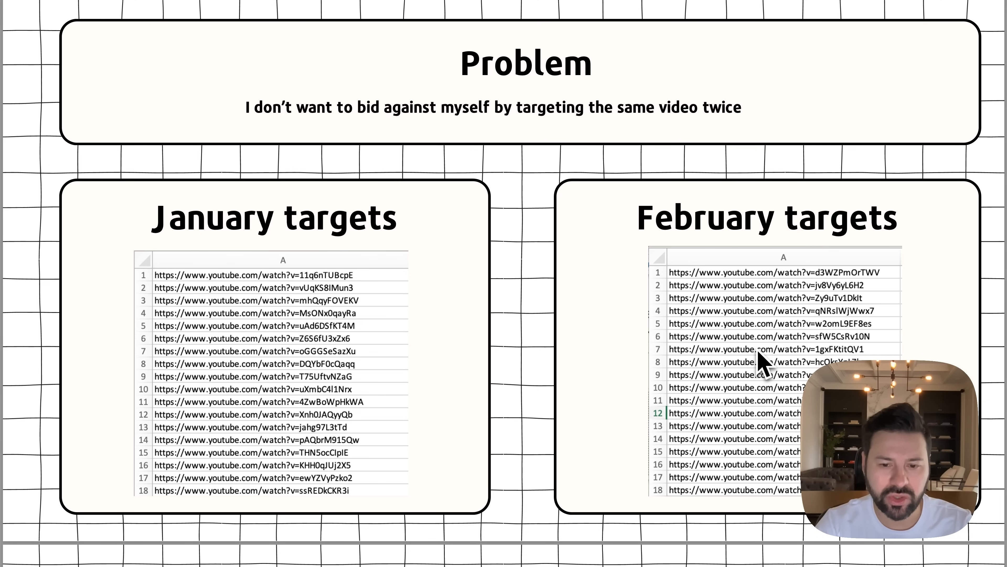
mouse_move(762, 350)
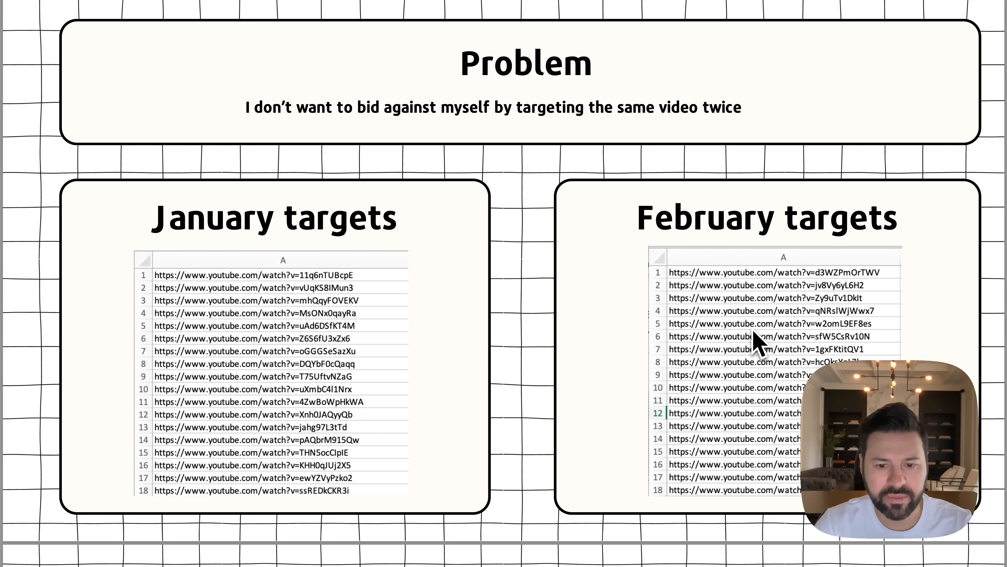
mouse_move(758, 343)
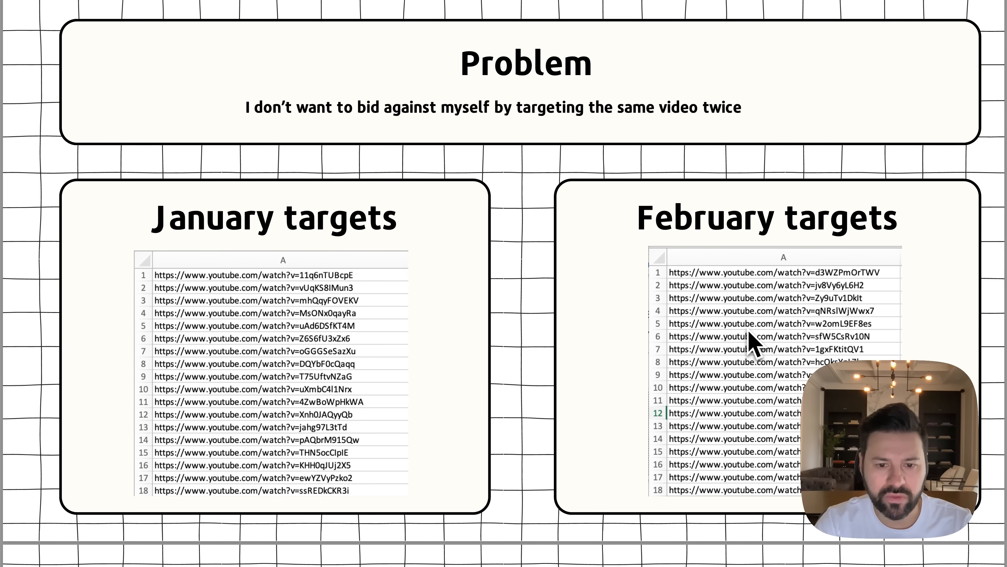
mouse_move(819, 344)
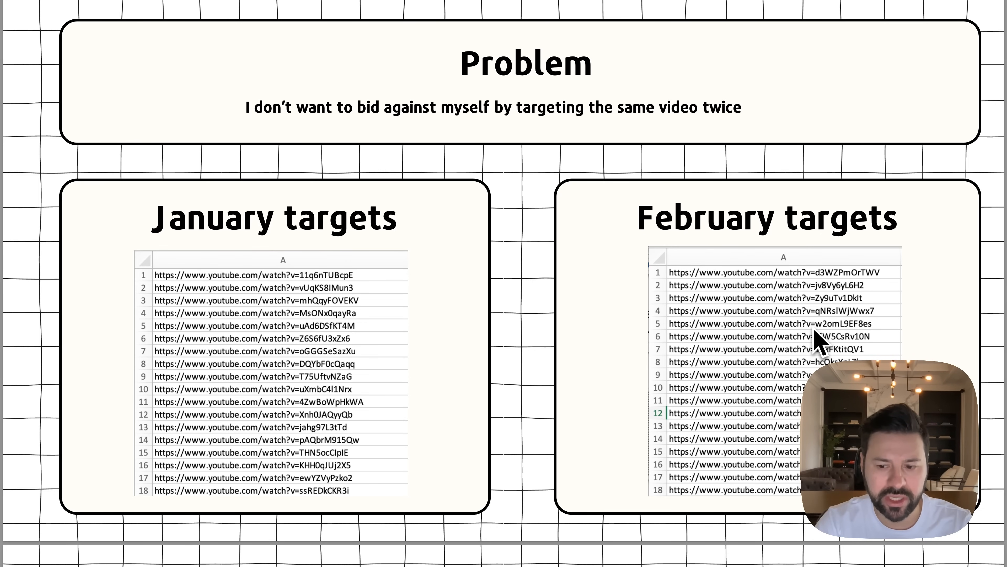
Advance from the Problem slide to the Solution slide proposing a target-deduplication app
scroll("down", 3)
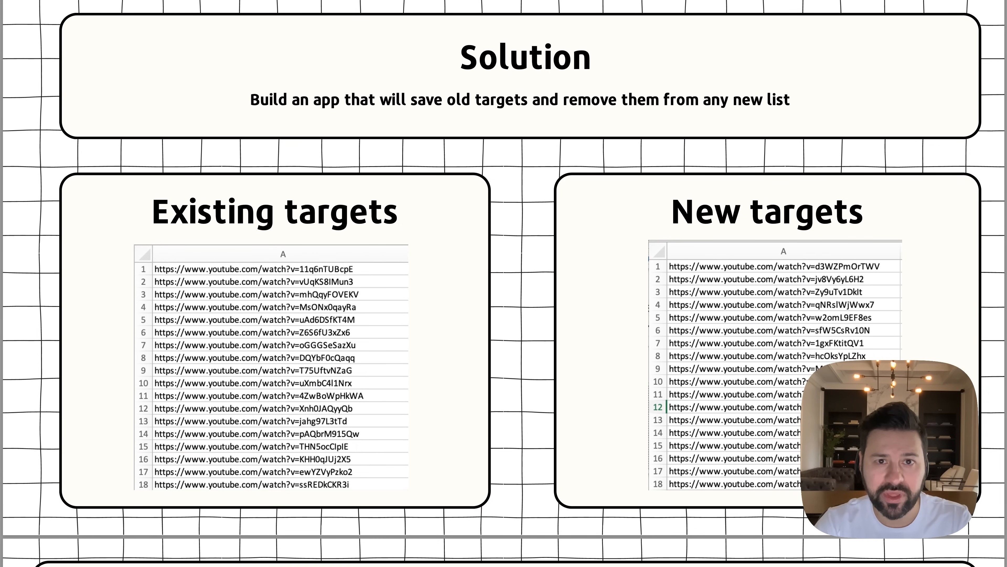
mouse_move(678, 270)
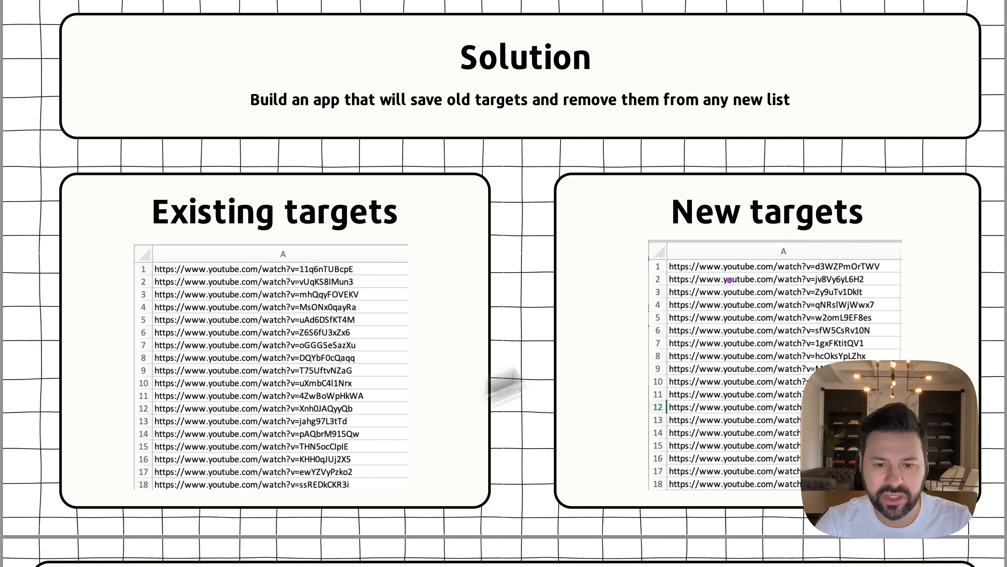
mouse_move(705, 298)
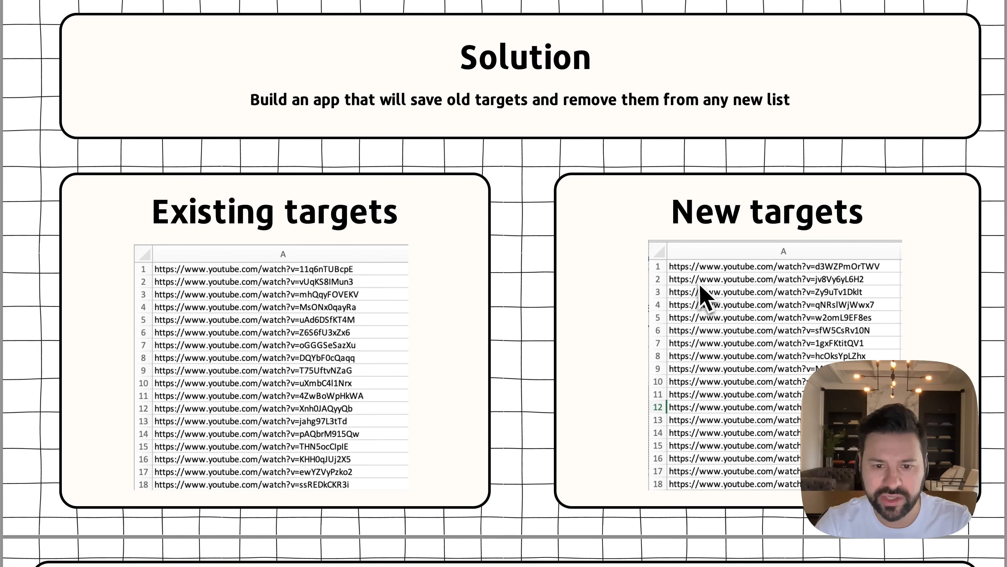
mouse_move(673, 276)
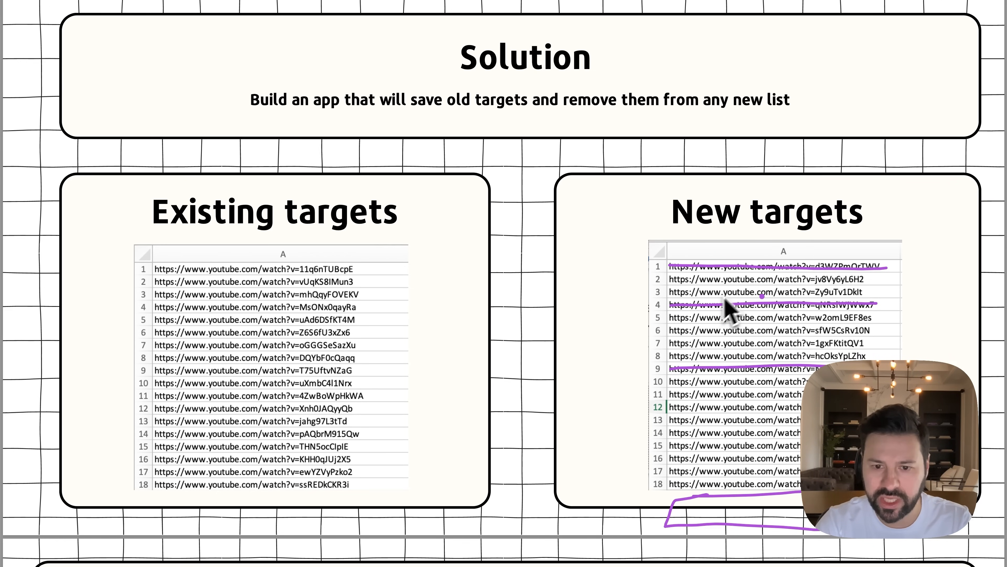
mouse_move(414, 379)
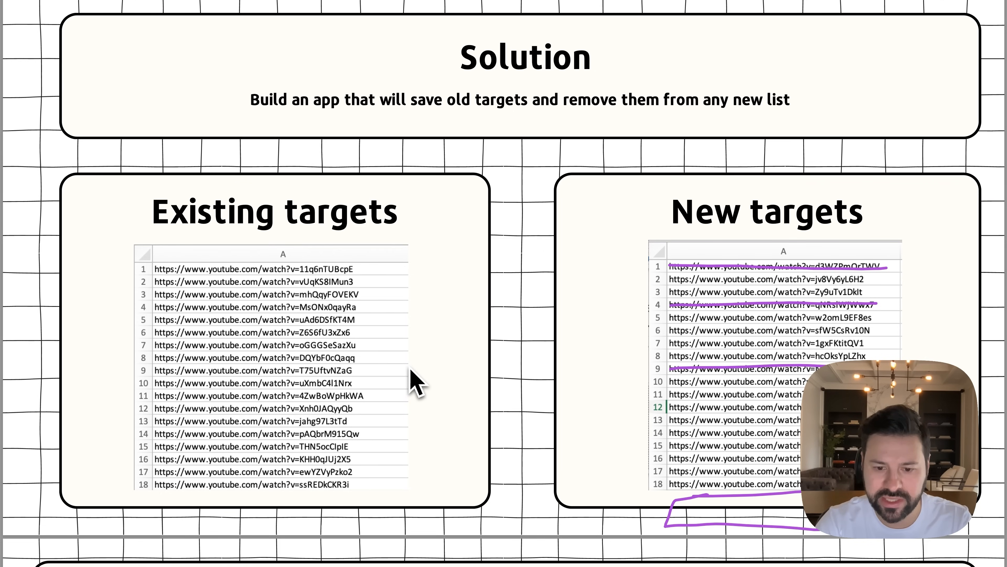
mouse_move(622, 383)
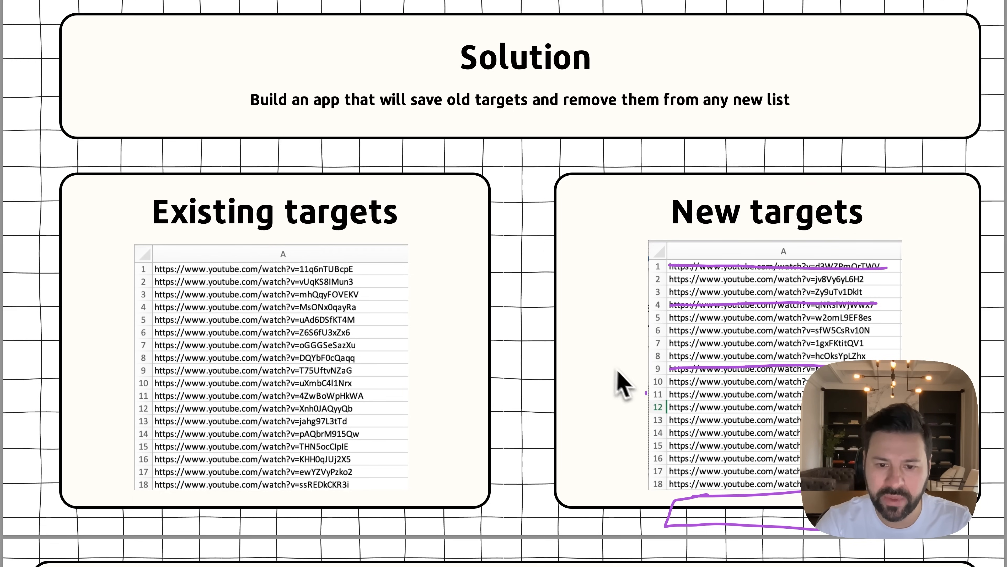
mouse_move(628, 378)
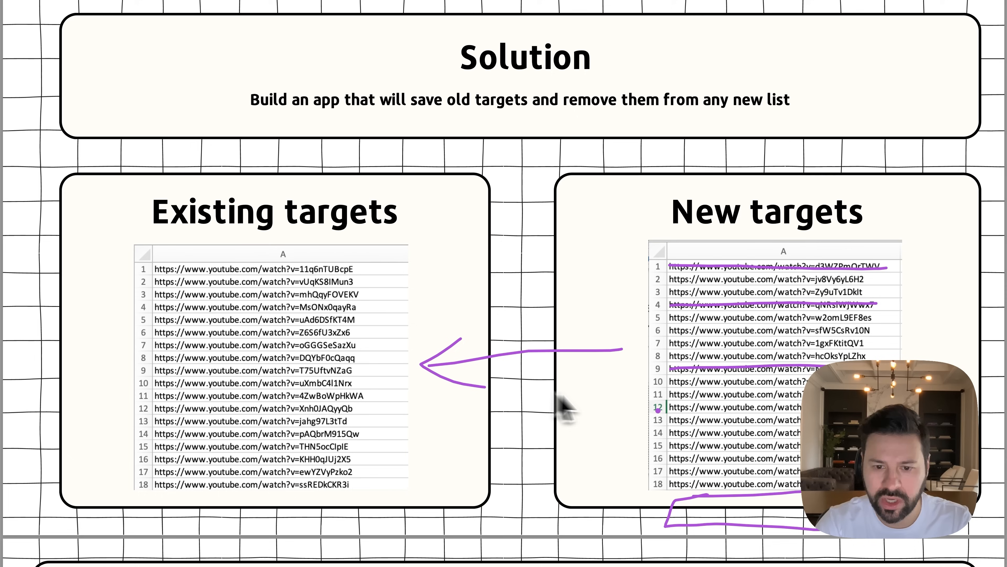
mouse_move(745, 421)
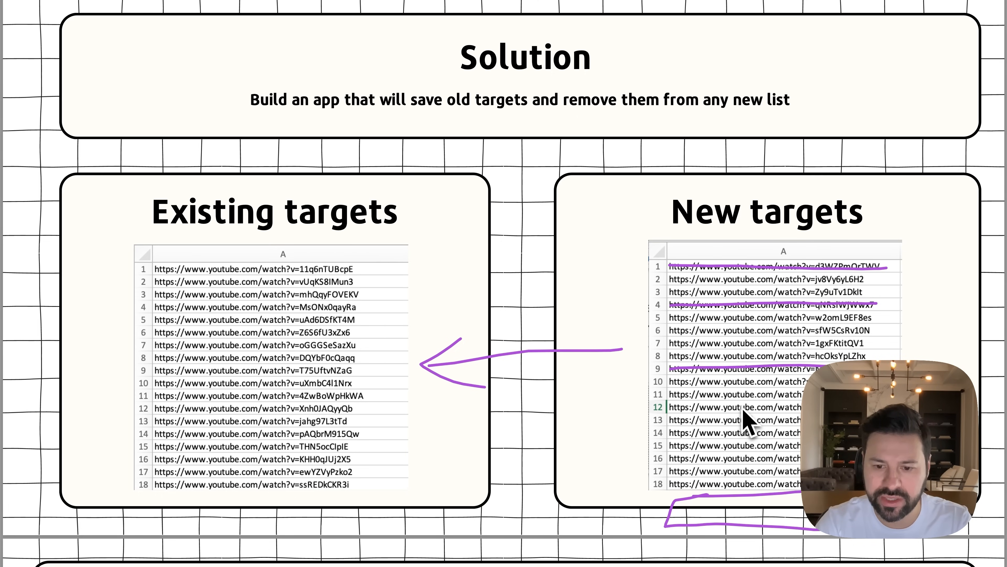
mouse_move(712, 429)
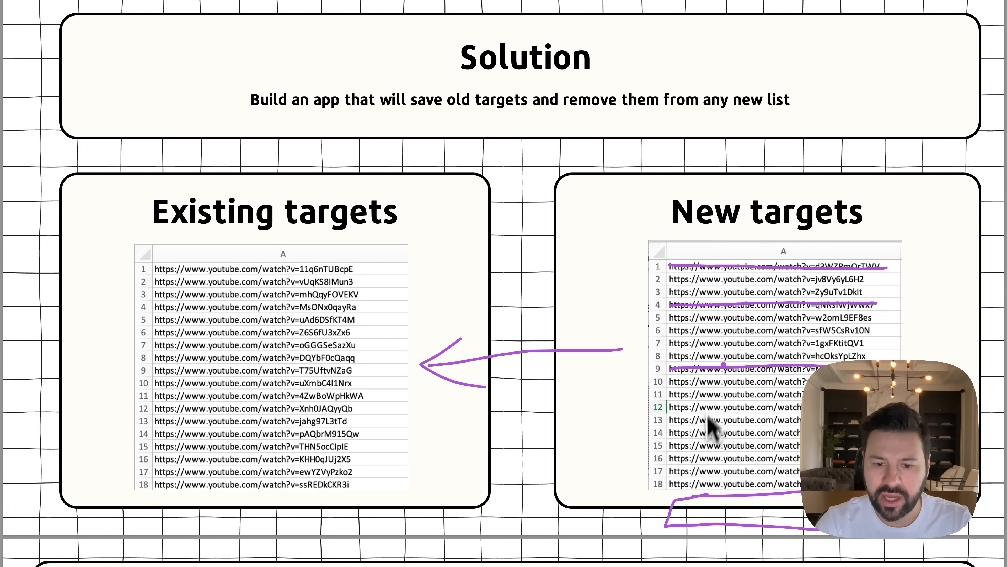
mouse_move(740, 215)
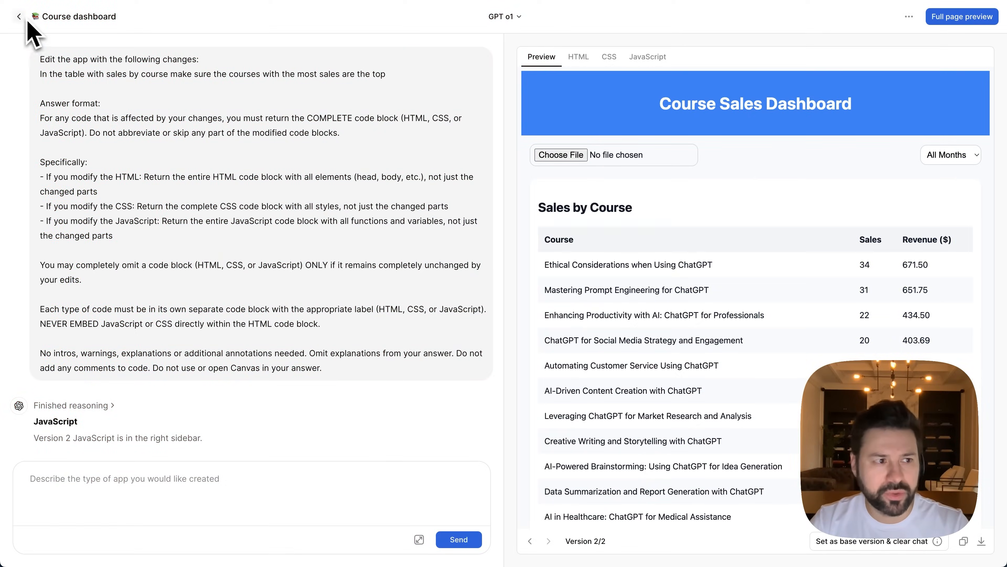
From the apps list, create a new web app named 'YouTube targets'
left_click(18, 16)
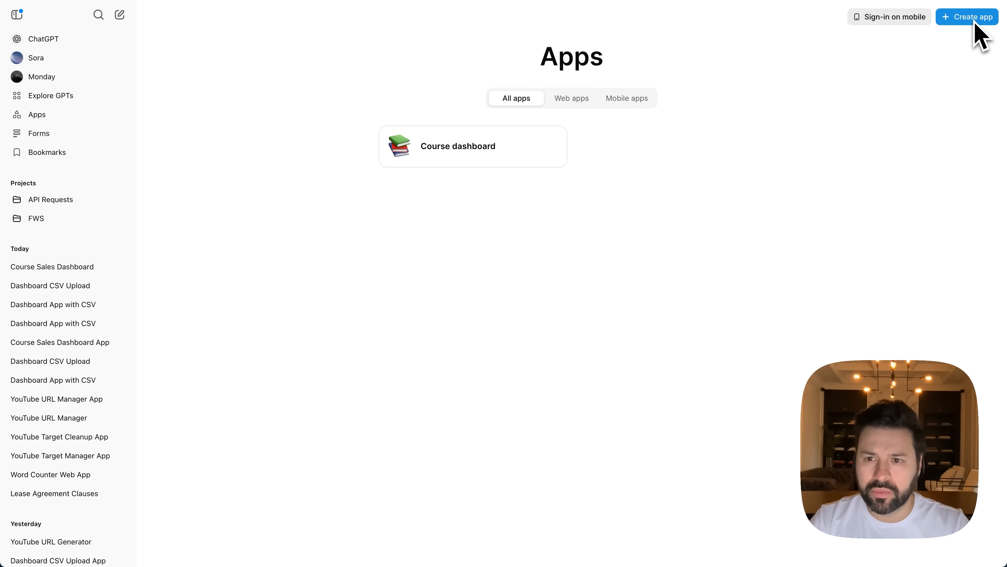
left_click(967, 17)
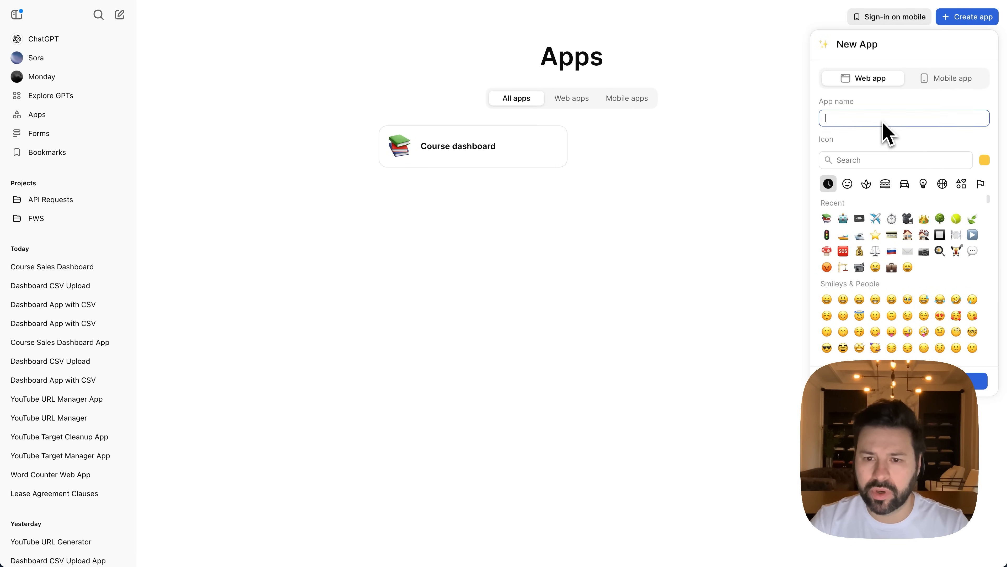
type("YouTube targets")
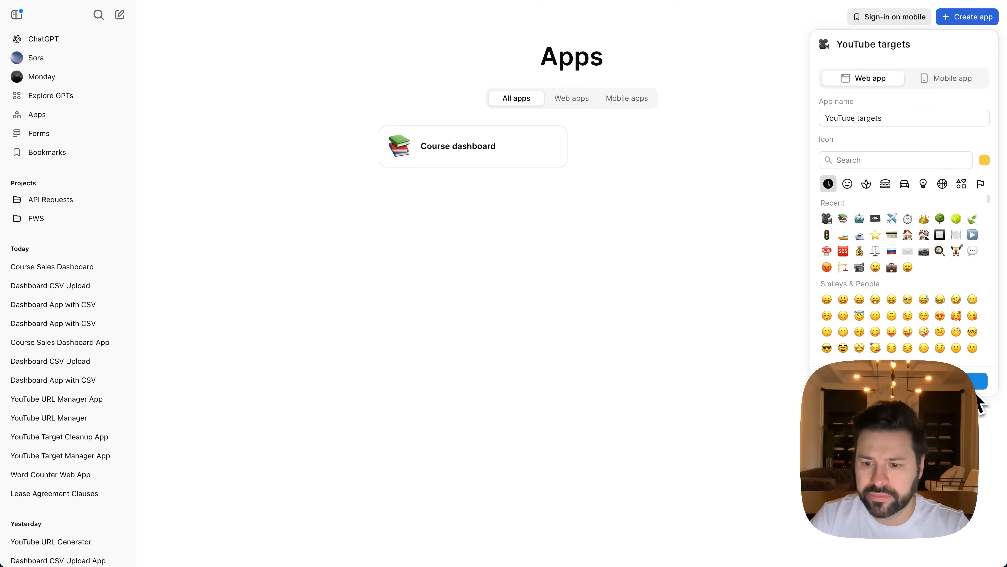
left_click(977, 381)
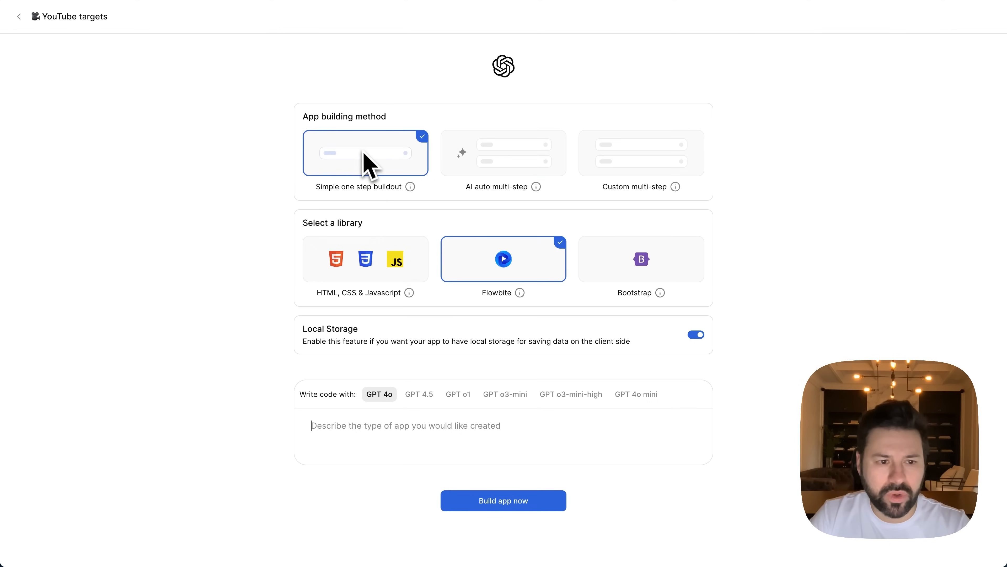
Choose the simple one-step build with plain HTML, CSS & Javascript for YouTube targets
left_click(366, 258)
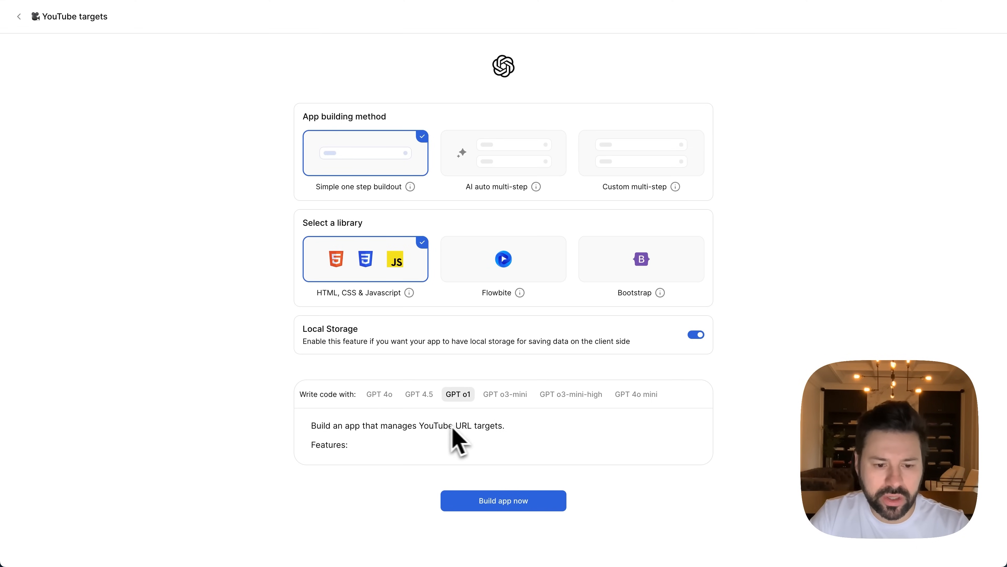
mouse_move(503, 501)
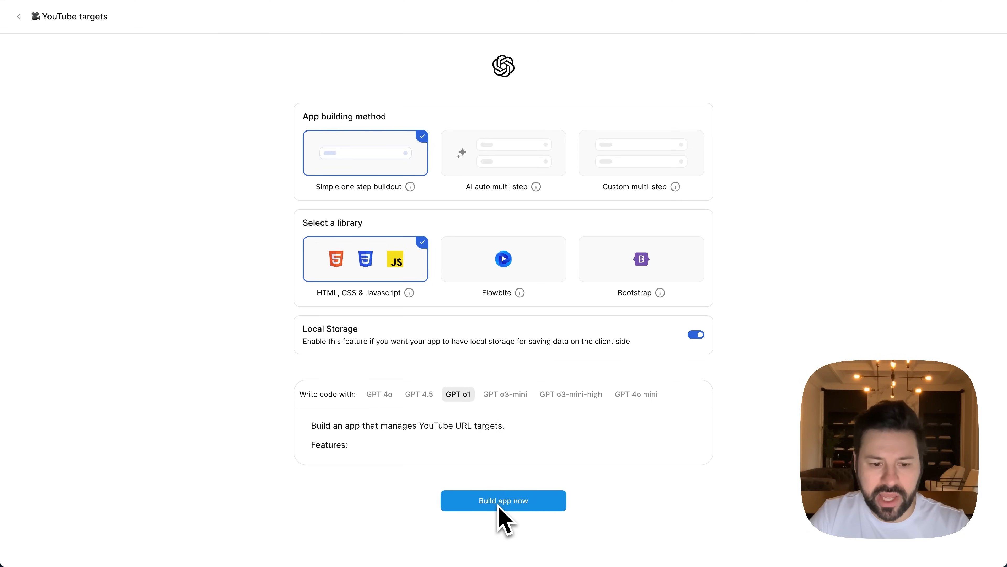
Build the app from the description, watch the HTML and CSS stream, then view the running preview
left_click(504, 501)
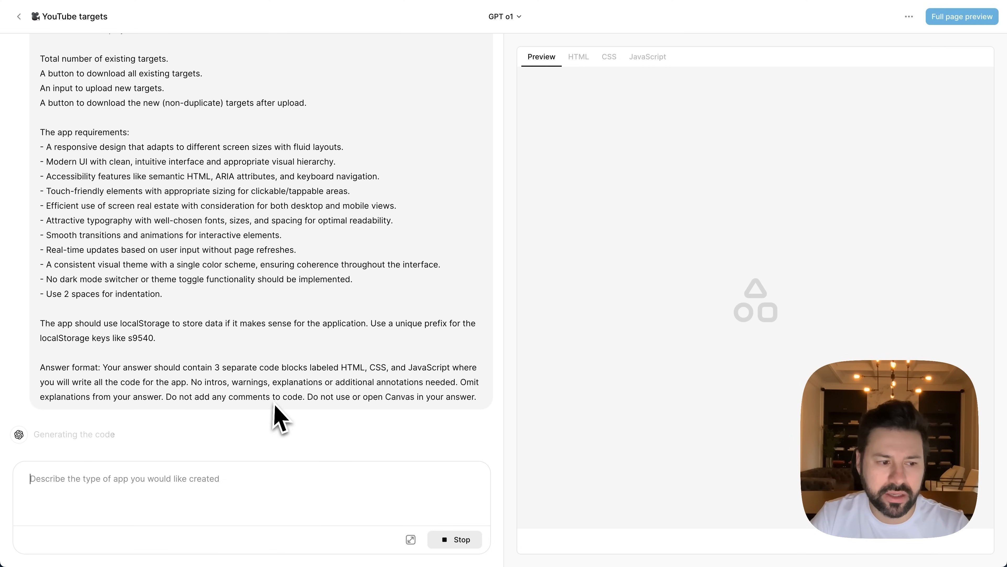
left_click(577, 57)
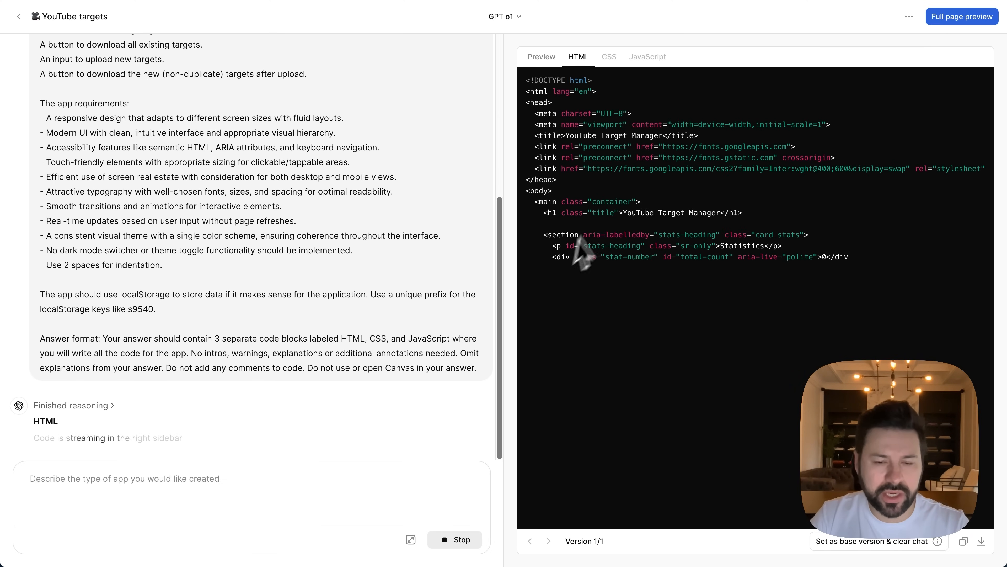
left_click(608, 57)
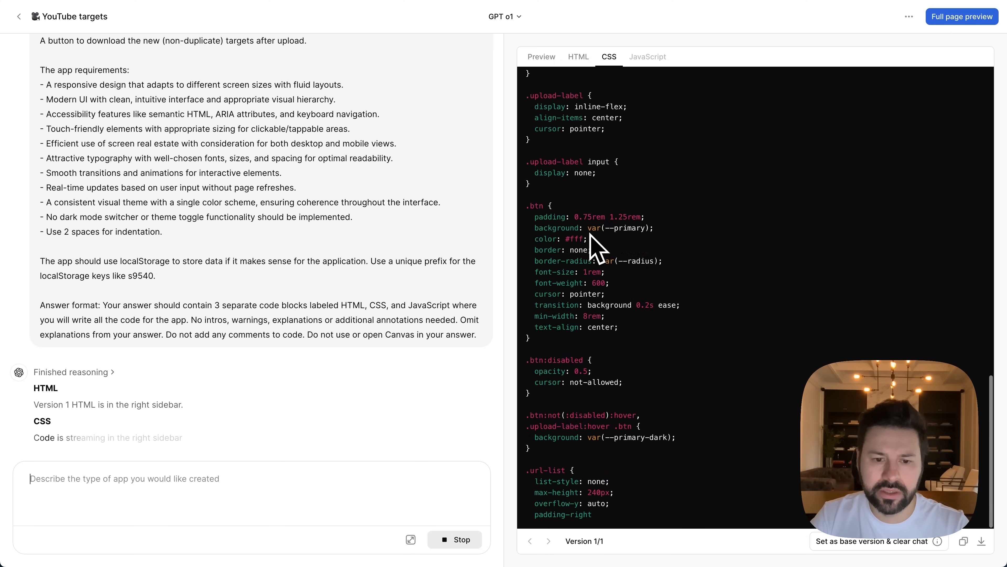
left_click(647, 57)
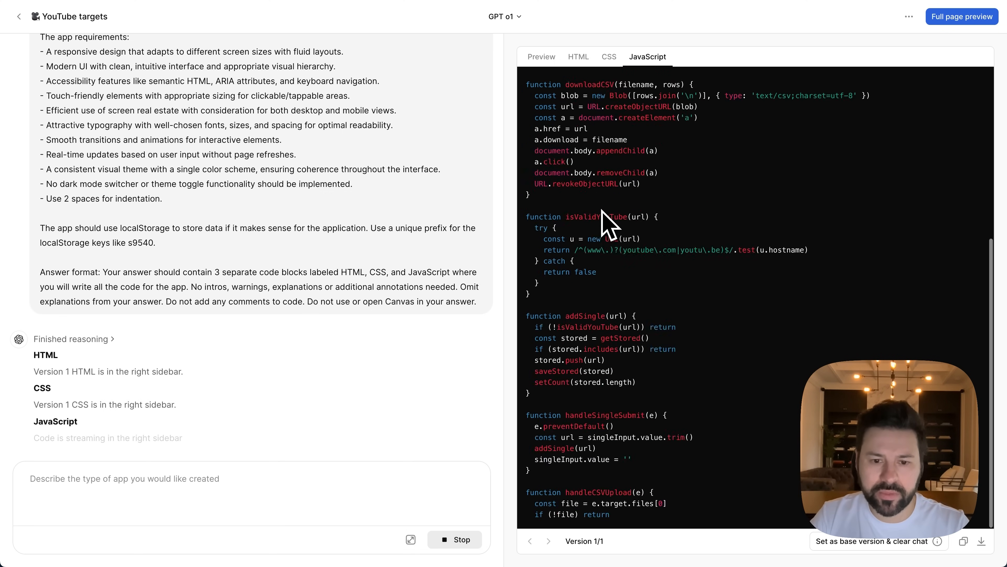
left_click(541, 57)
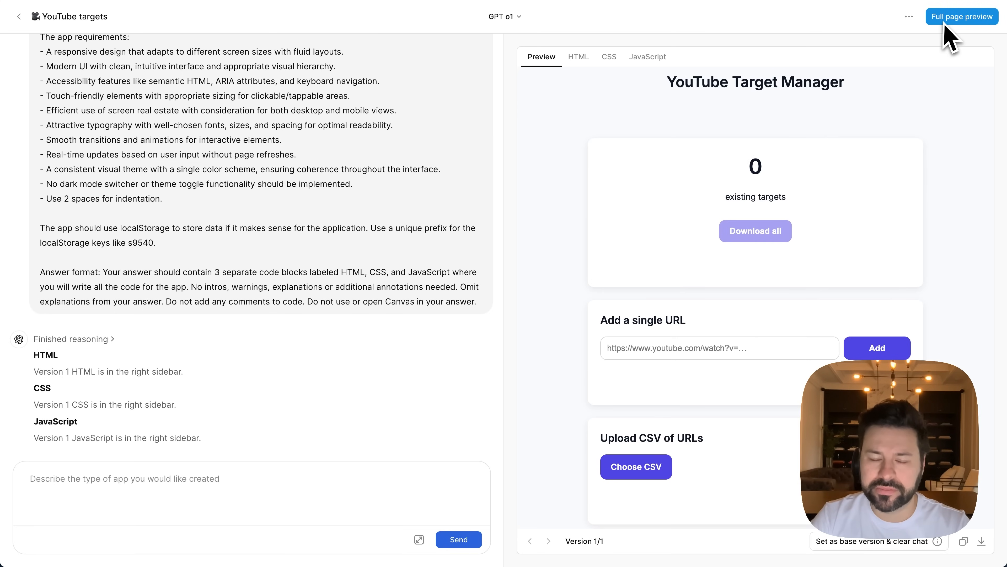
In full-page view, upload youtube_urls_batch_1.csv and review the 100-target count and New targets list
left_click(961, 17)
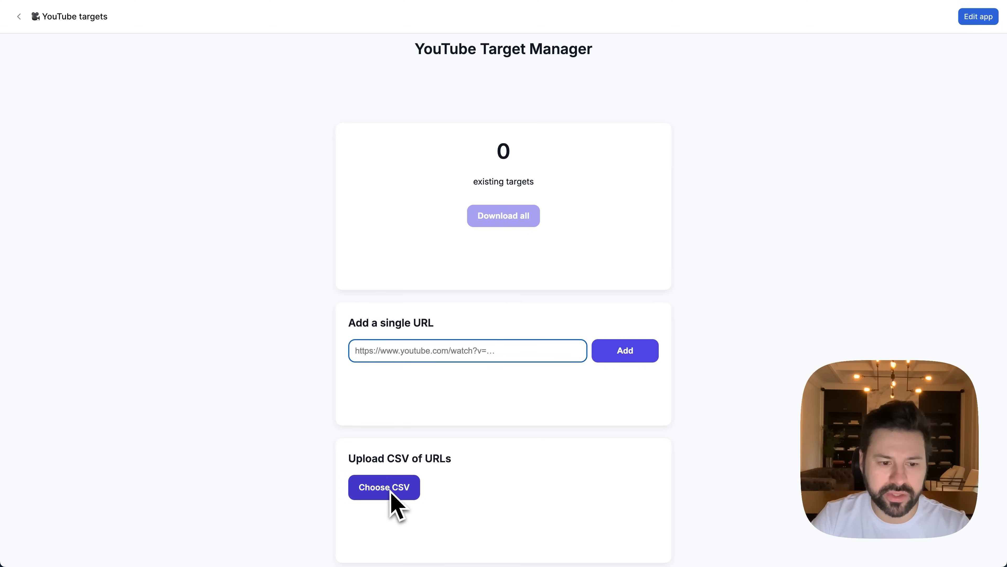
left_click(384, 486)
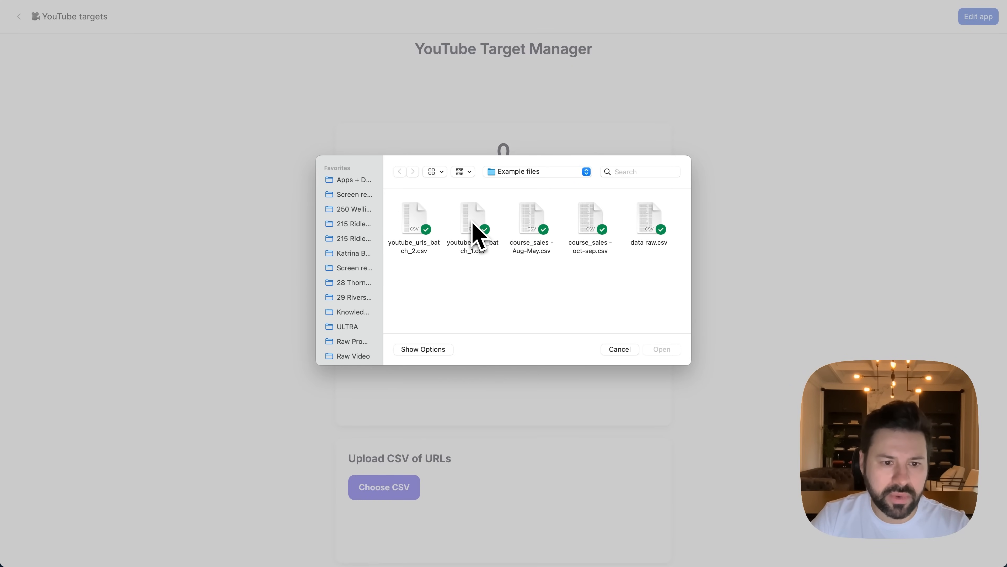
left_click(618, 349)
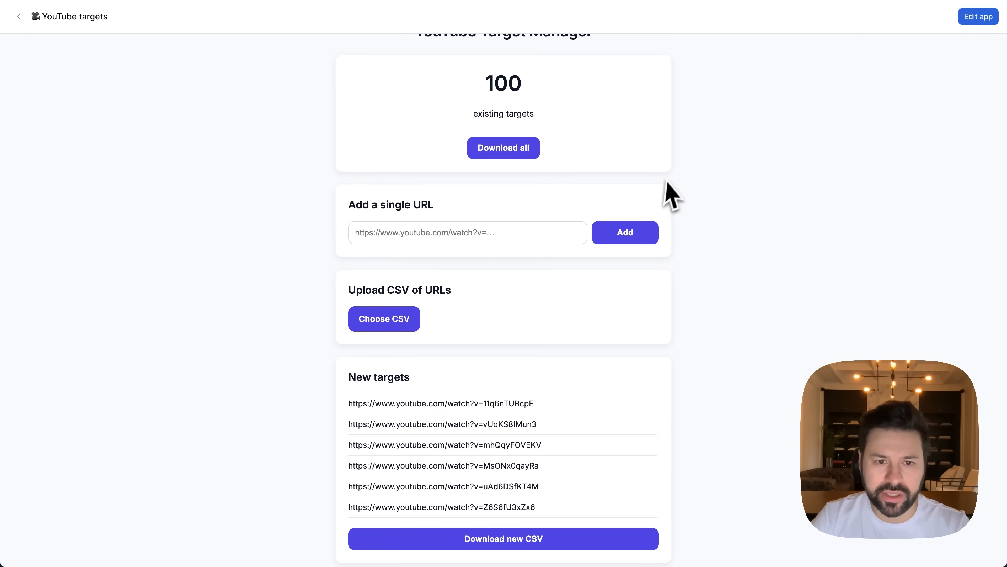
mouse_move(500, 200)
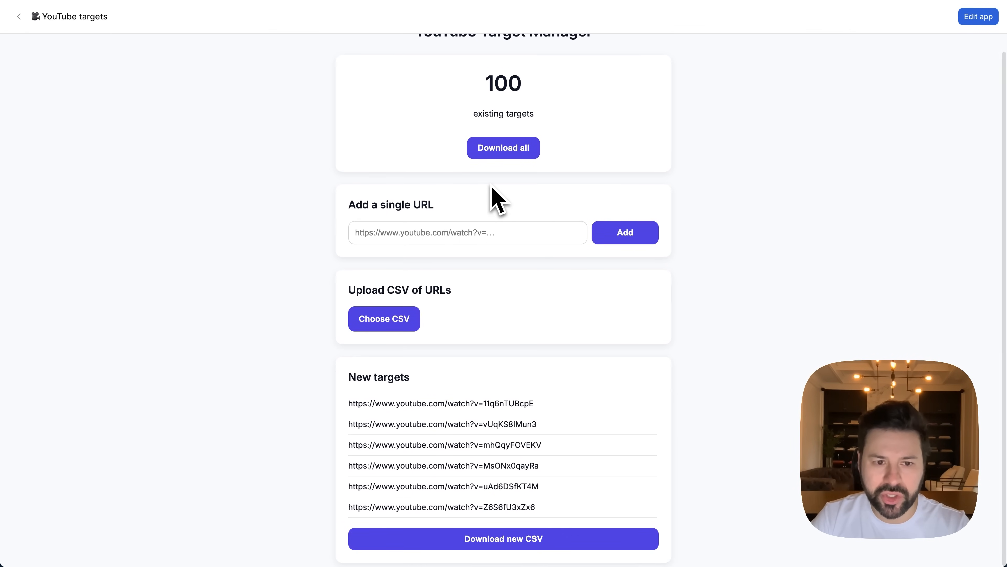
scroll("up", 3)
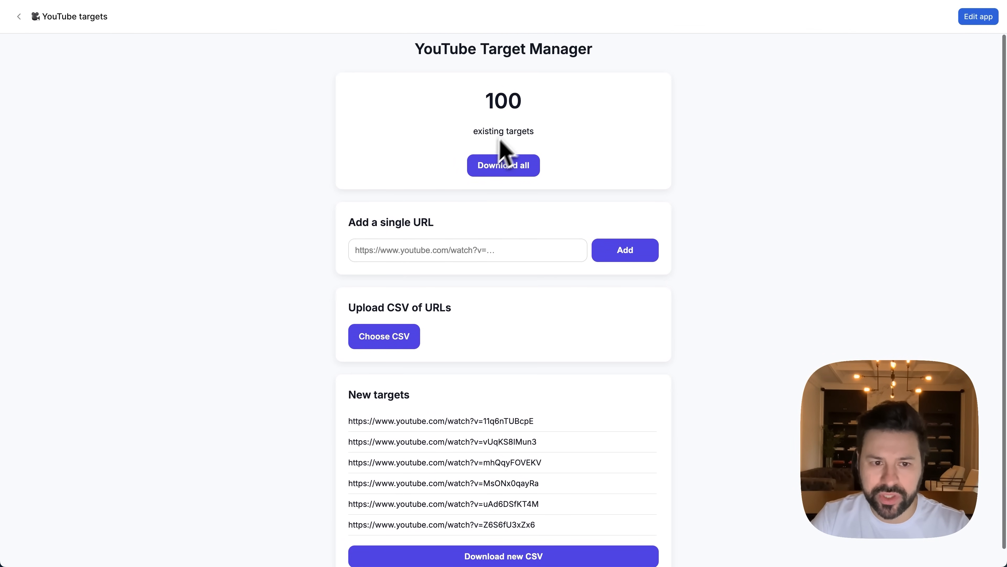
mouse_move(440, 140)
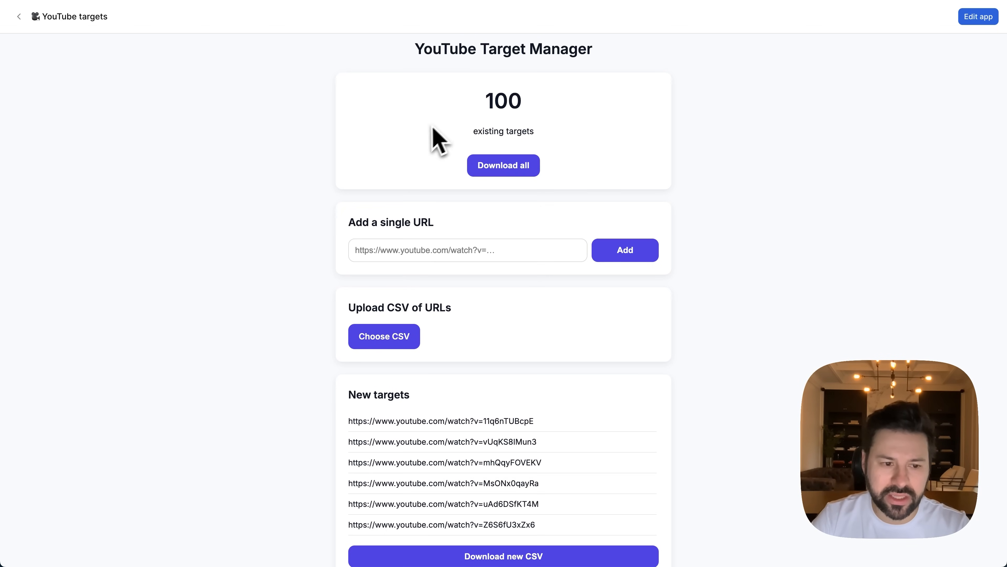
scroll("down", 3)
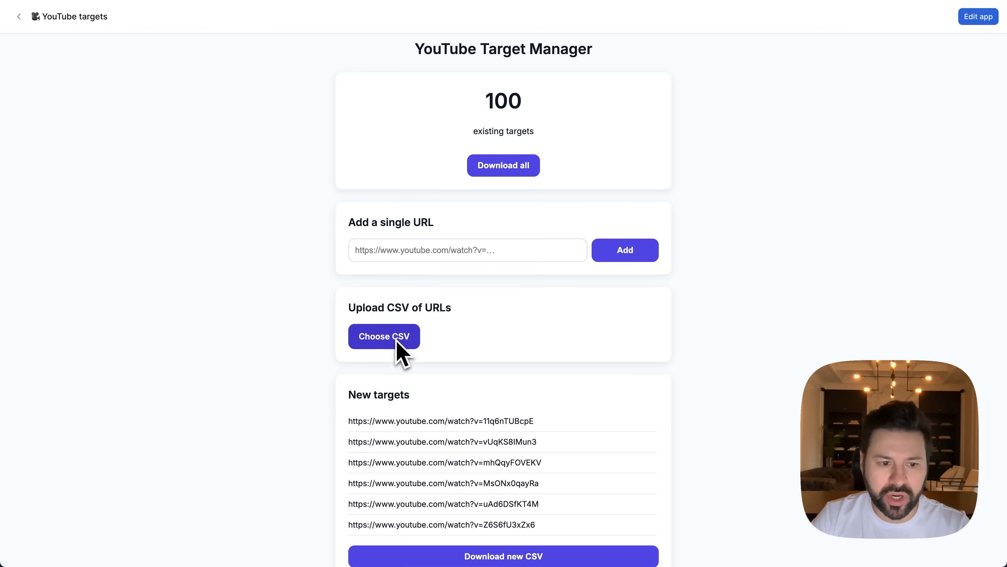
Upload the next URL batch to reach 181 existing targets, then download the new-targets CSV
left_click(384, 335)
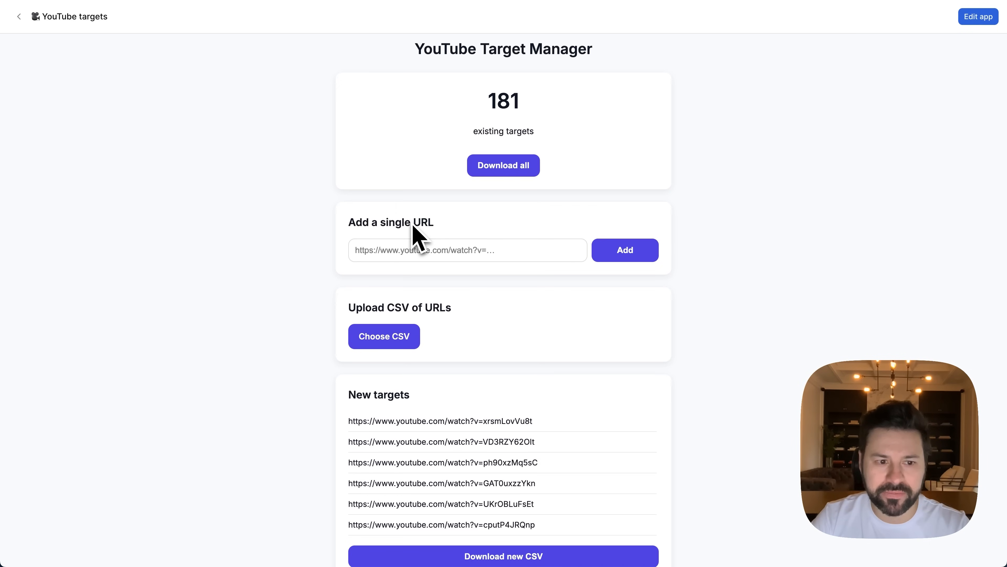
mouse_move(550, 133)
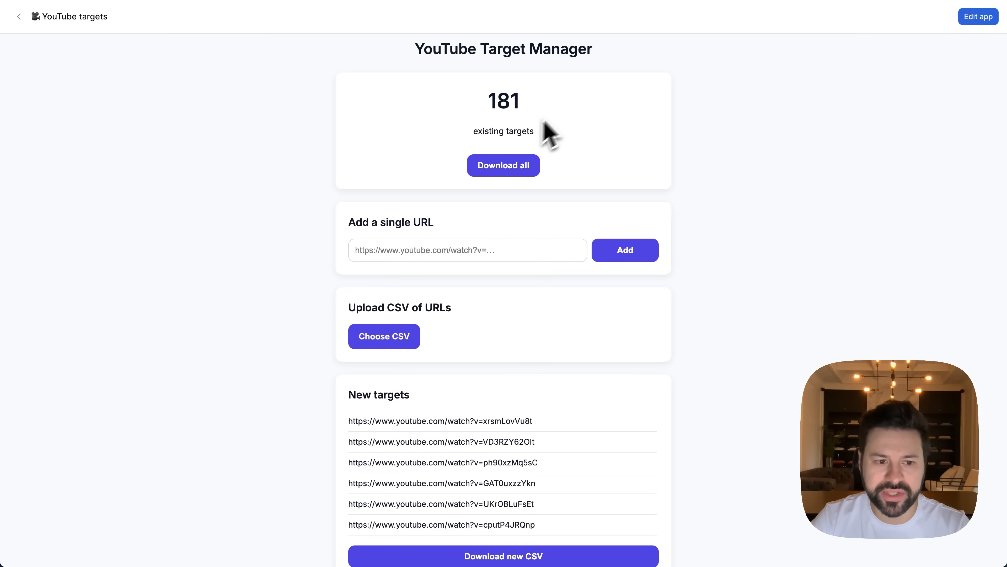
mouse_move(492, 325)
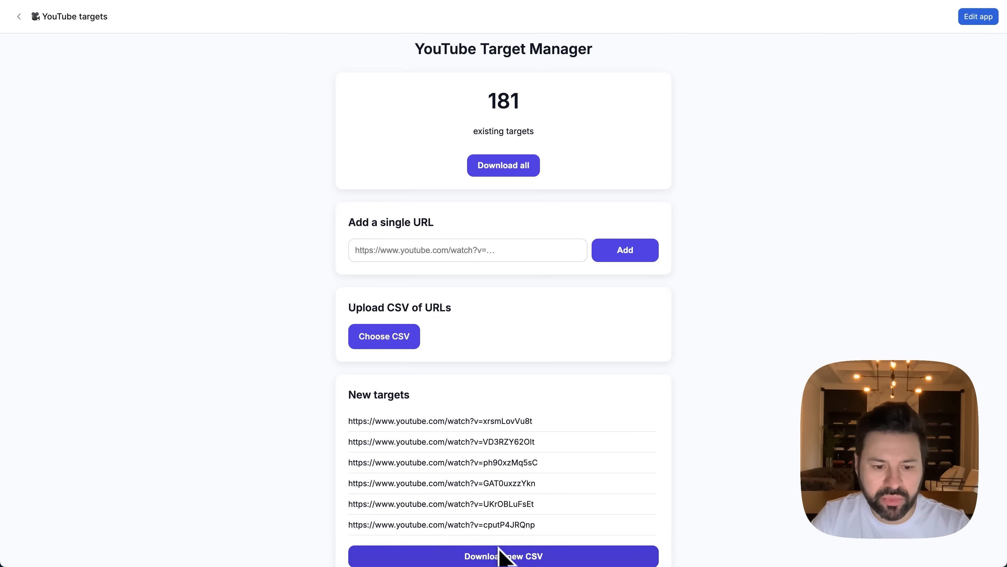
left_click(503, 556)
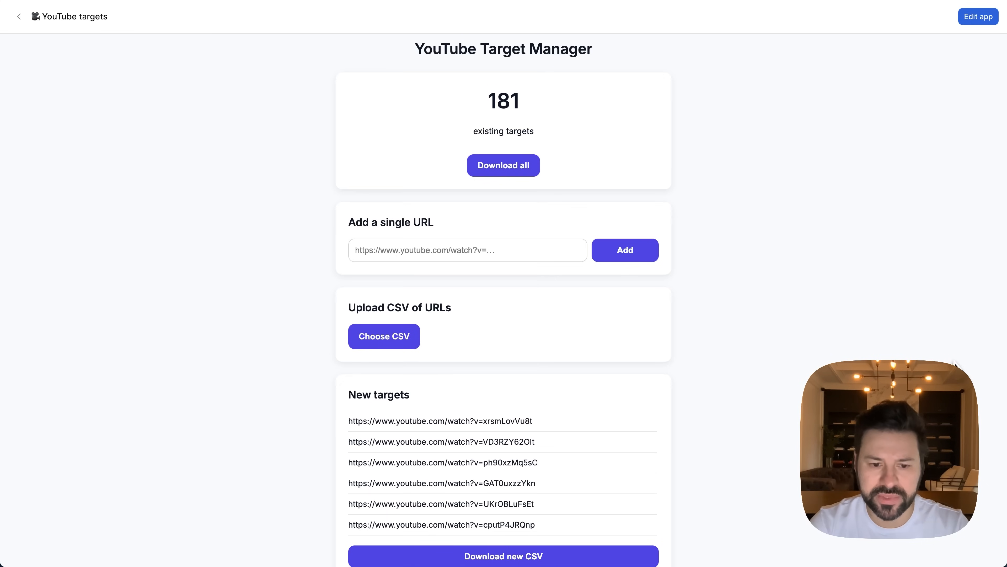
mouse_move(570, 156)
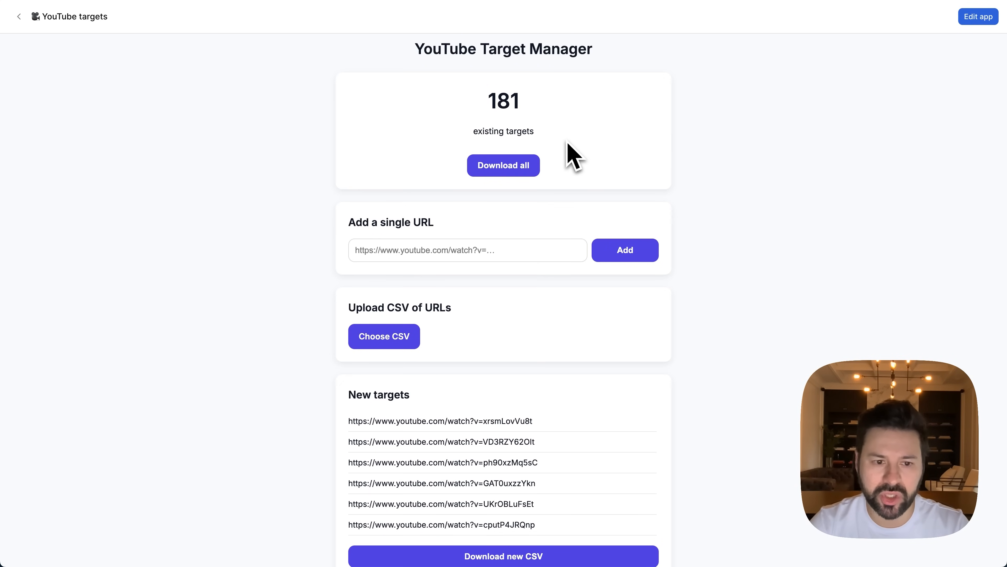
scroll("down", 3)
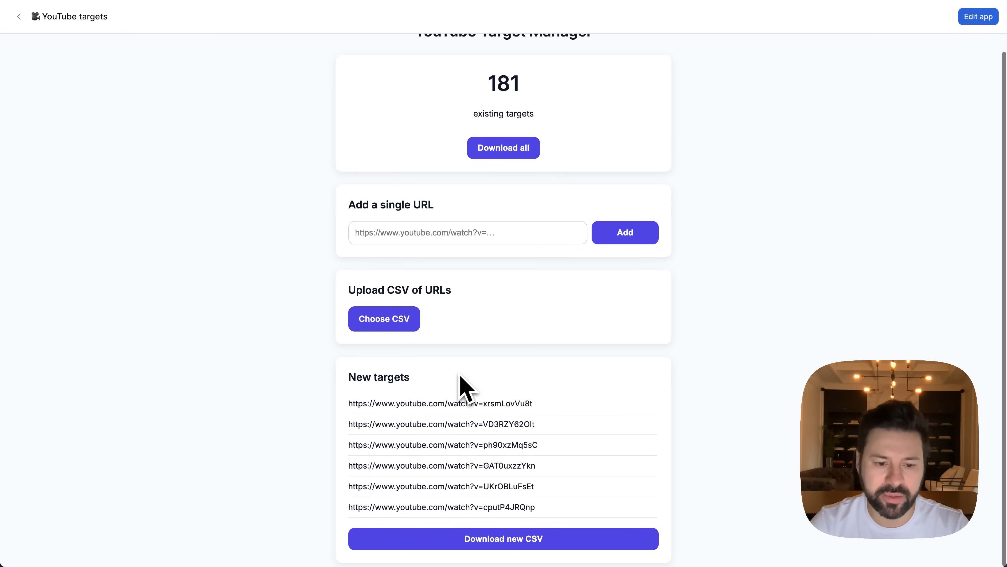
scroll("up", 3)
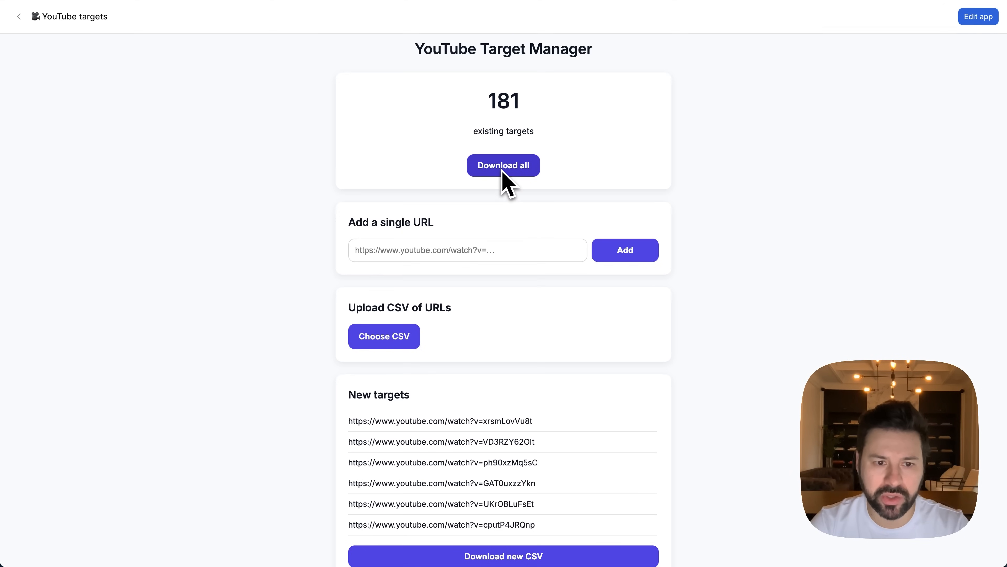
Download the full all_targets CSV and scroll through its 181 URLs in Excel
left_click(503, 165)
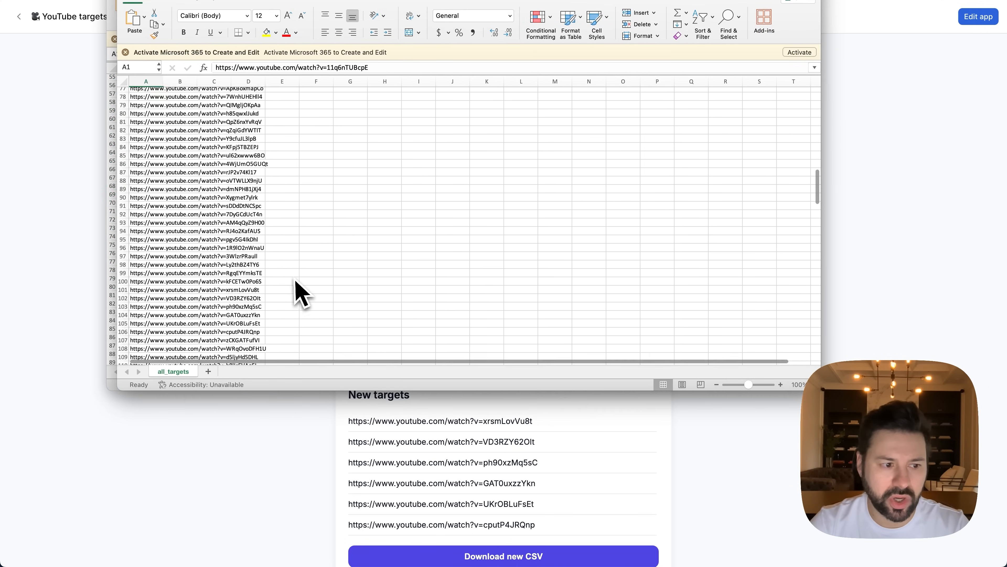
scroll("down", 3)
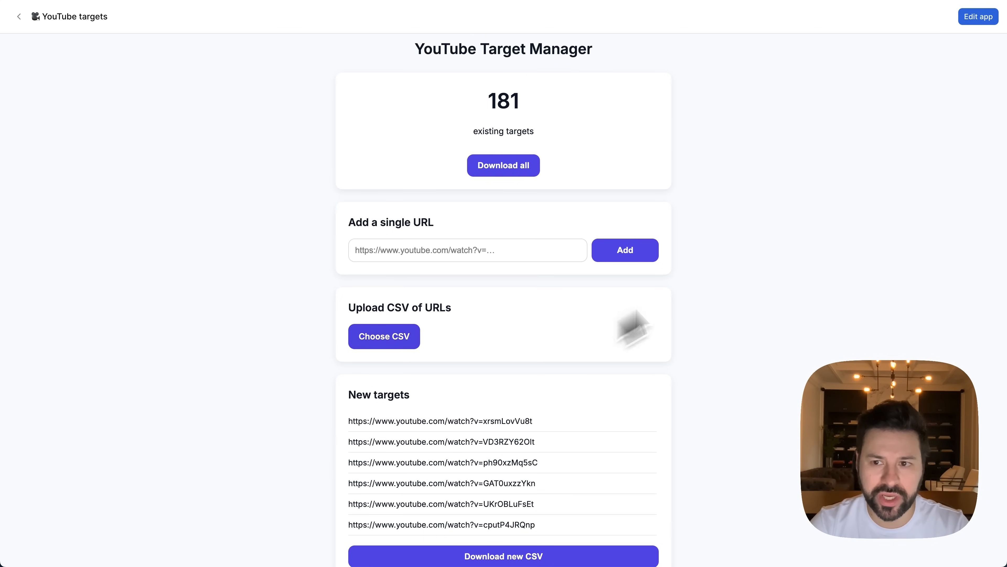
left_click(978, 16)
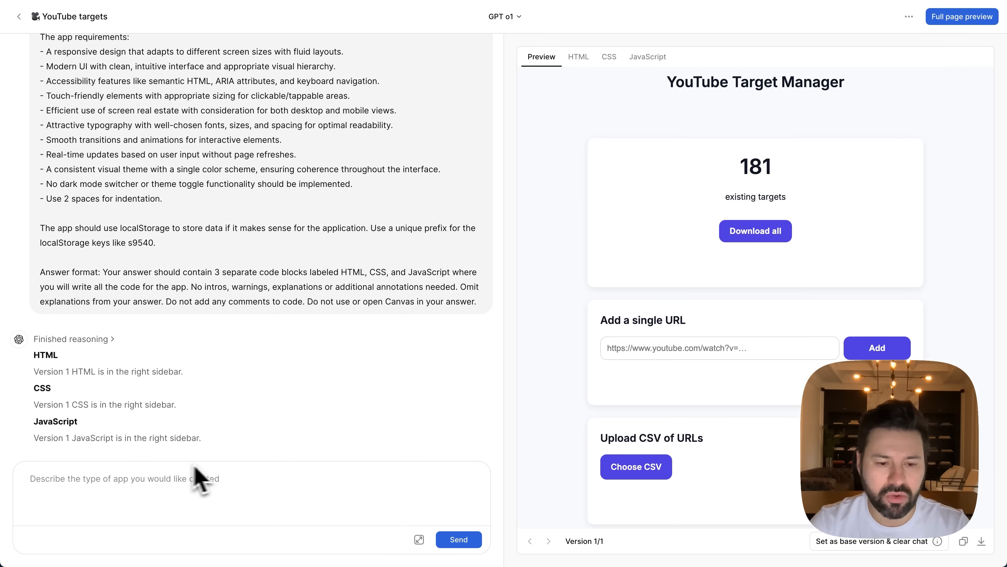
mouse_move(672, 341)
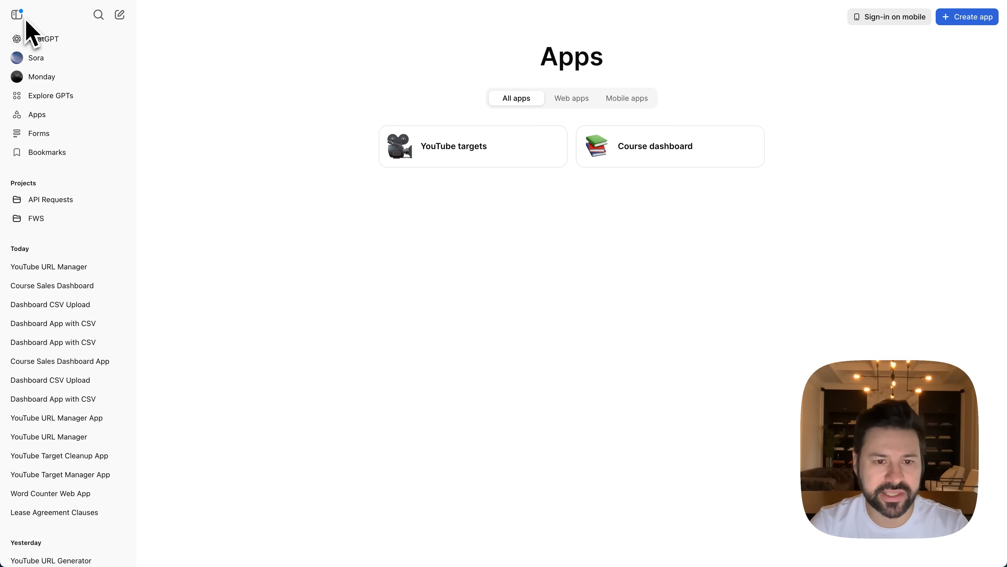
left_click(655, 146)
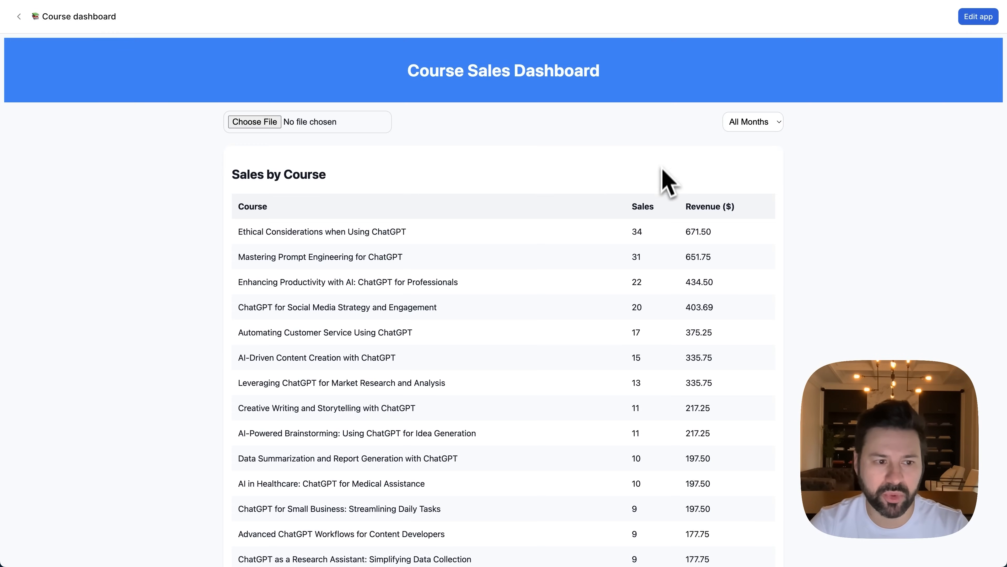
left_click(19, 16)
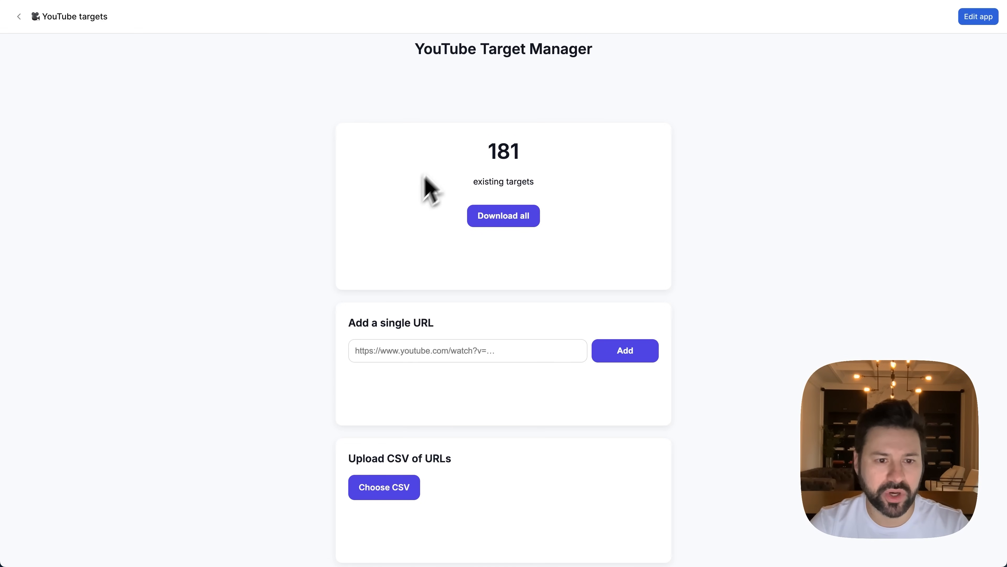
mouse_move(504, 215)
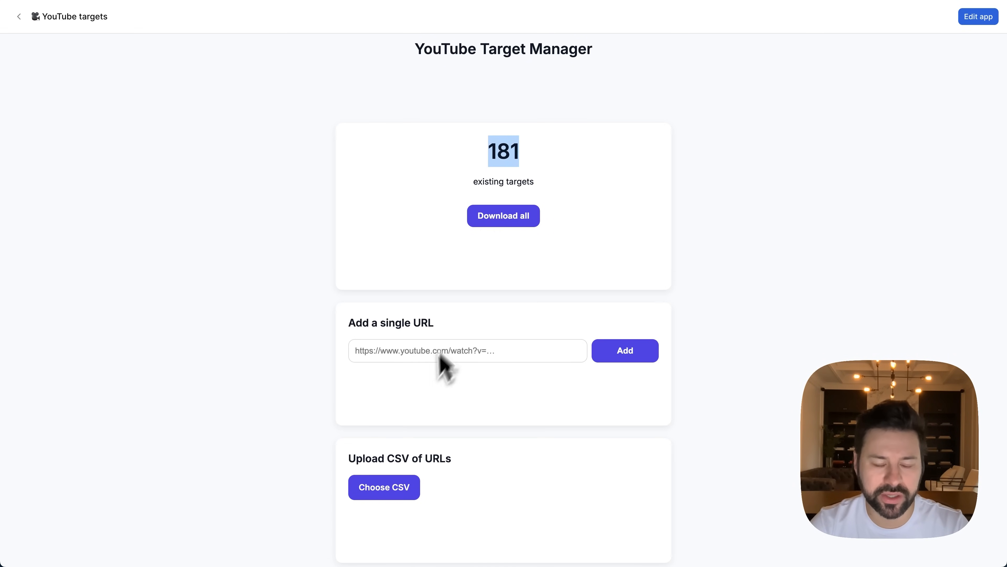
left_click(383, 487)
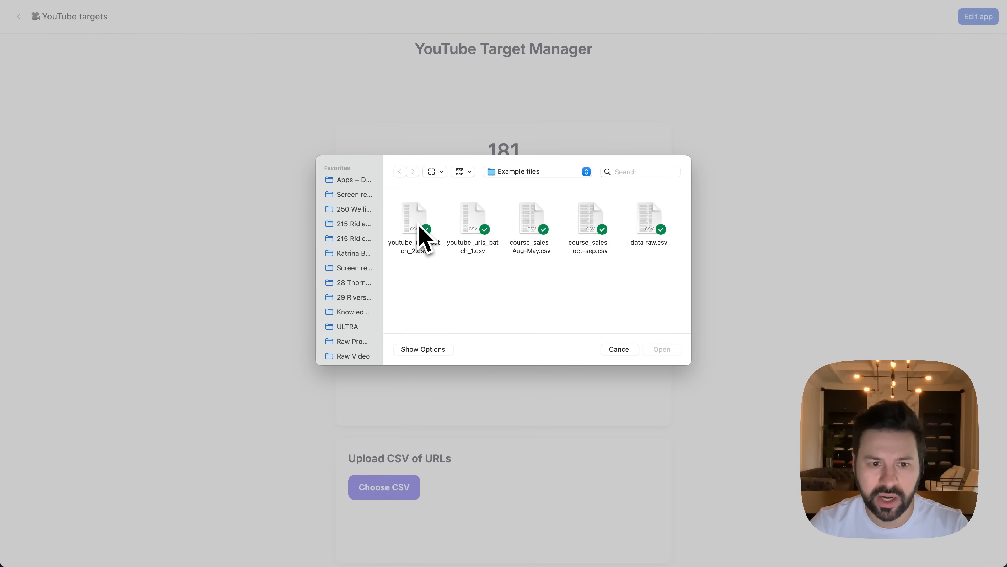
left_click(618, 349)
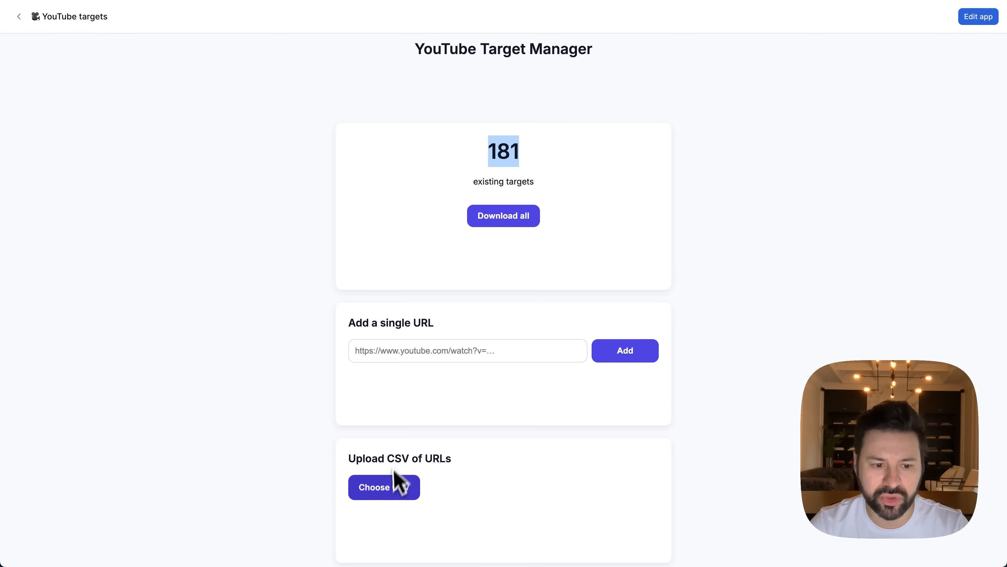
left_click(384, 487)
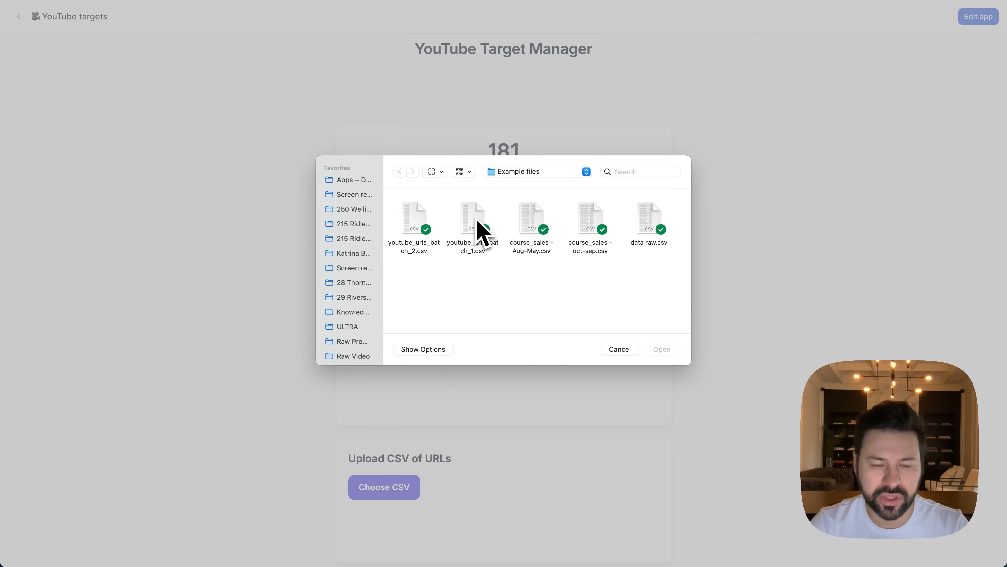
left_click(618, 349)
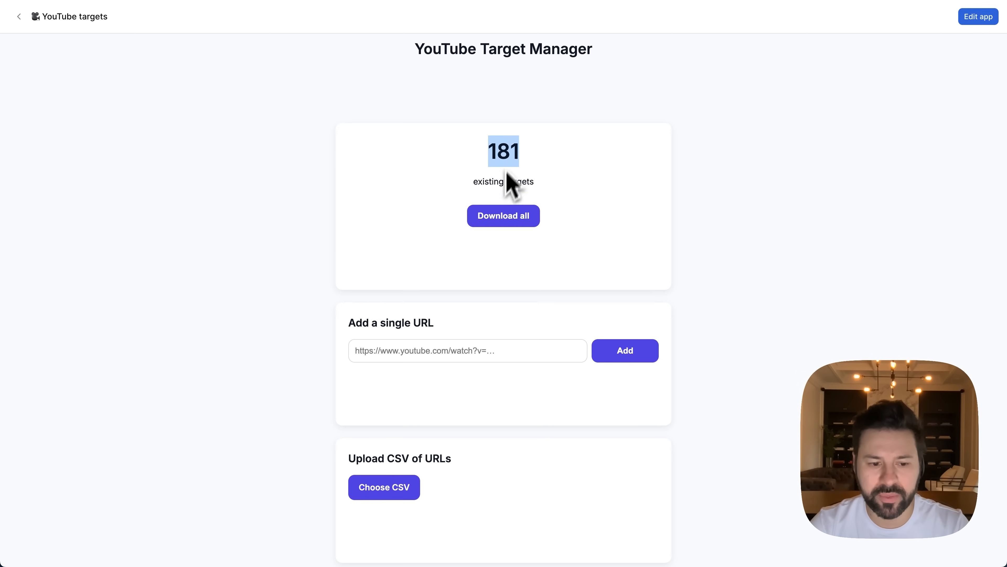
mouse_move(367, 260)
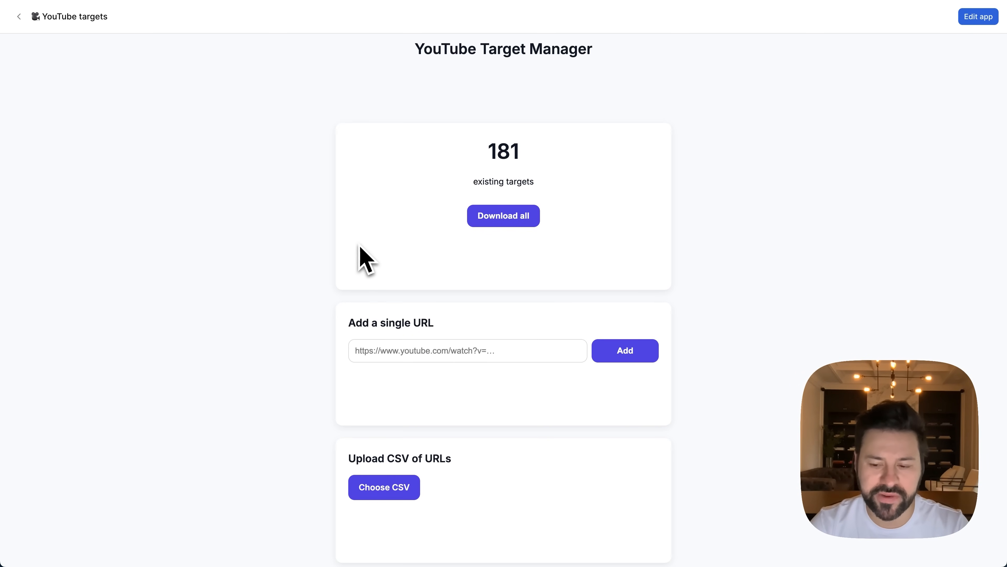
mouse_move(43, 32)
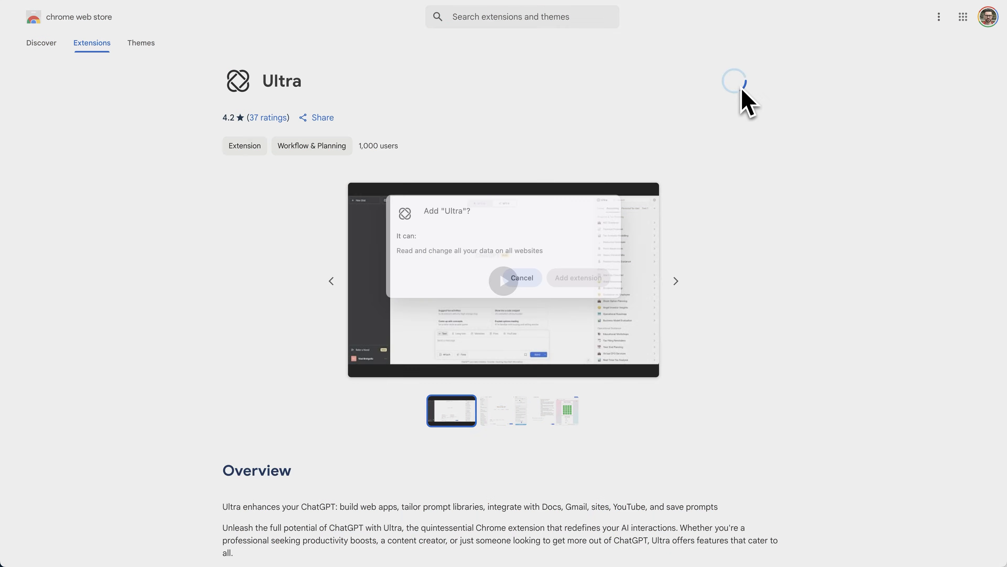
Add the Ultra extension to Chrome and review the Websites input and sidebar demo
left_click(521, 277)
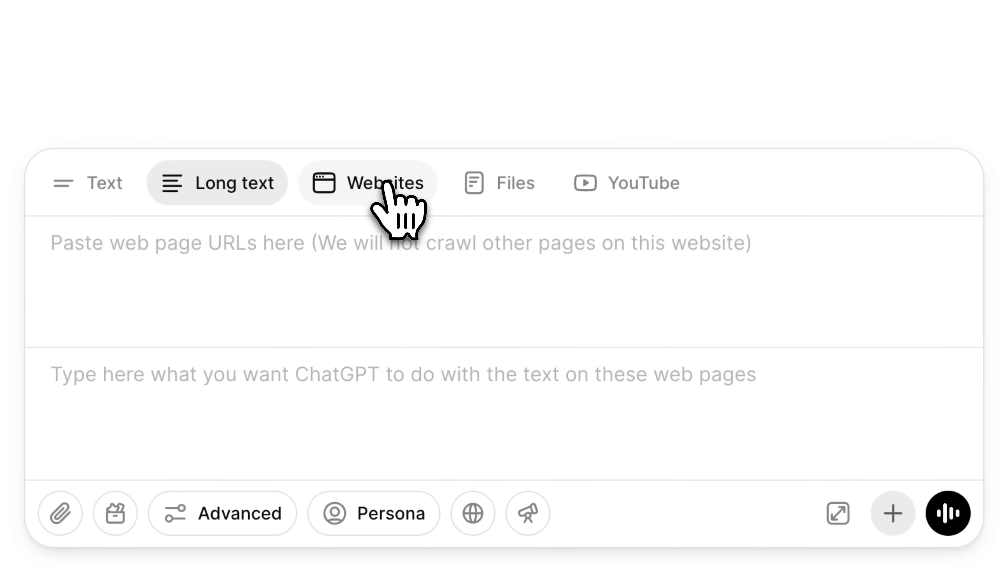
left_click(646, 182)
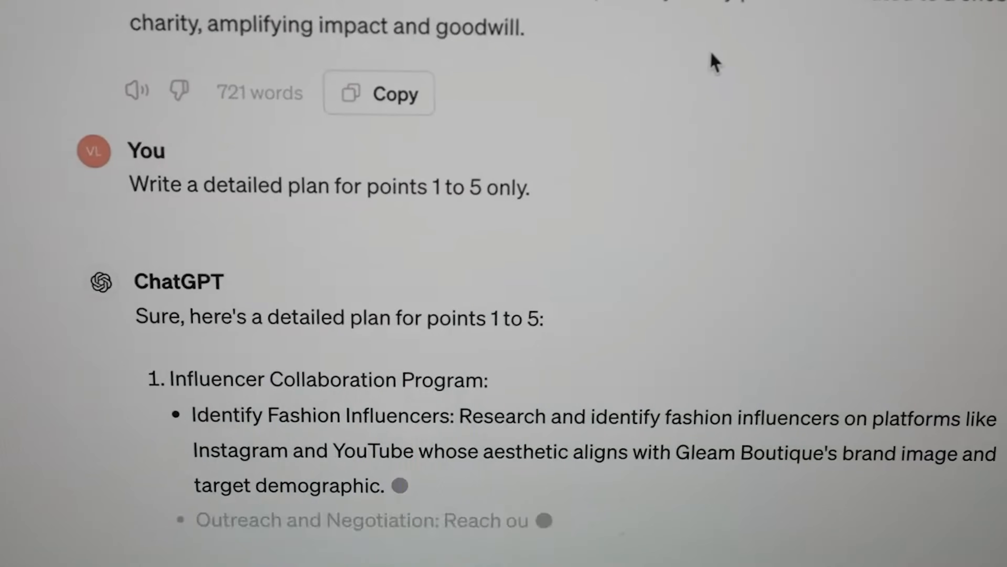
scroll("down", 3)
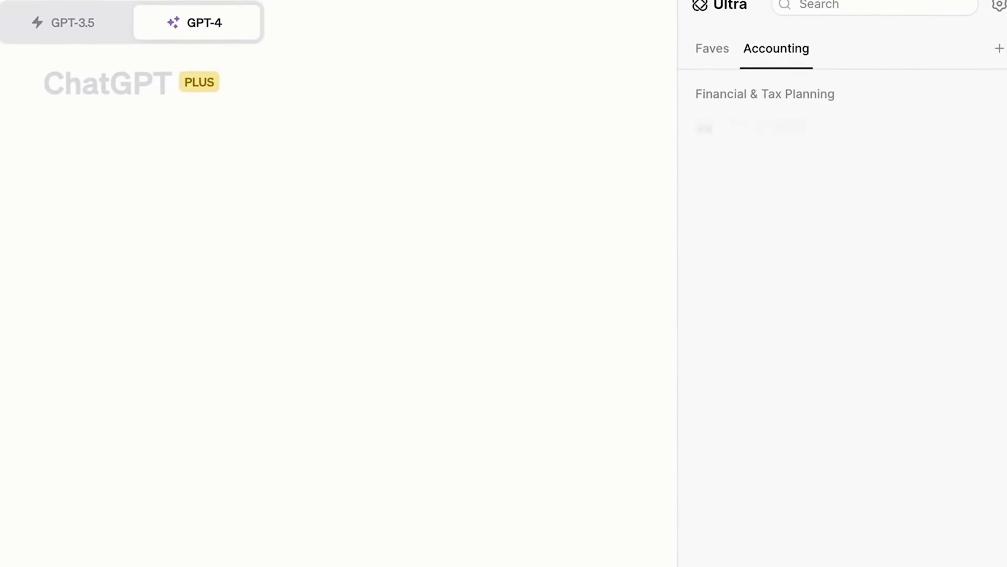
scroll("down", 3)
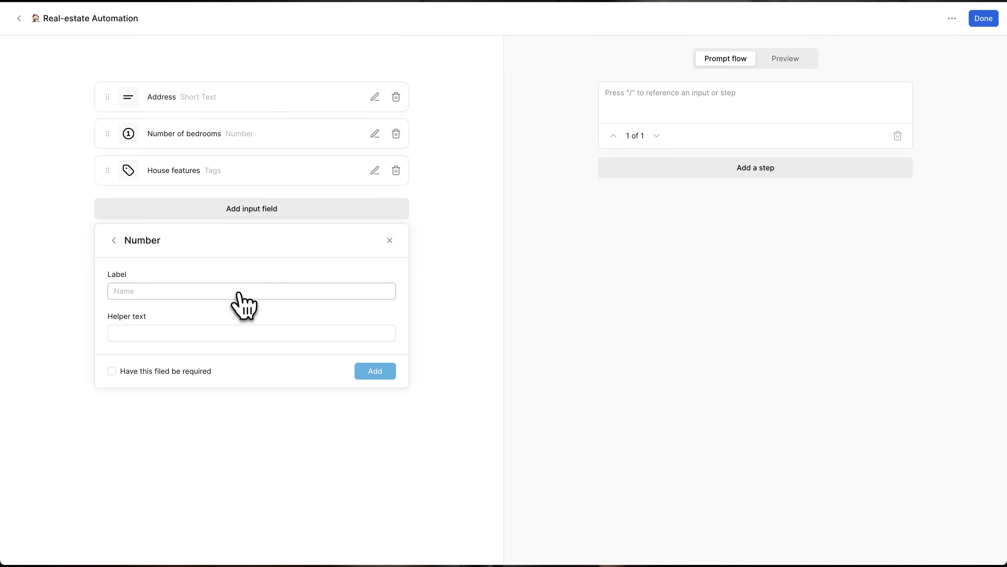
Begin the fourth Number field's label as 'Sq' in the Real-estate Automation form
type("Sq")
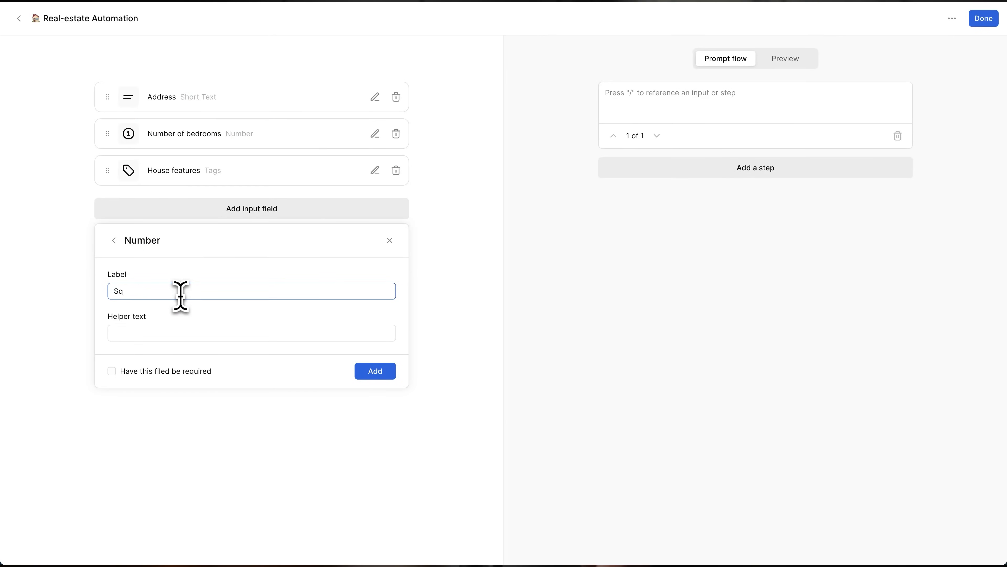